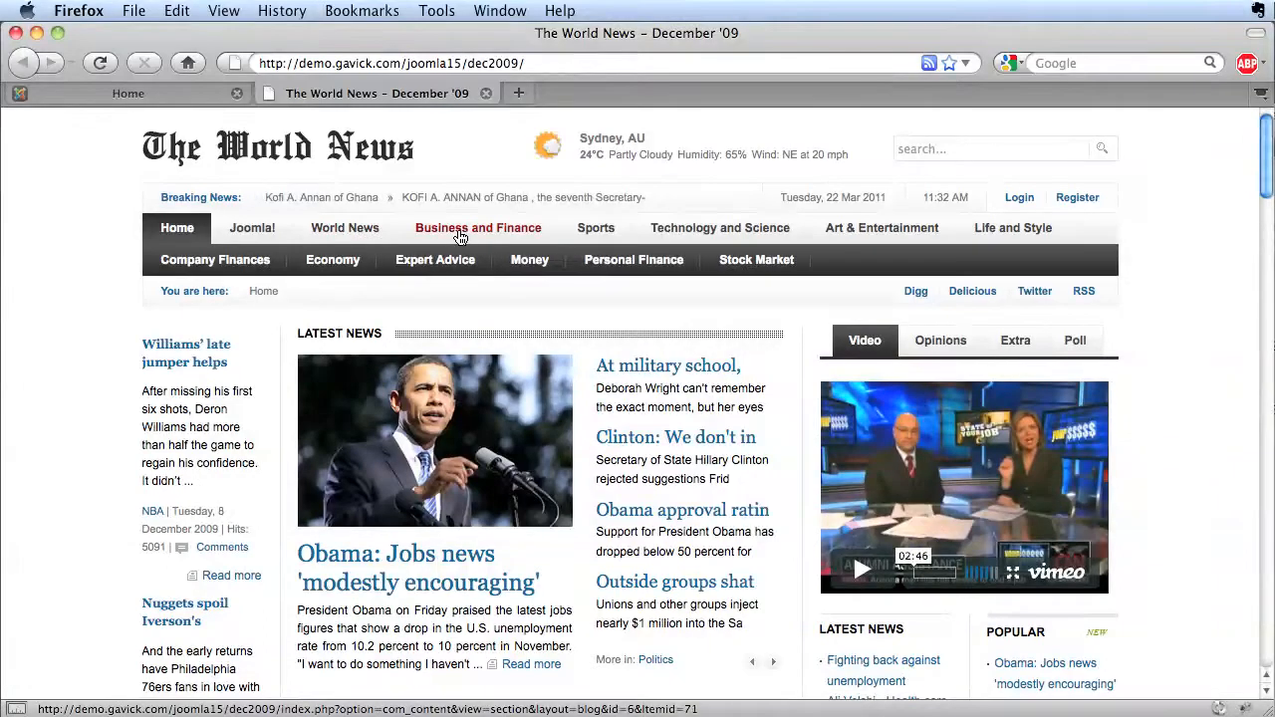
{"action": "mouse_move", "coordinate": [530, 259]}
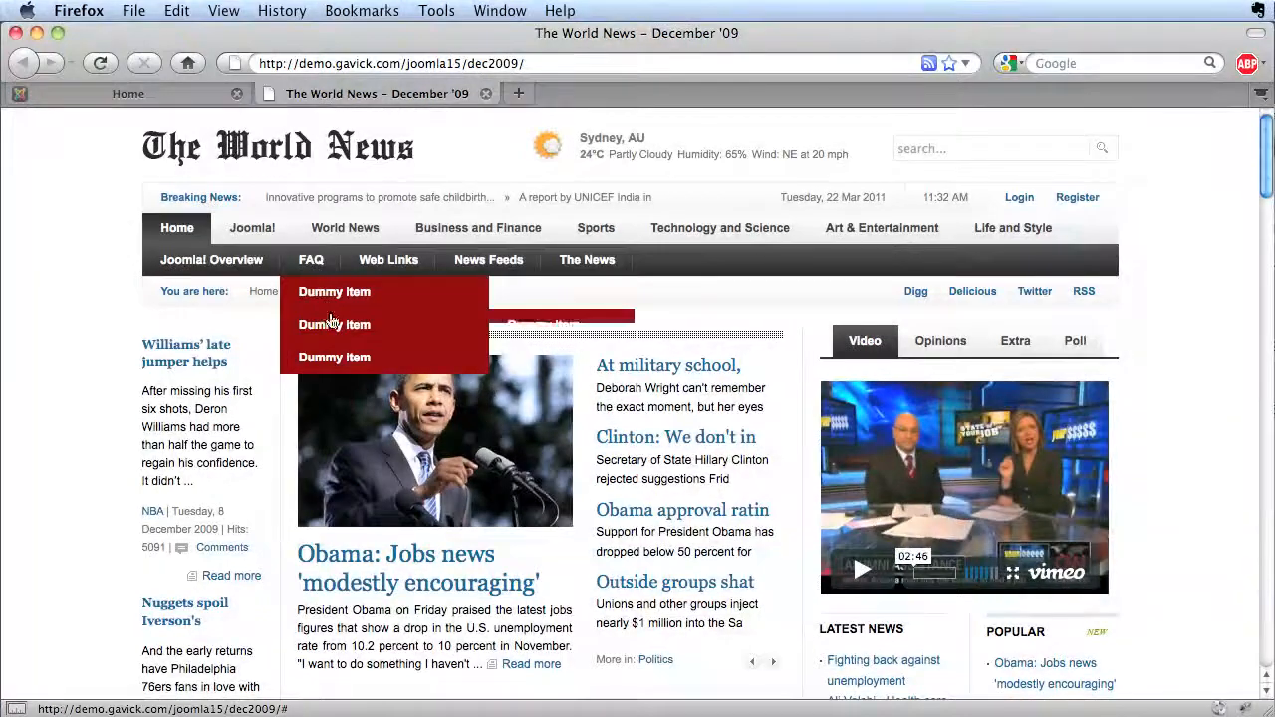
{"action": "mouse_move", "coordinate": [335, 323]}
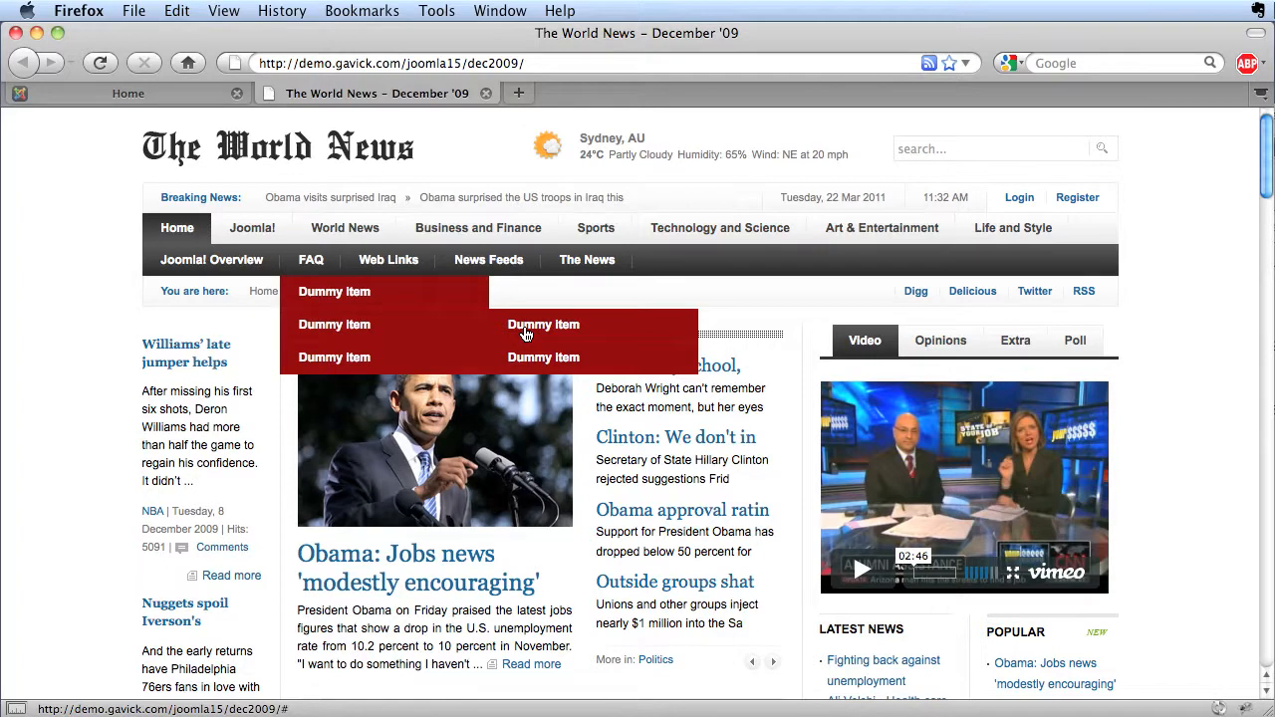
Switch to the administration tab showing Category Manager: Articles
{"action": "left_click", "coordinate": [120, 94]}
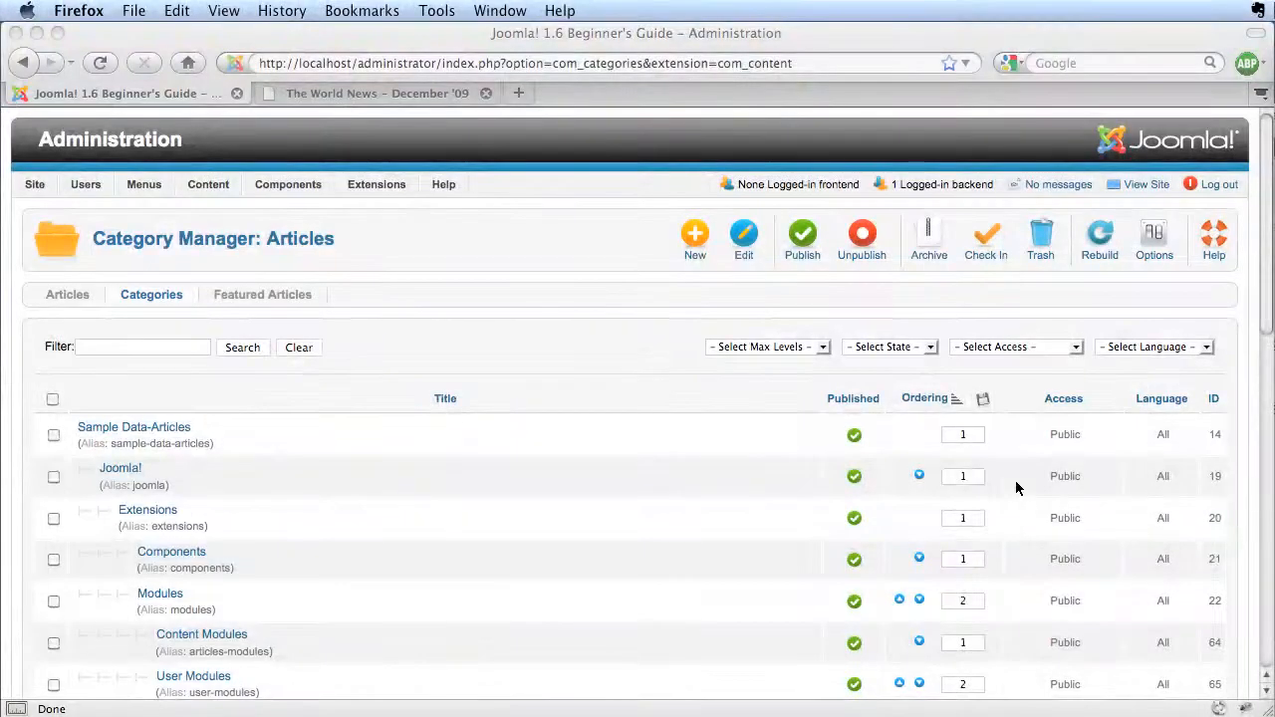
{"action": "mouse_move", "coordinate": [377, 458]}
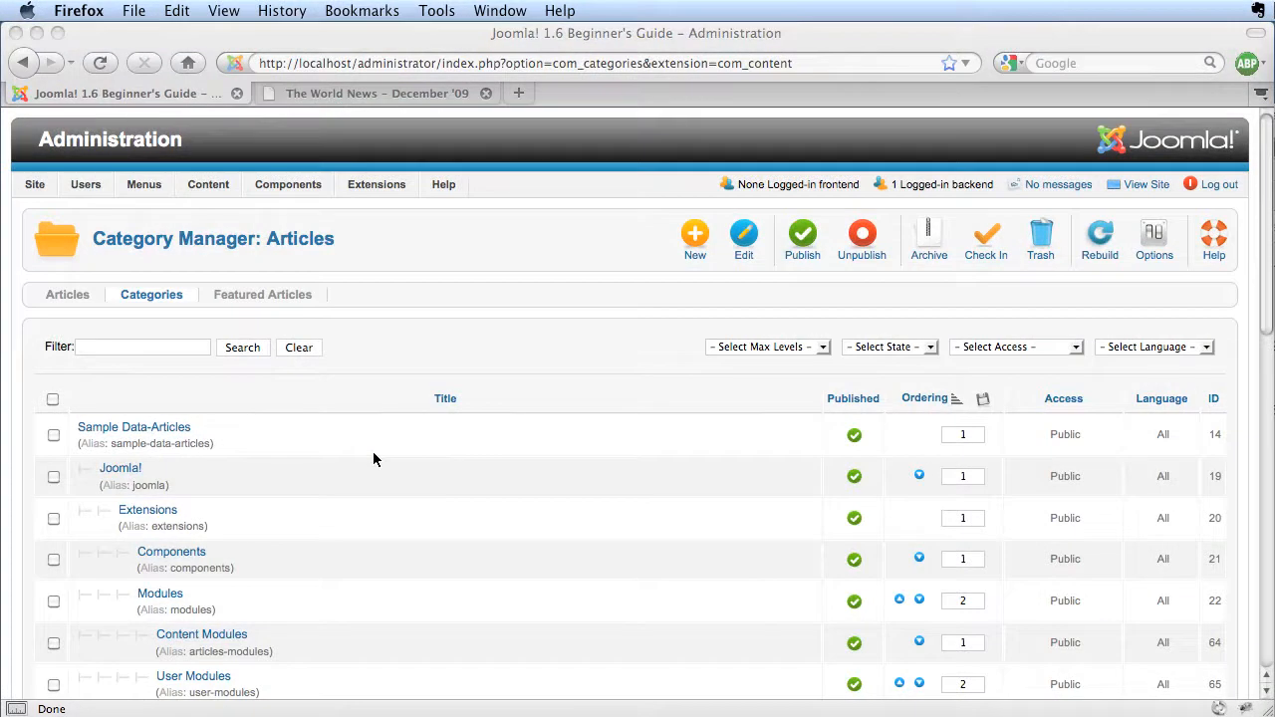
{"action": "mouse_move", "coordinate": [295, 430]}
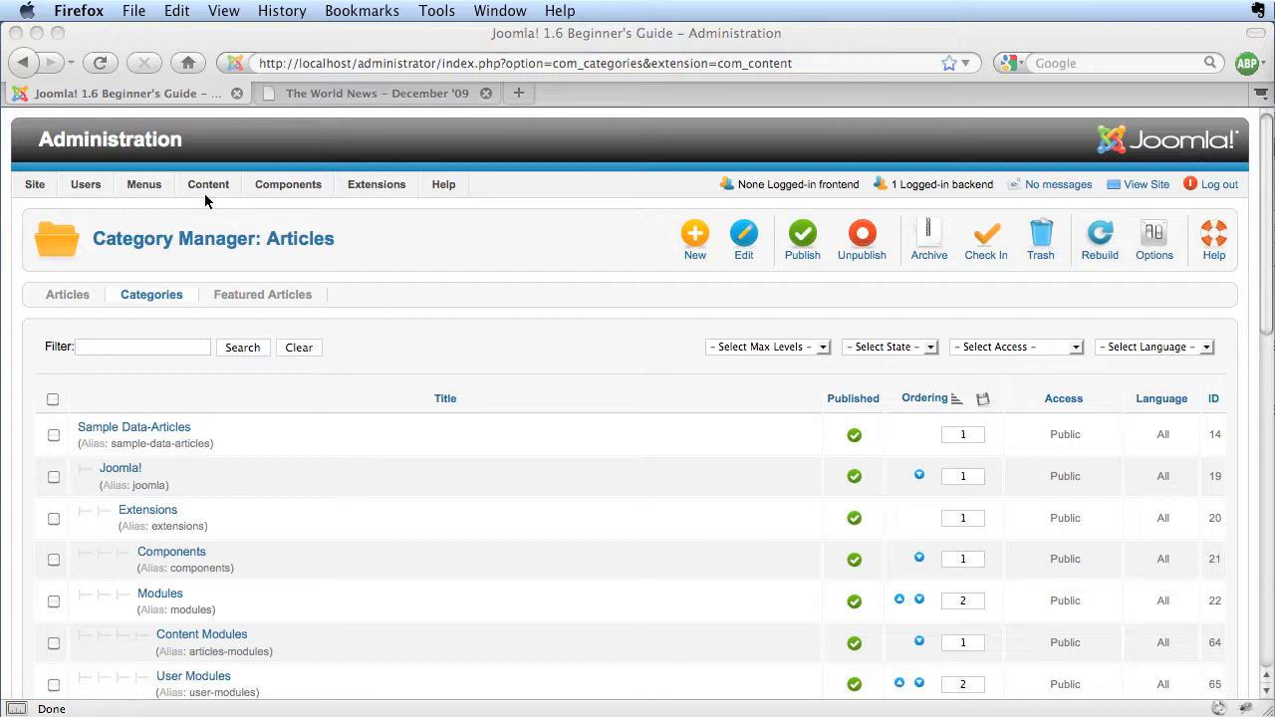
{"action": "left_click", "coordinate": [207, 183]}
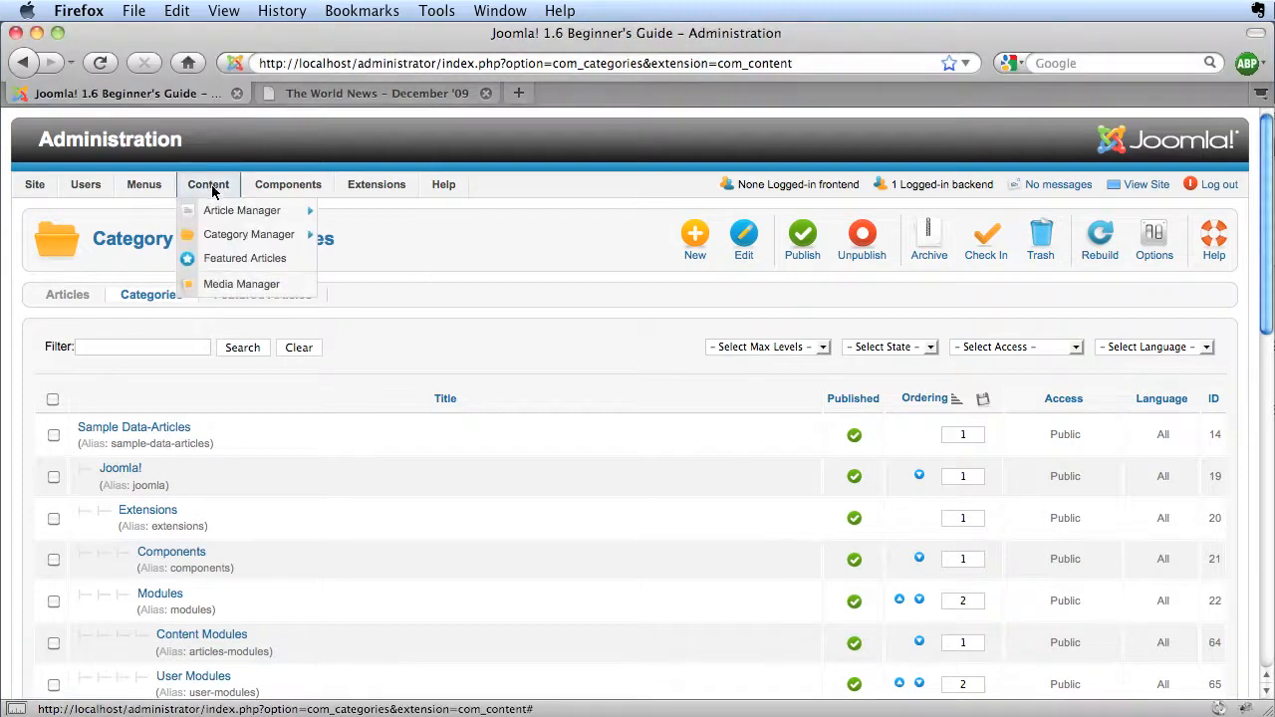
{"action": "mouse_move", "coordinate": [241, 211]}
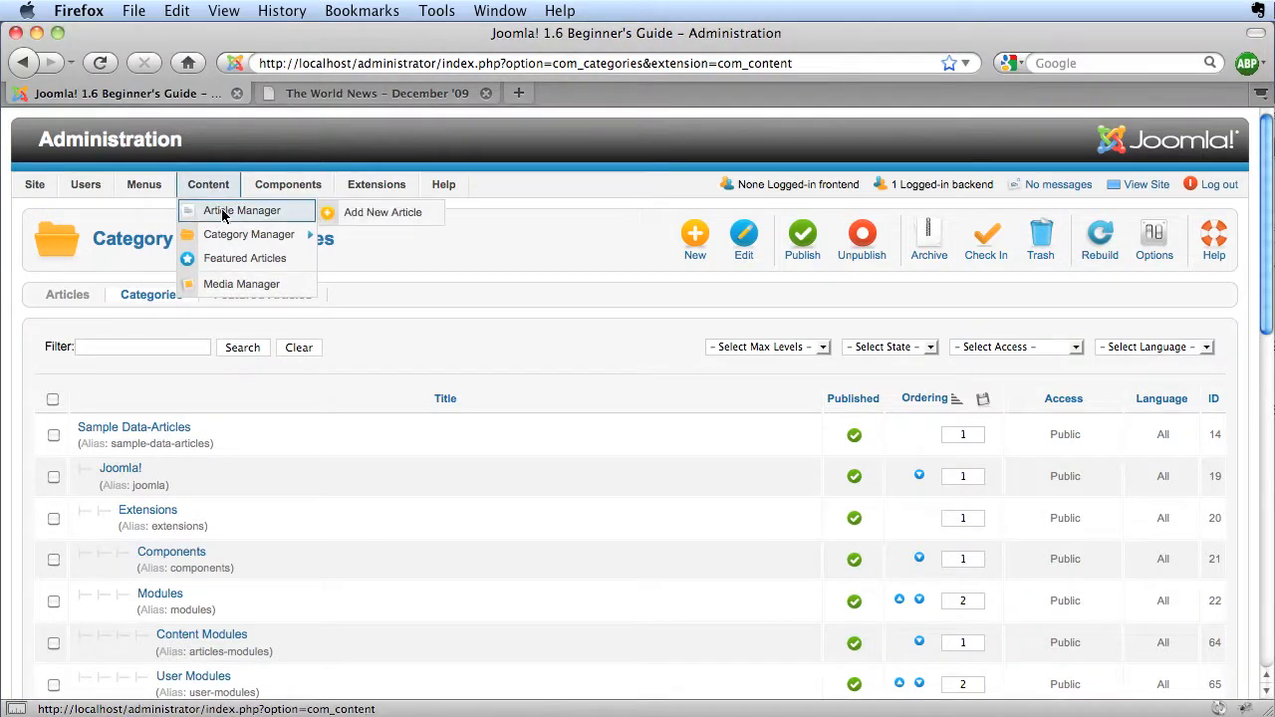
{"action": "mouse_move", "coordinate": [245, 259]}
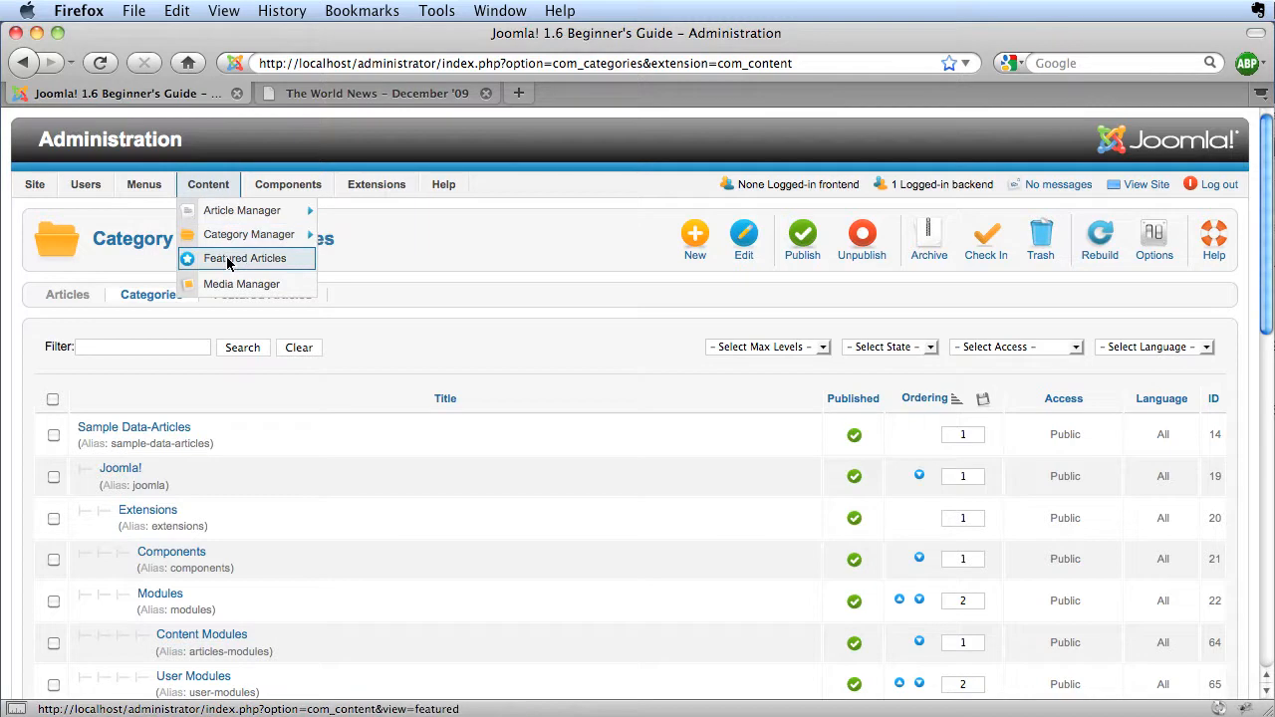
{"action": "mouse_move", "coordinate": [247, 235]}
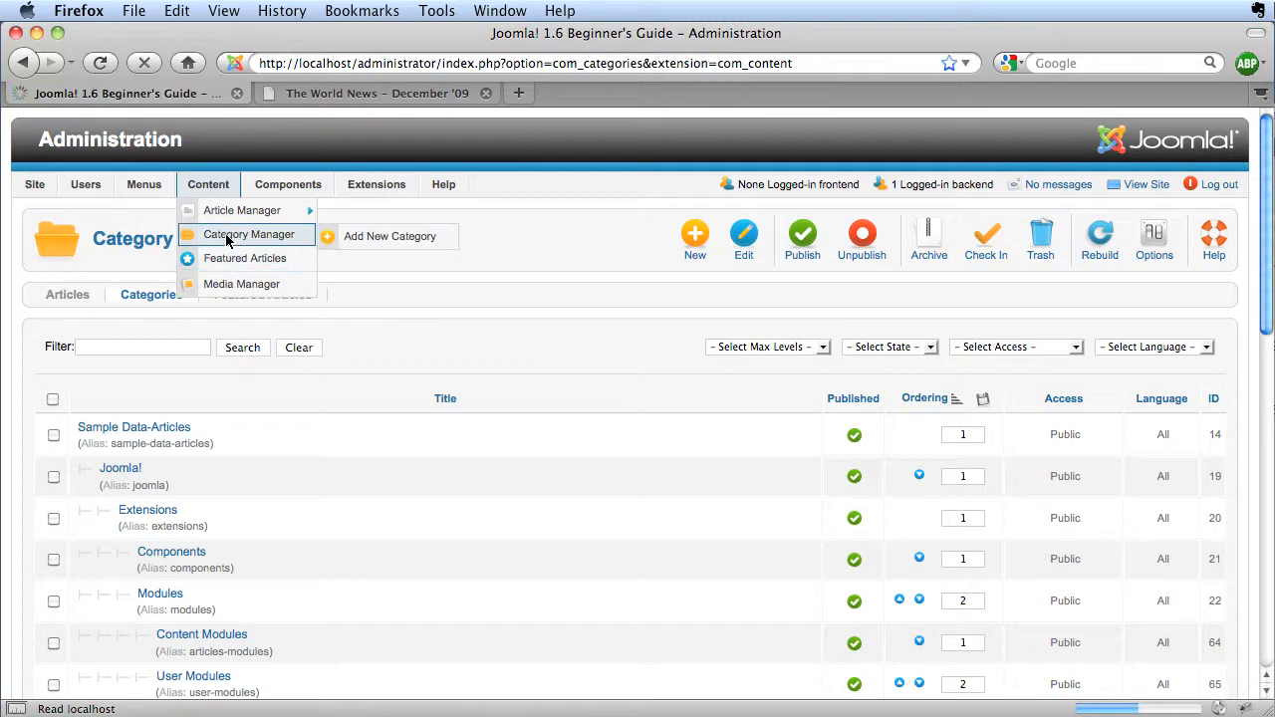
{"action": "left_click", "coordinate": [247, 236]}
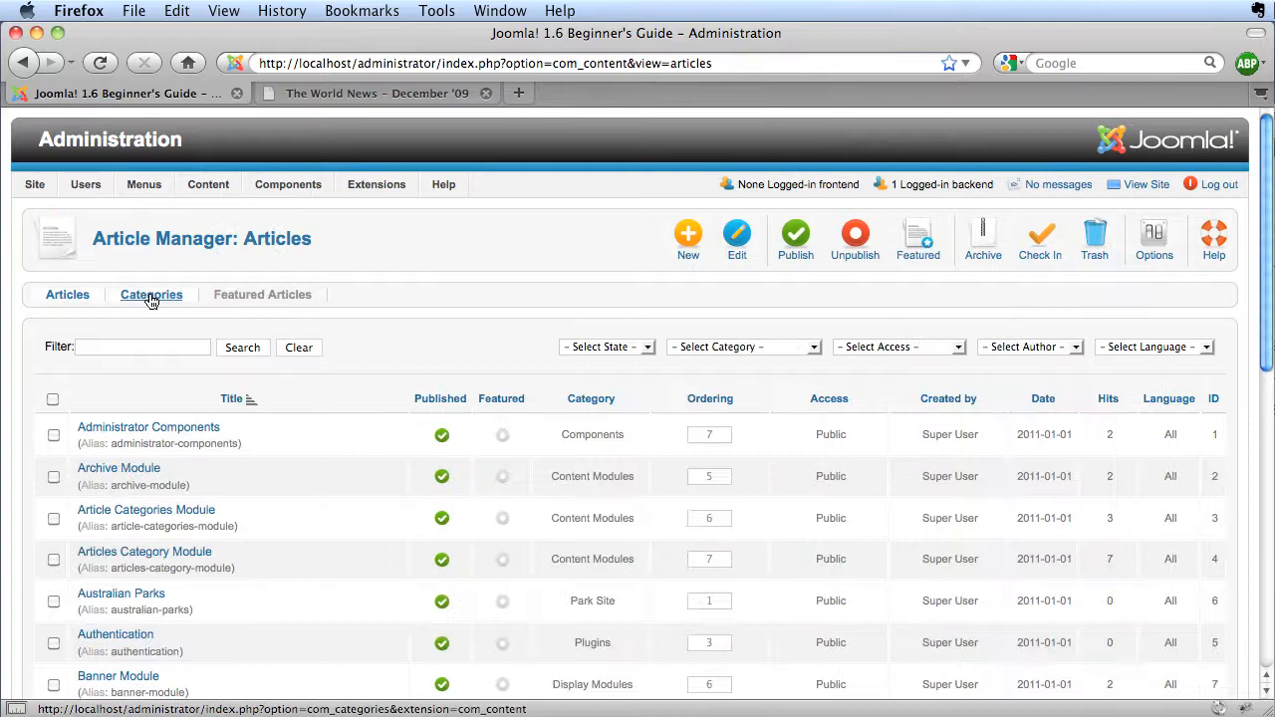
{"action": "left_click", "coordinate": [152, 295]}
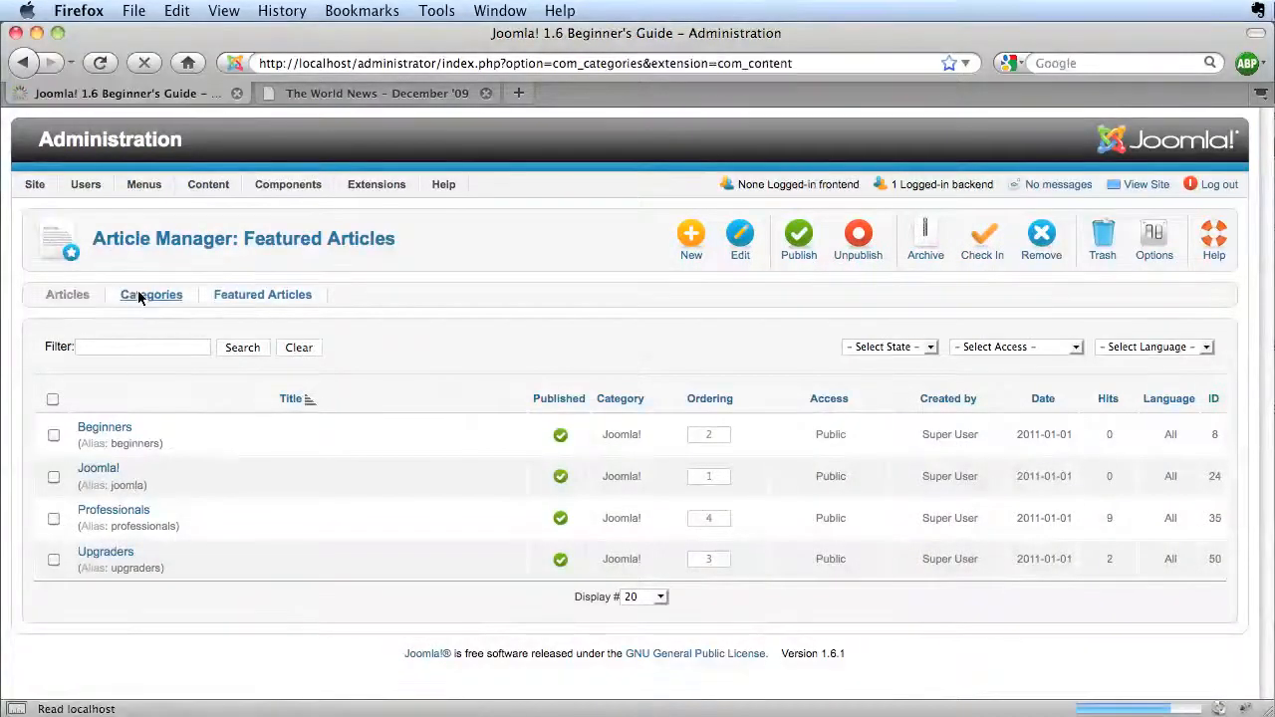
{"action": "left_click", "coordinate": [151, 295]}
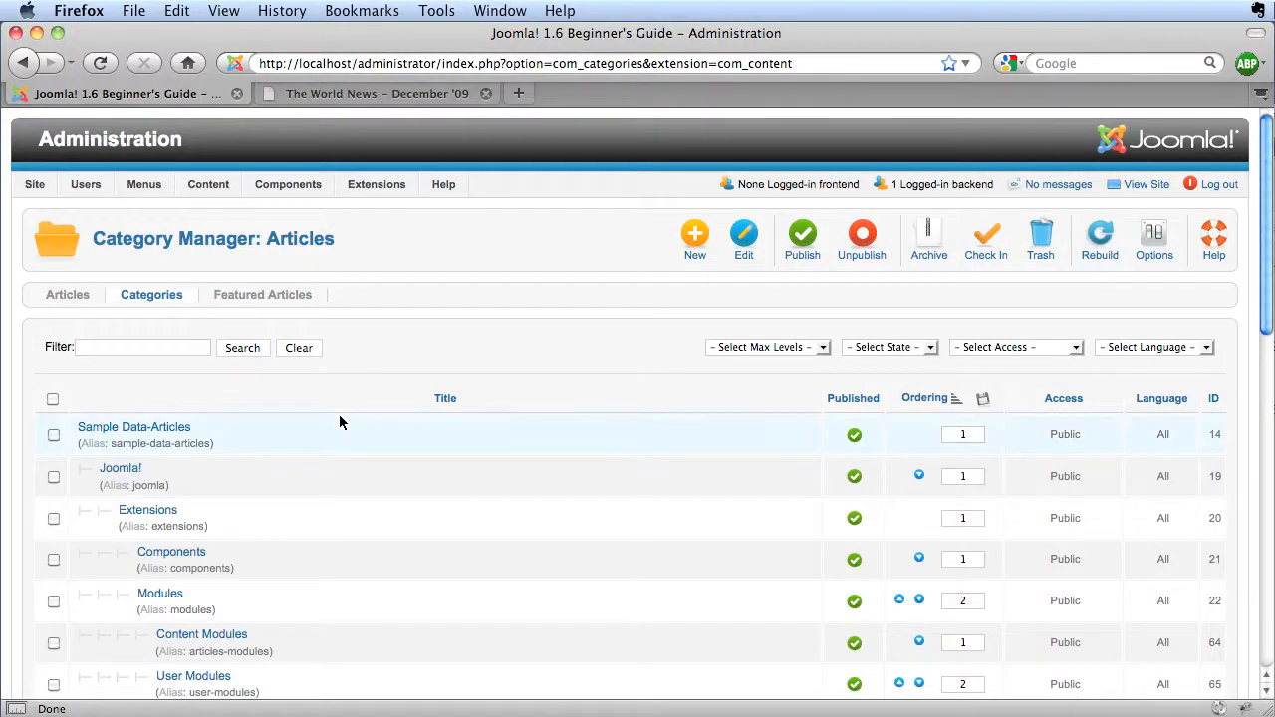
Locate the Components category in the list and open it for editing
{"action": "scroll", "scroll_direction": "down", "scroll_amount": 3}
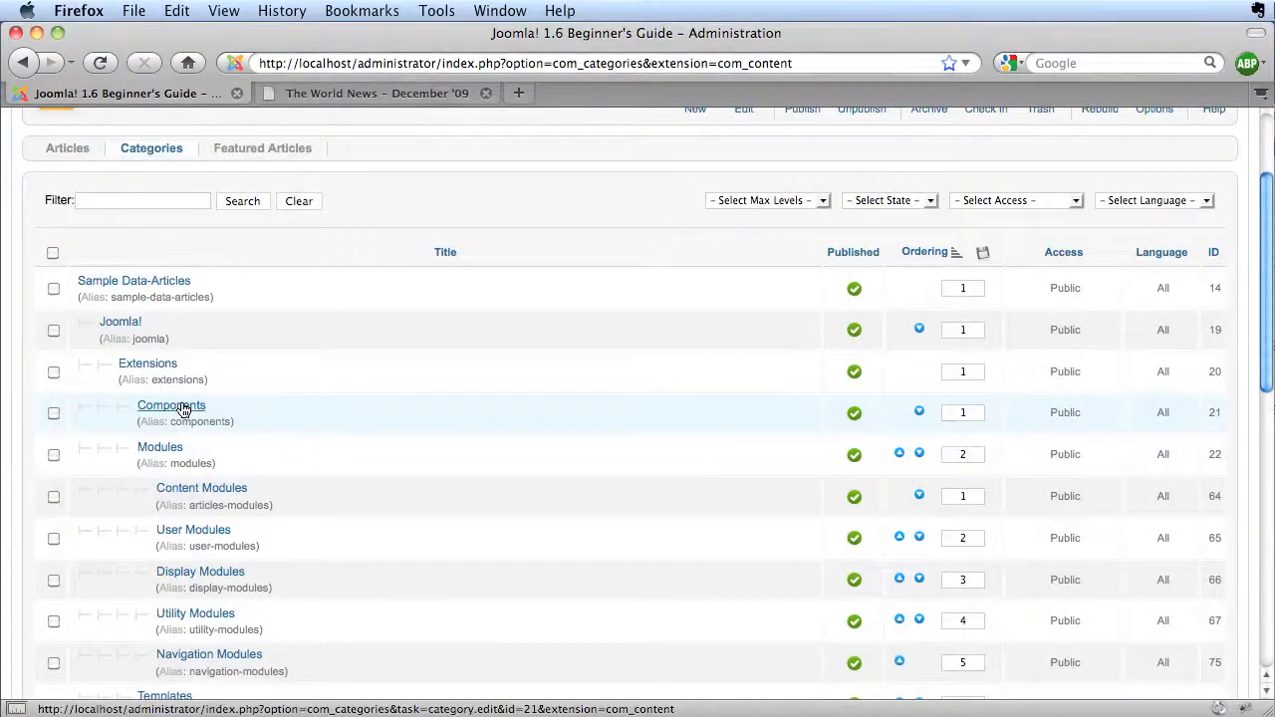
{"action": "left_click", "coordinate": [172, 406]}
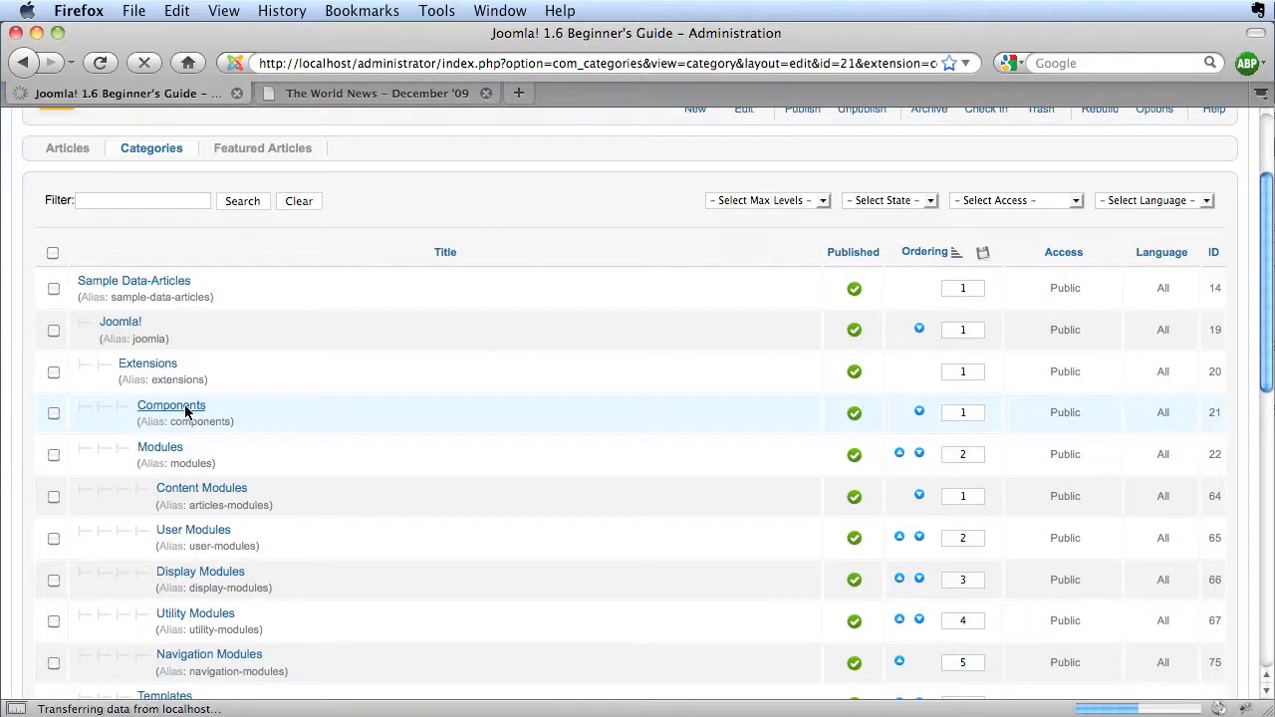
Review the Components category's alias, parent (Extensions) and access (Public), leaving them unchanged
{"action": "left_click", "coordinate": [172, 407]}
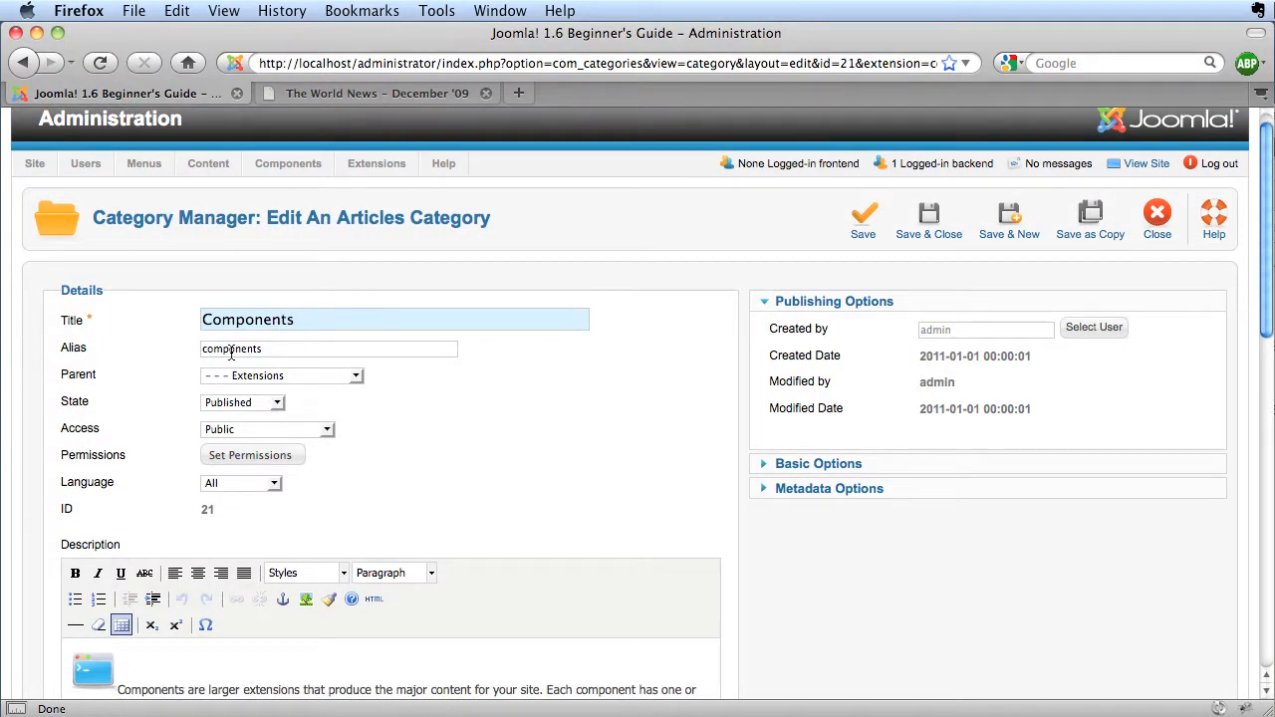
{"action": "left_click", "coordinate": [329, 349]}
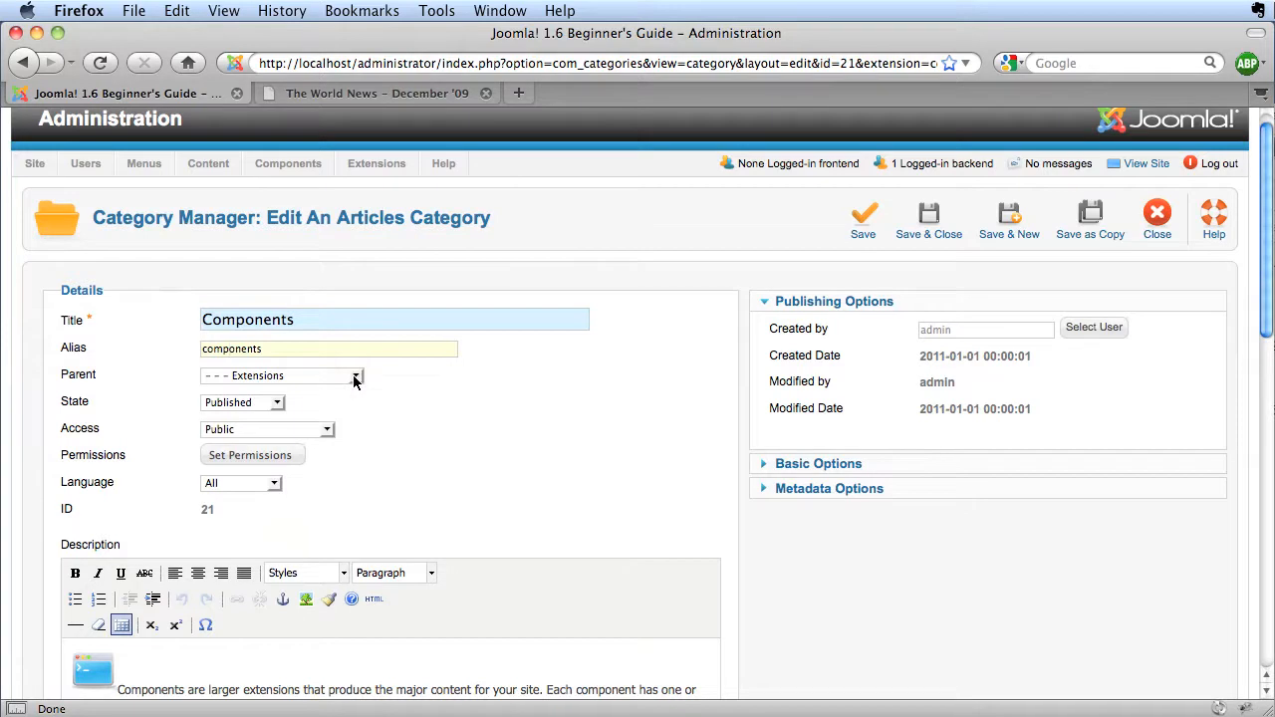
{"action": "left_click", "coordinate": [356, 375]}
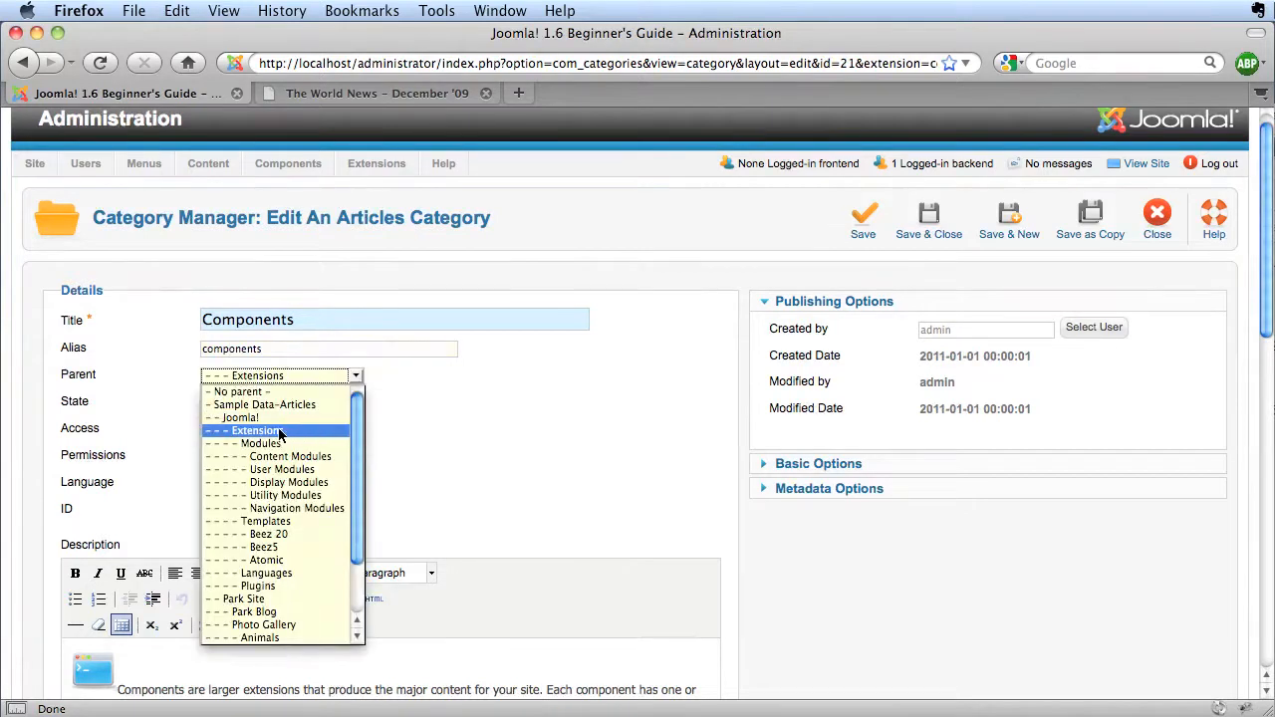
{"action": "left_click", "coordinate": [278, 430]}
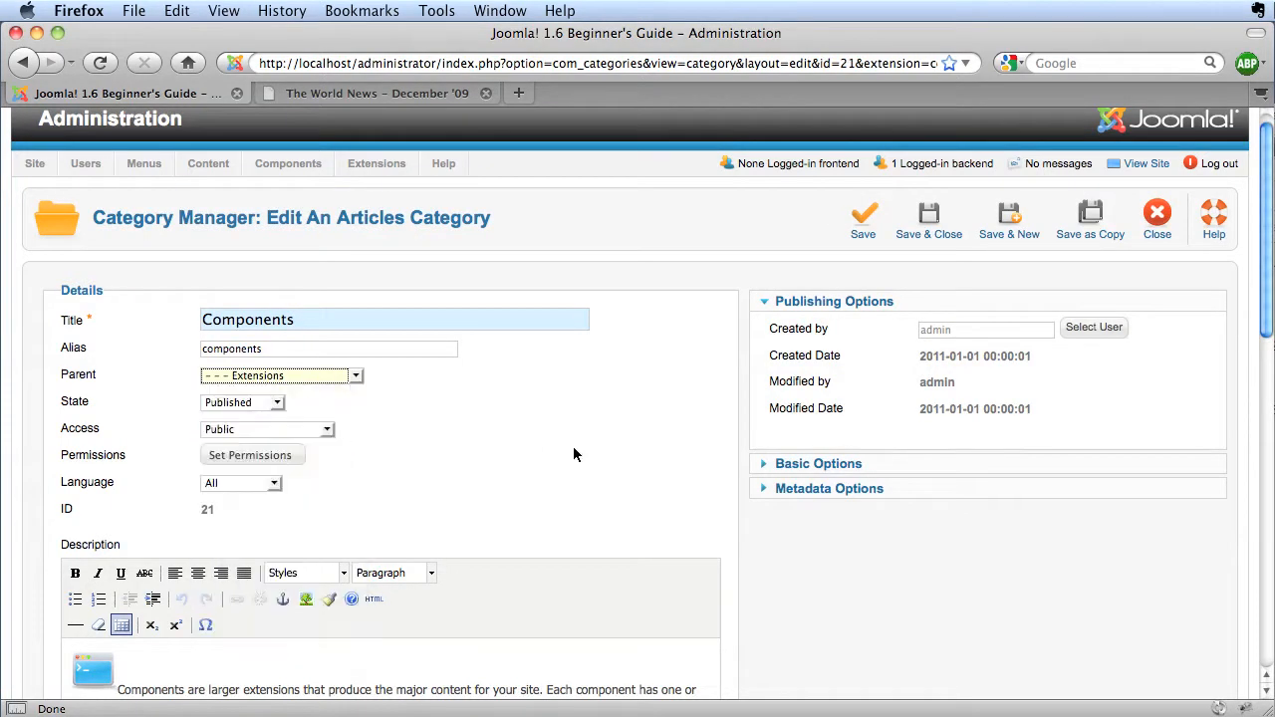
{"action": "mouse_move", "coordinate": [124, 408]}
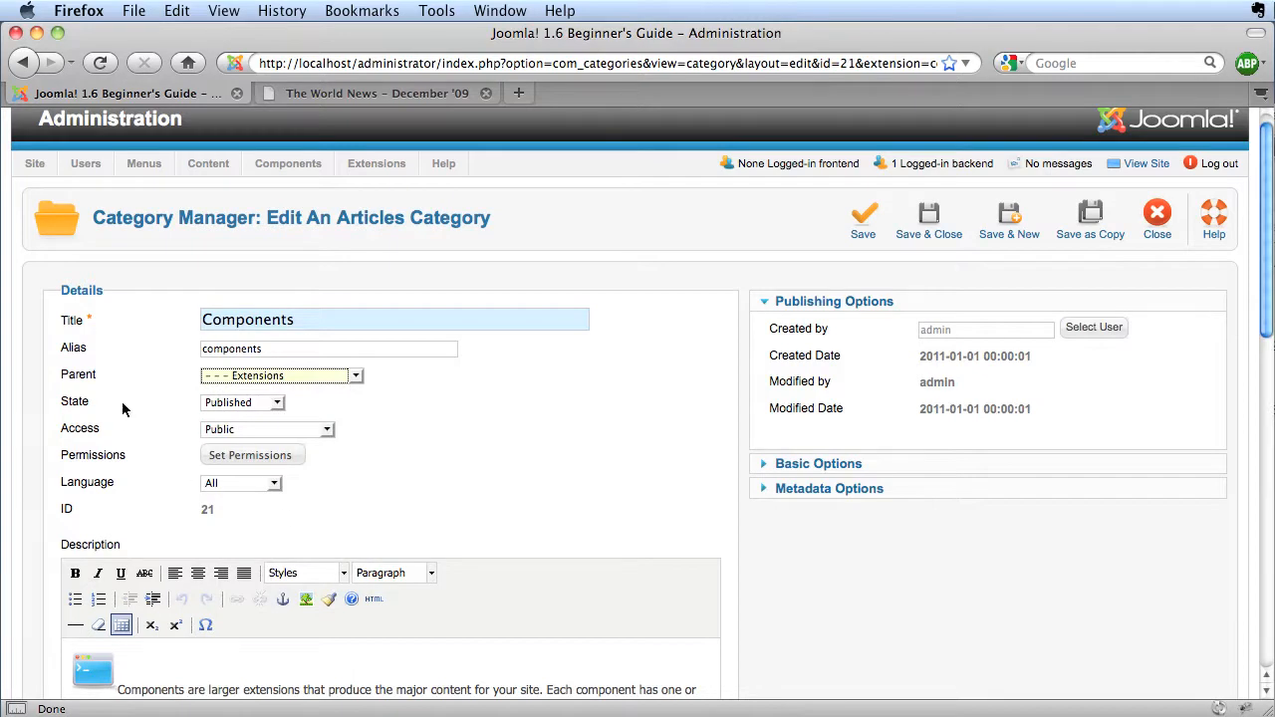
{"action": "mouse_move", "coordinate": [124, 408]}
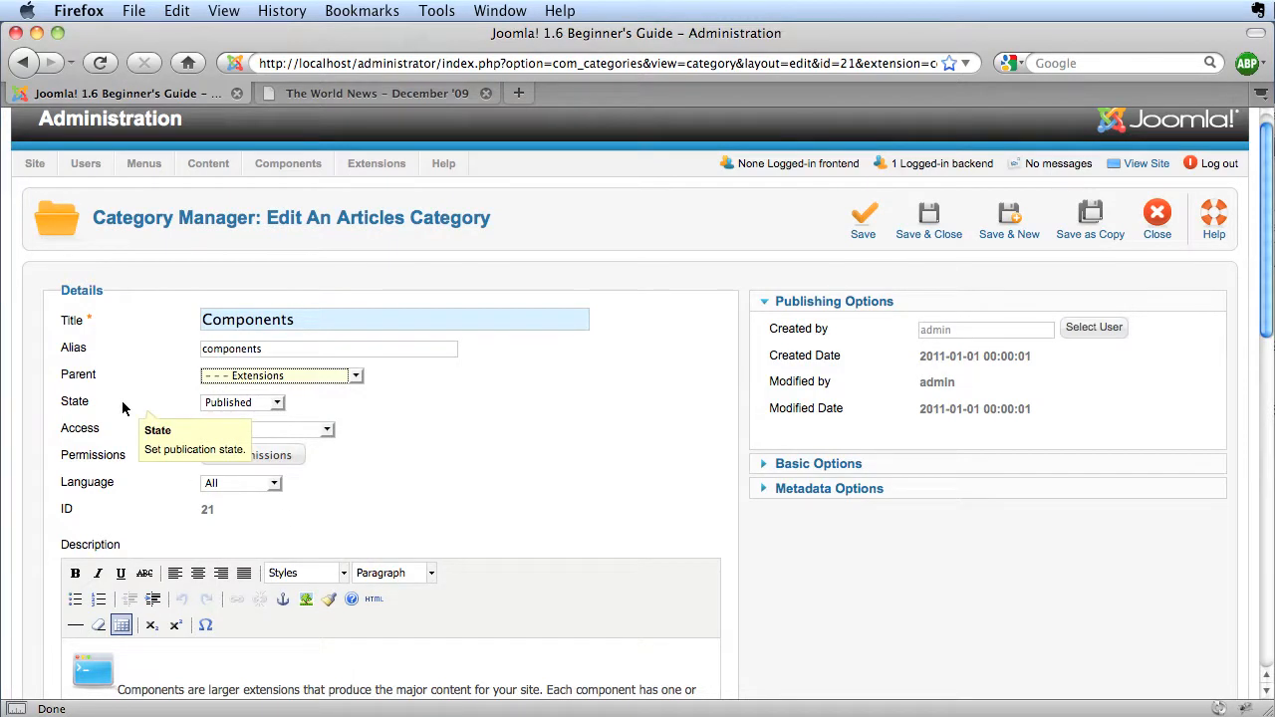
{"action": "mouse_move", "coordinate": [131, 441]}
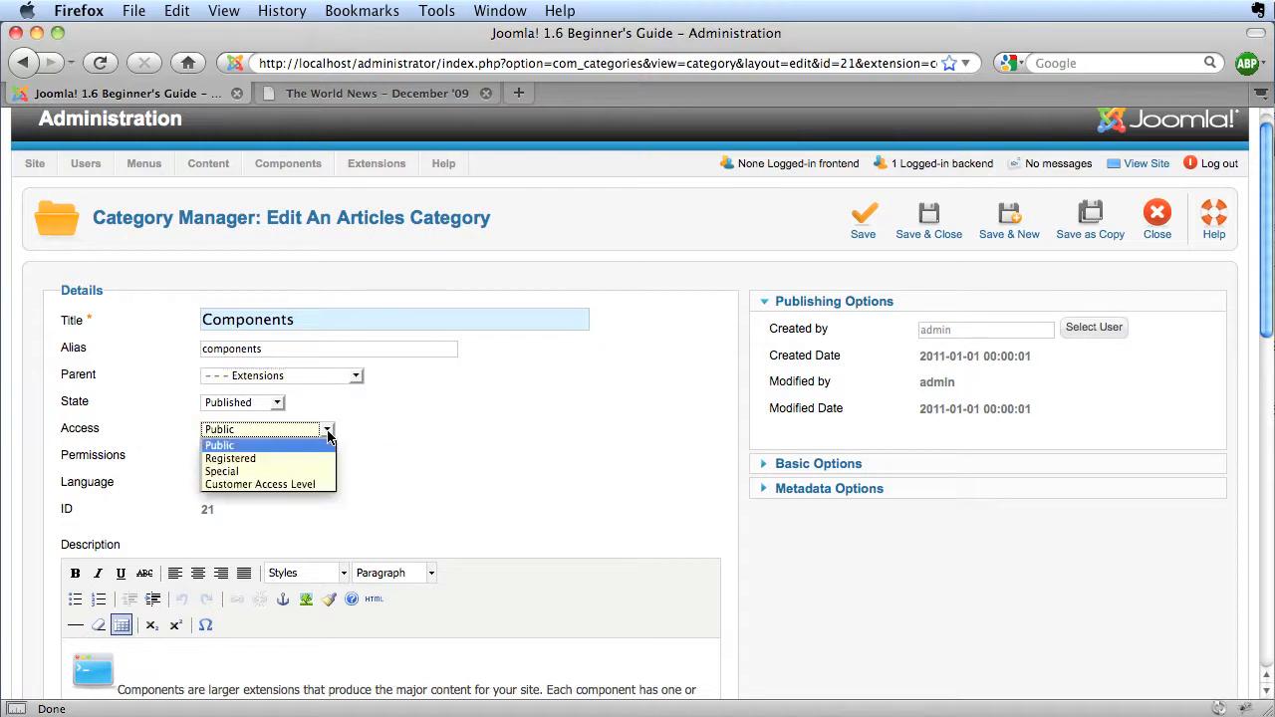
{"action": "mouse_move", "coordinate": [259, 484]}
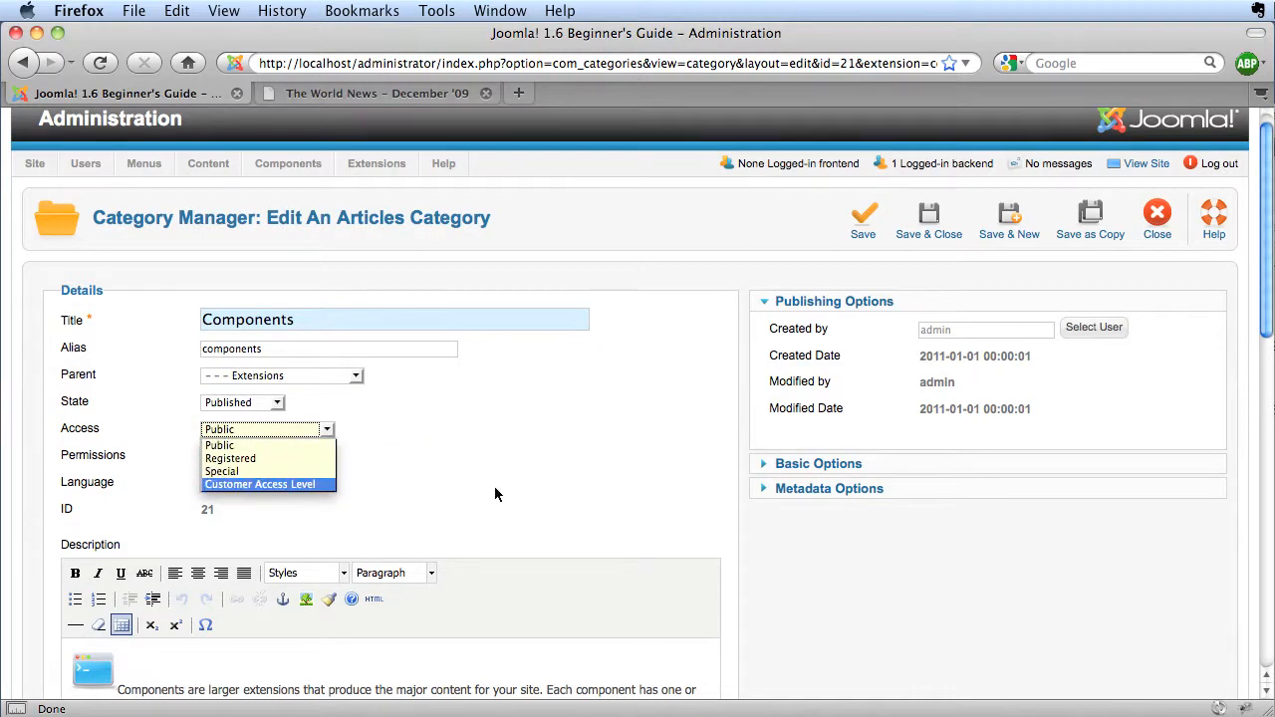
{"action": "left_click", "coordinate": [219, 444]}
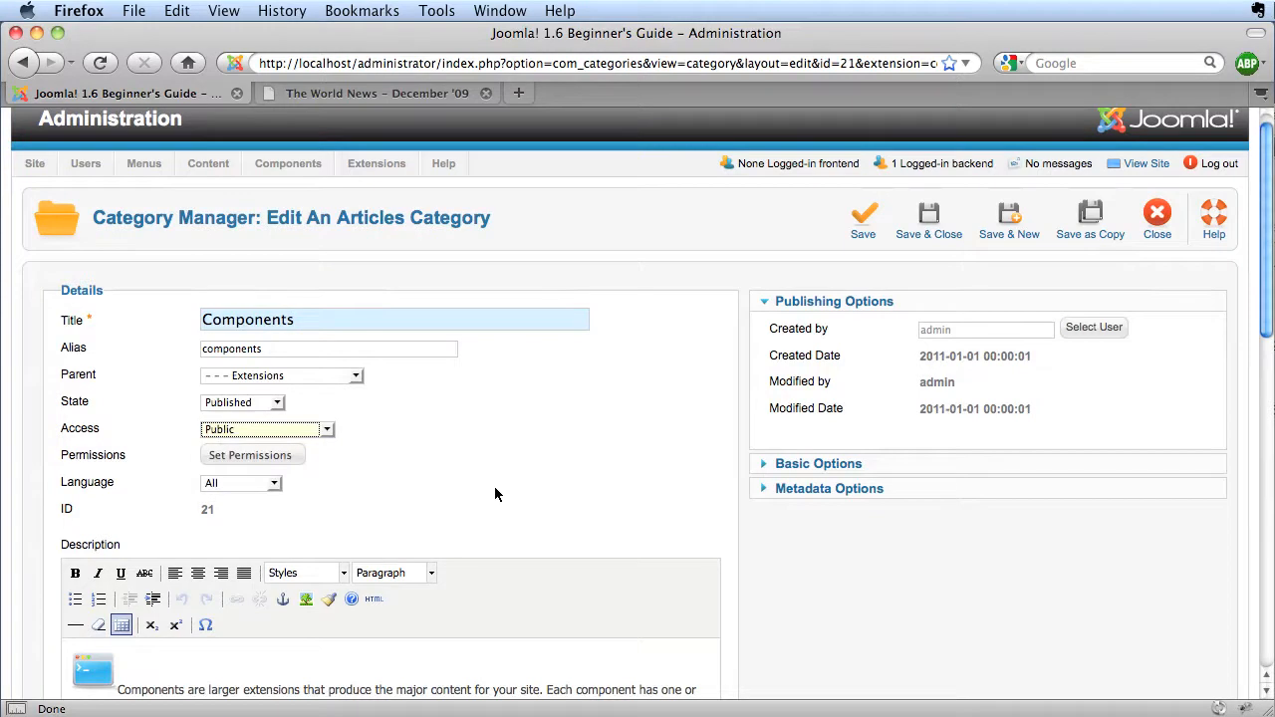
{"action": "mouse_move", "coordinate": [488, 530]}
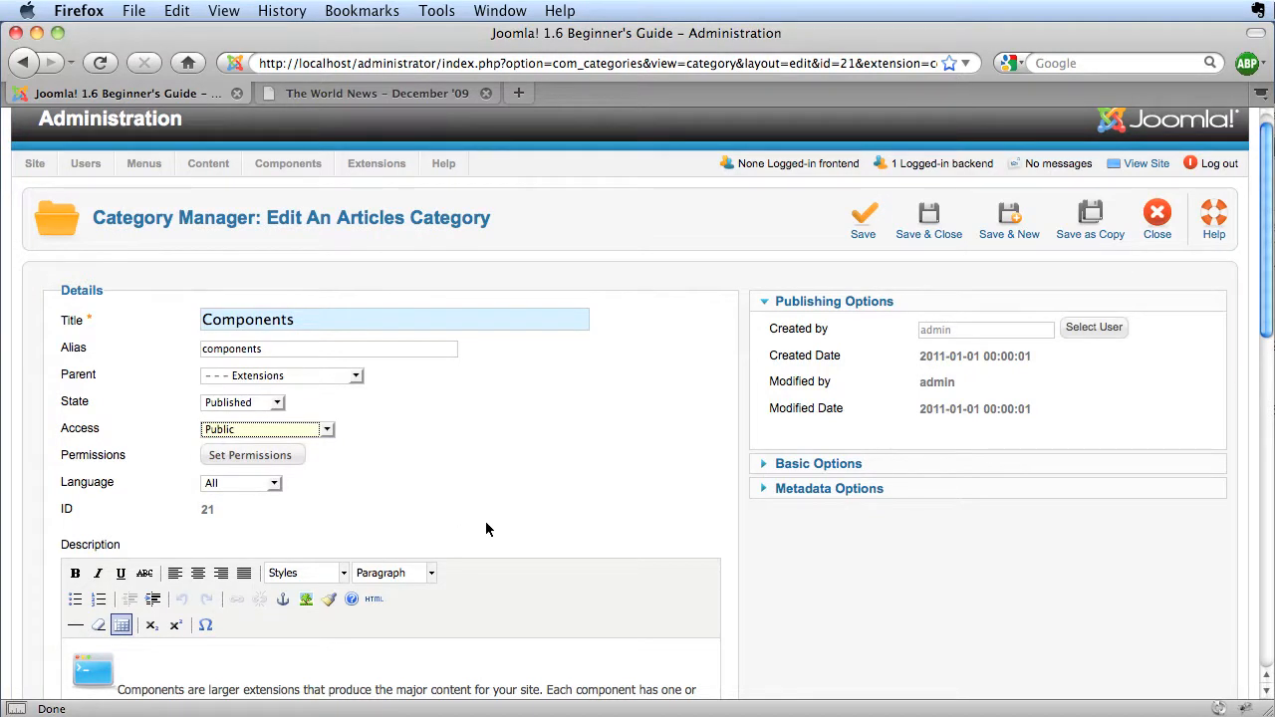
{"action": "mouse_move", "coordinate": [297, 526]}
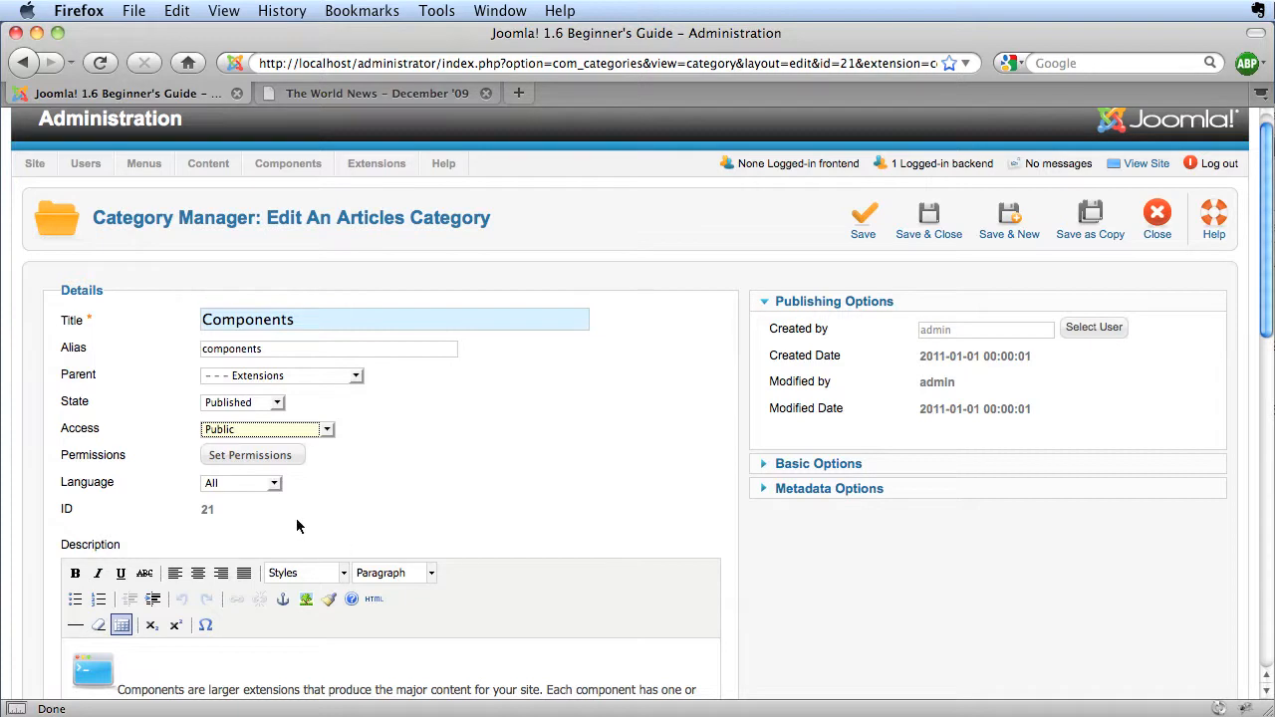
{"action": "mouse_move", "coordinate": [590, 452]}
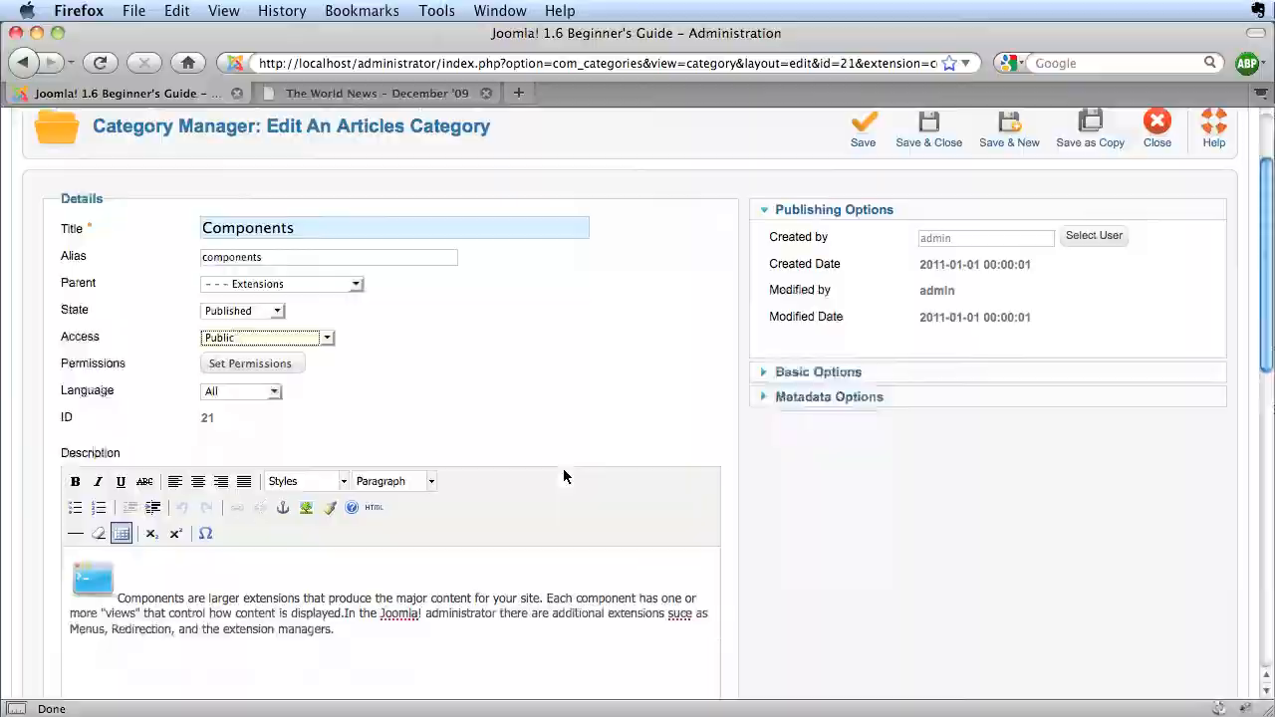
Examine the category description's image and expand its Basic Options panel
{"action": "scroll", "scroll_direction": "down", "scroll_amount": 3}
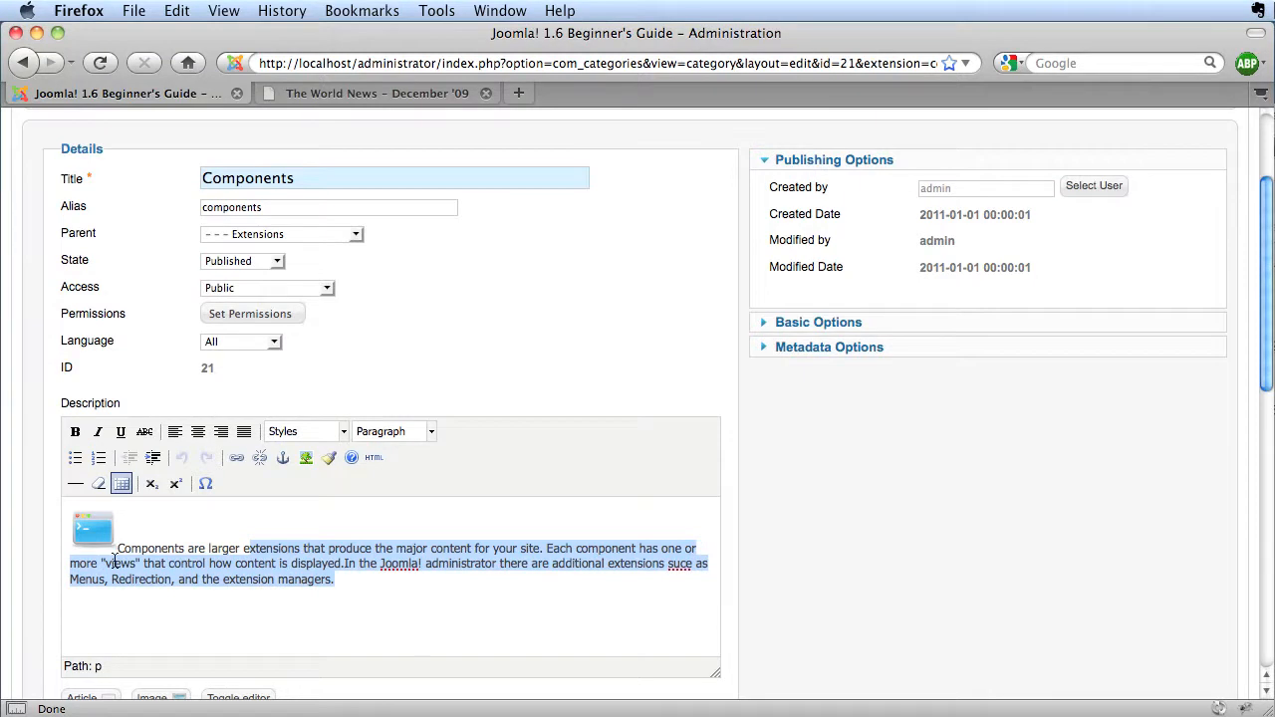
{"action": "left_click", "coordinate": [92, 530]}
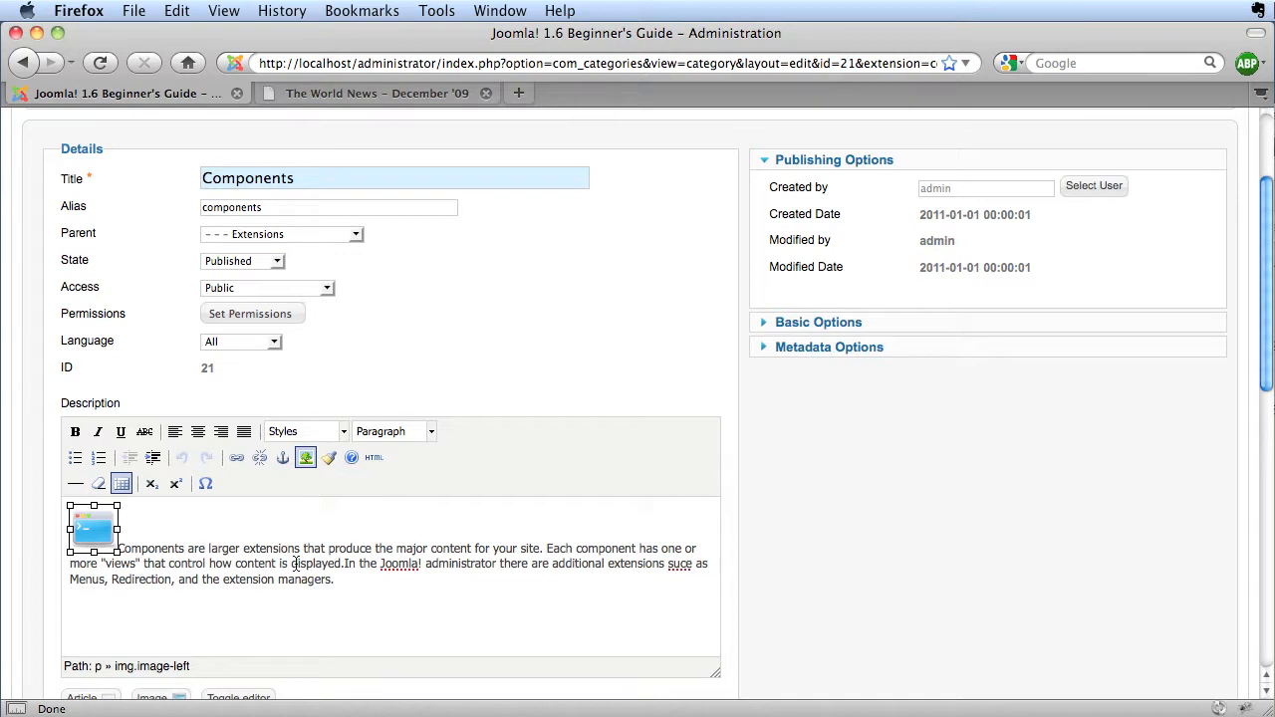
{"action": "mouse_move", "coordinate": [900, 554]}
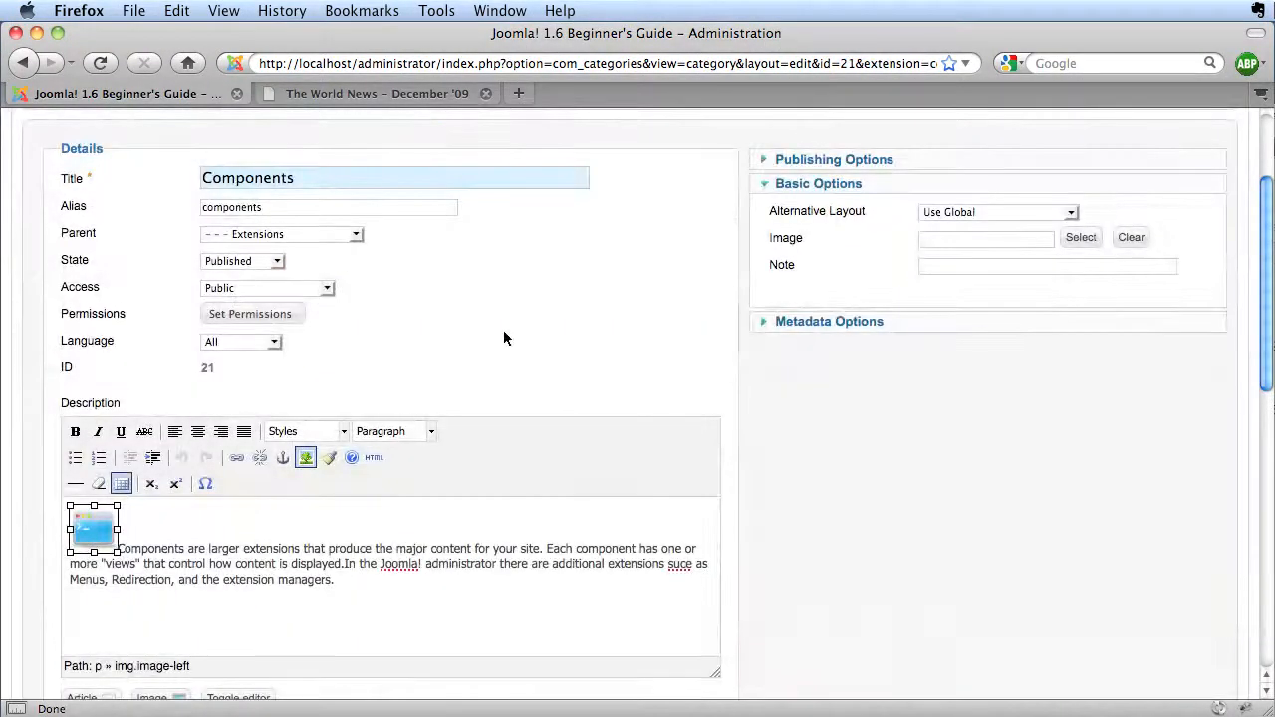
{"action": "scroll", "scroll_direction": "up", "scroll_amount": 3}
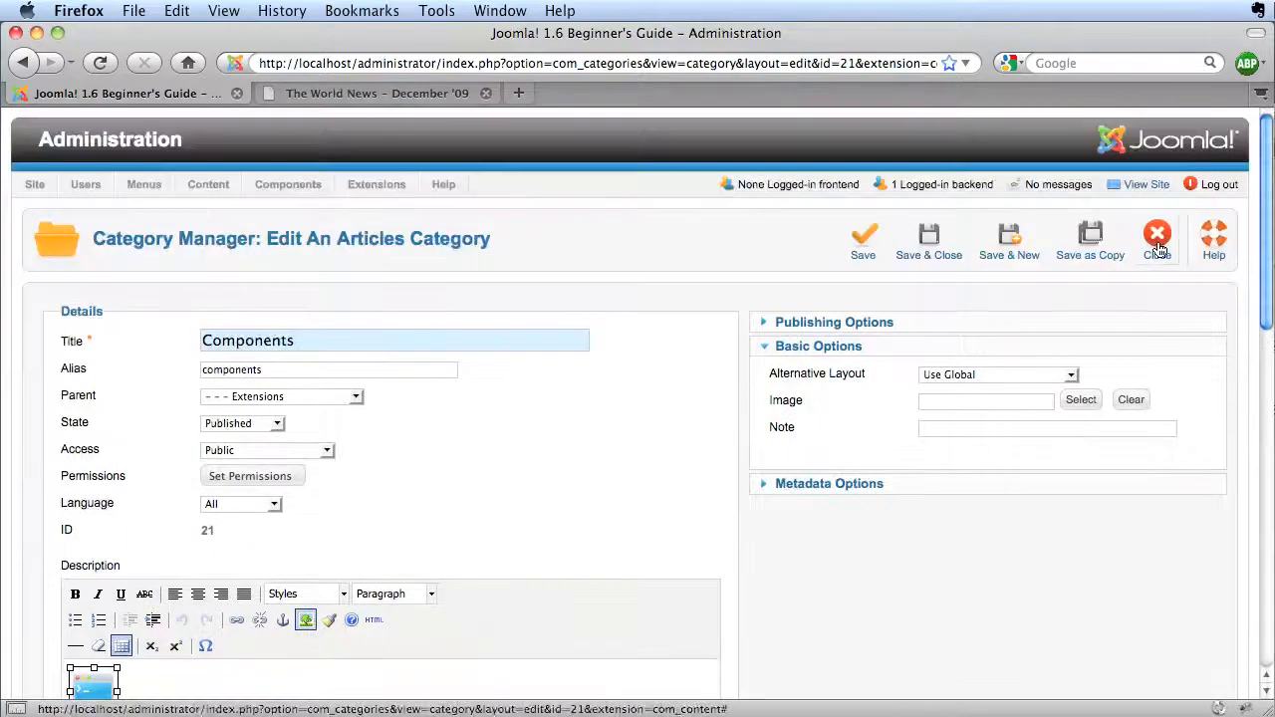
Close the Components category unsaved and visit the site's Using Joomla! page
{"action": "left_click", "coordinate": [1156, 235]}
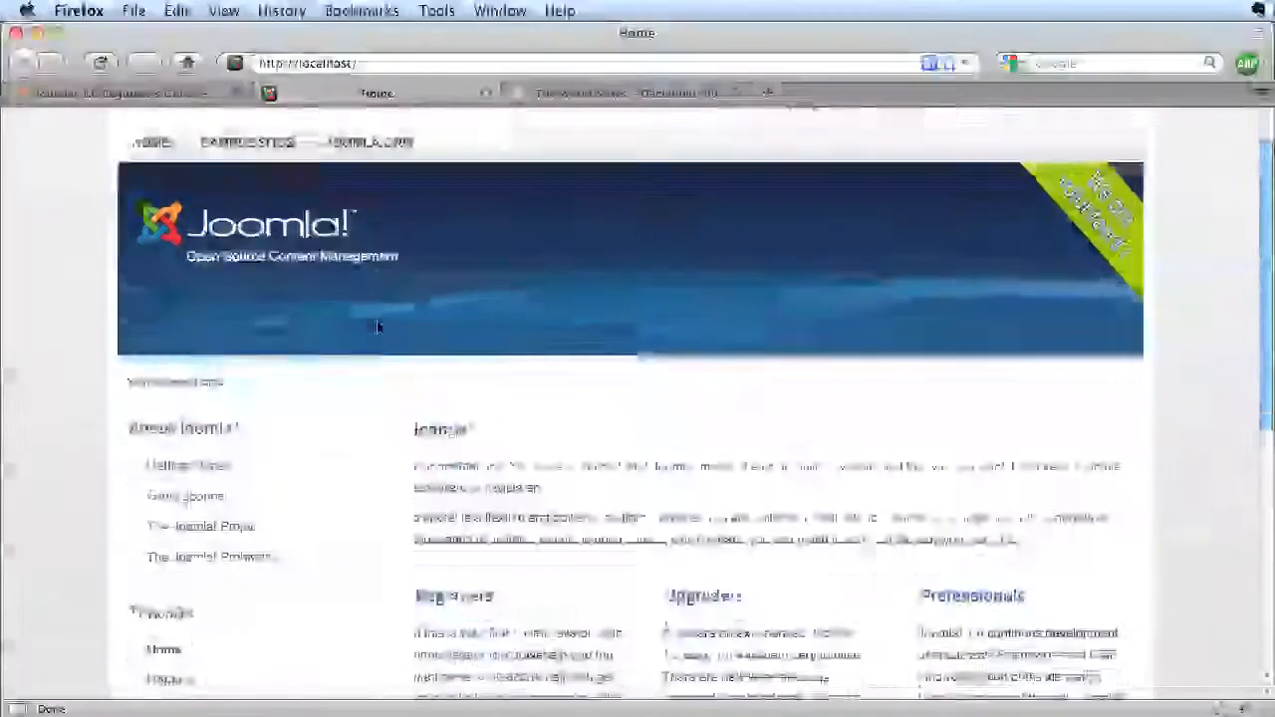
{"action": "left_click", "coordinate": [188, 462]}
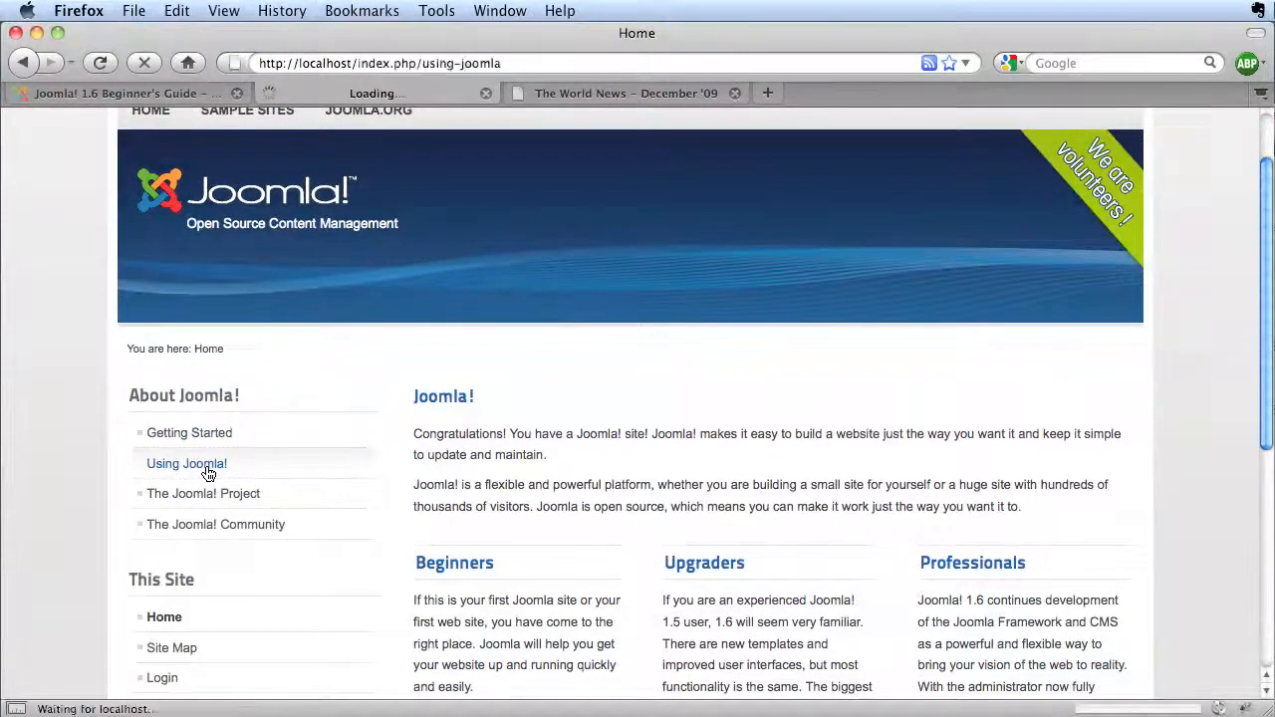
{"action": "left_click", "coordinate": [188, 462]}
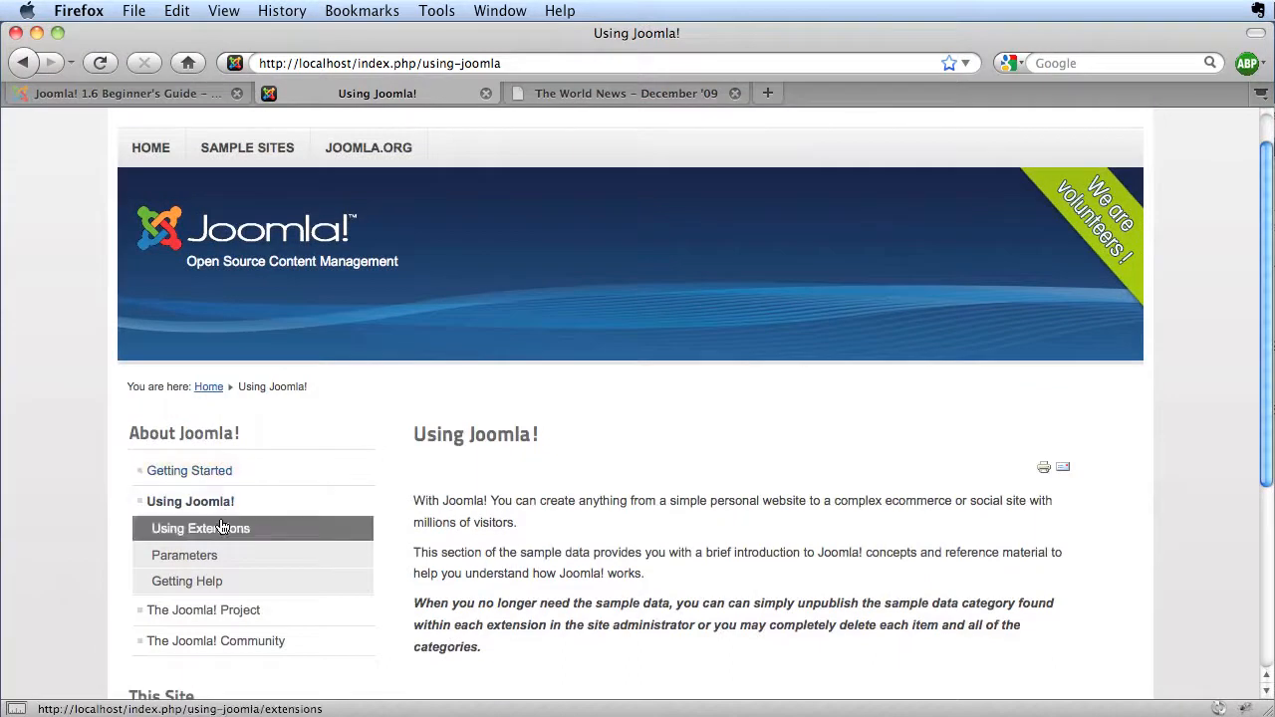
Browse Using Extensions and its Components page, then return to the admin tab
{"action": "left_click", "coordinate": [199, 528]}
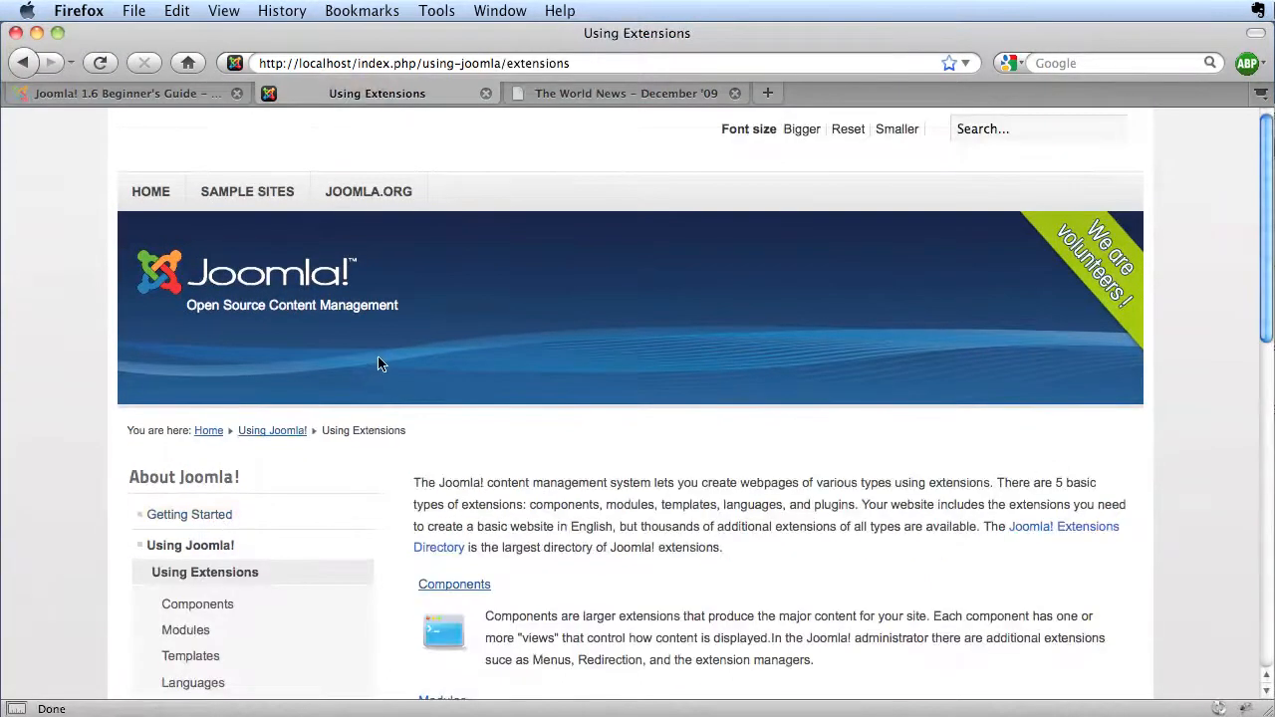
{"action": "left_click", "coordinate": [197, 604]}
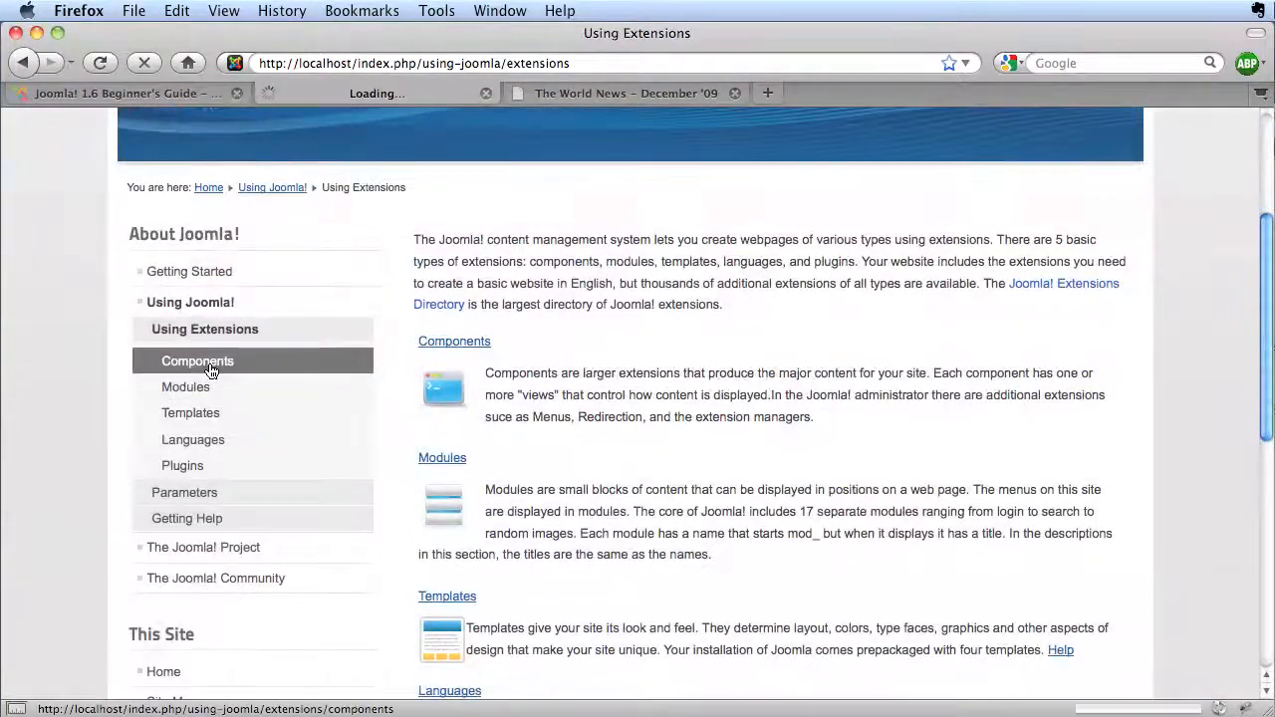
{"action": "left_click", "coordinate": [198, 360]}
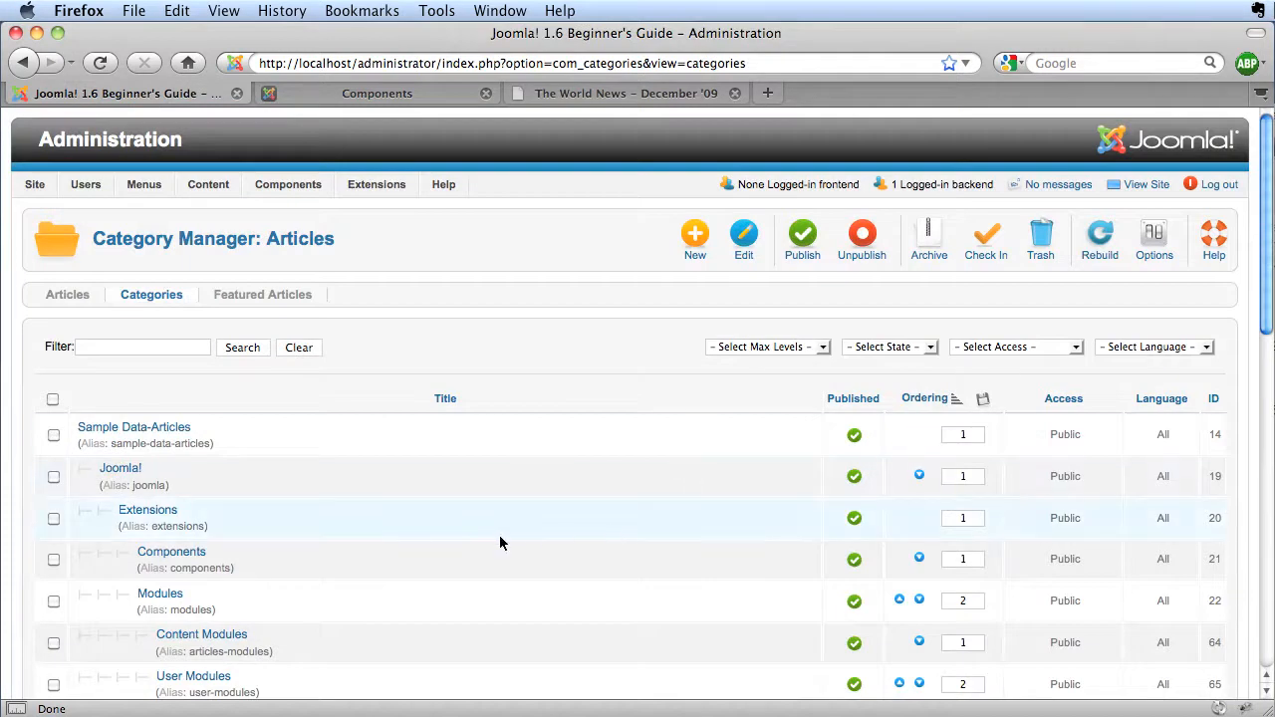
{"action": "mouse_move", "coordinate": [309, 113]}
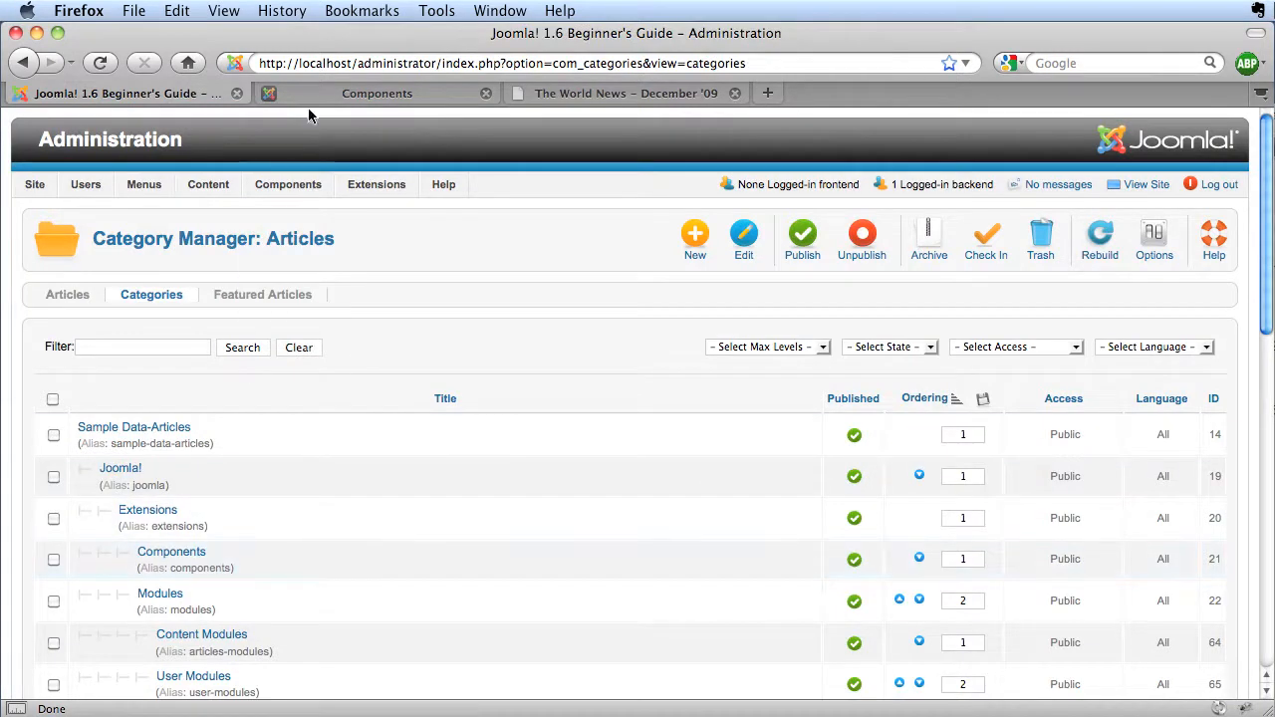
Show the Menus list with Main Menu, About Joomla, Australian Parks and Fruit Shop
{"action": "left_click", "coordinate": [377, 94]}
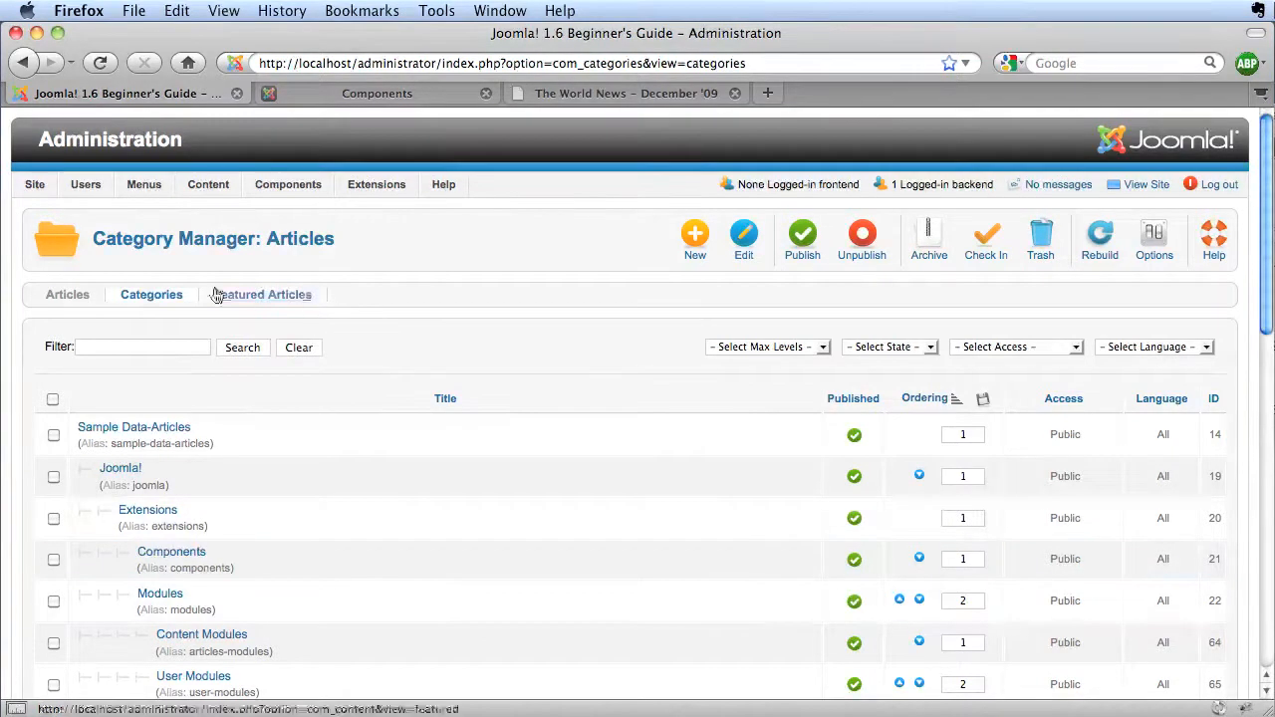
{"action": "left_click", "coordinate": [143, 184]}
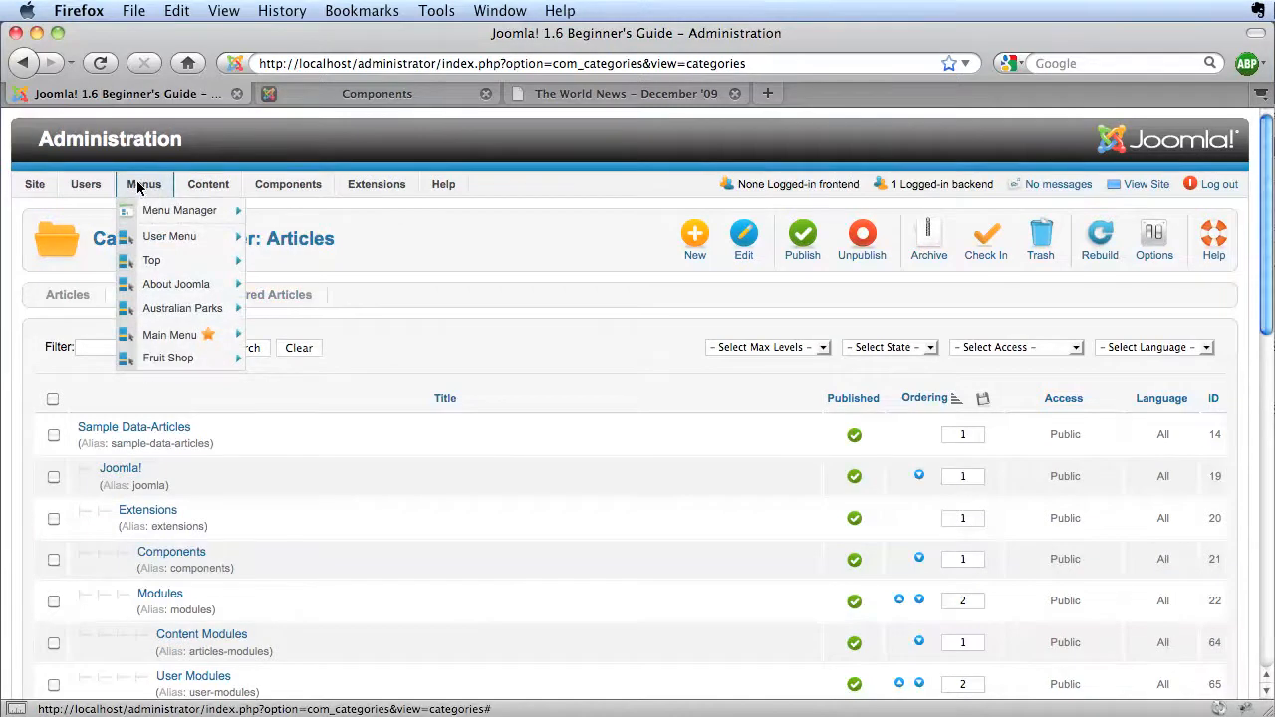
List the About Joomla menu items and highlight Components' Category Blog type
{"action": "left_click", "coordinate": [175, 283]}
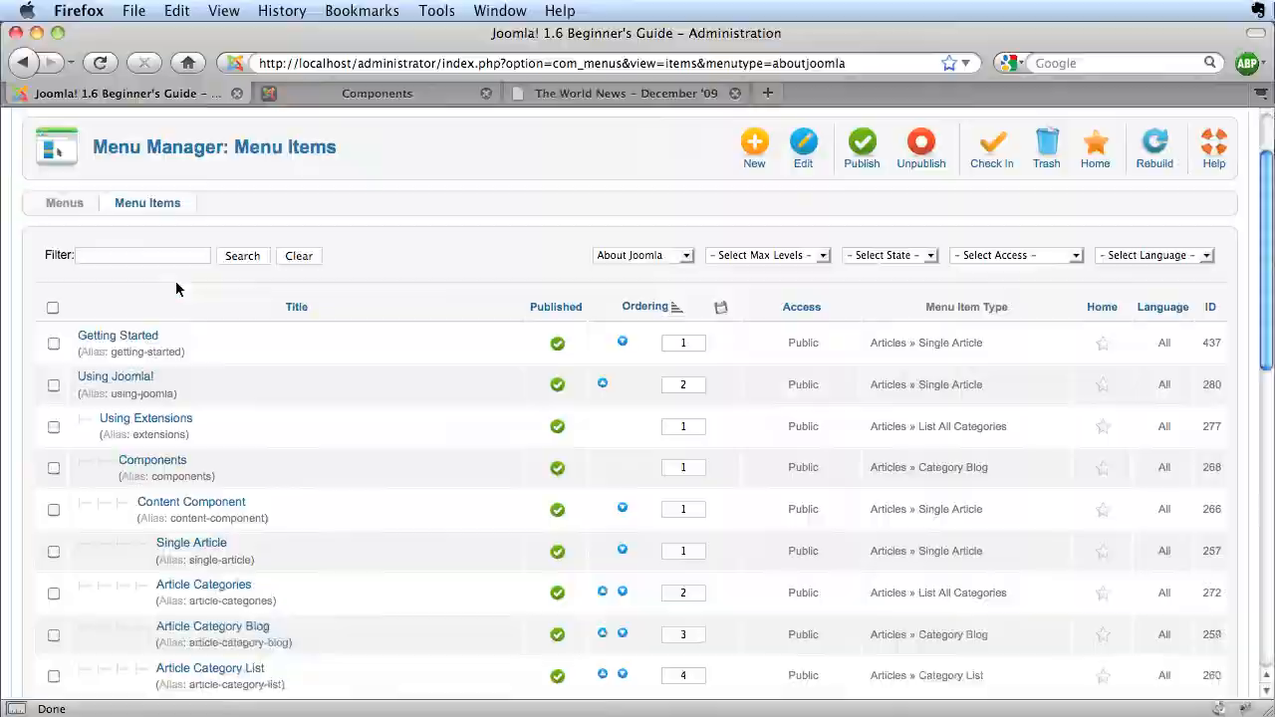
{"action": "scroll", "scroll_direction": "down", "scroll_amount": 3}
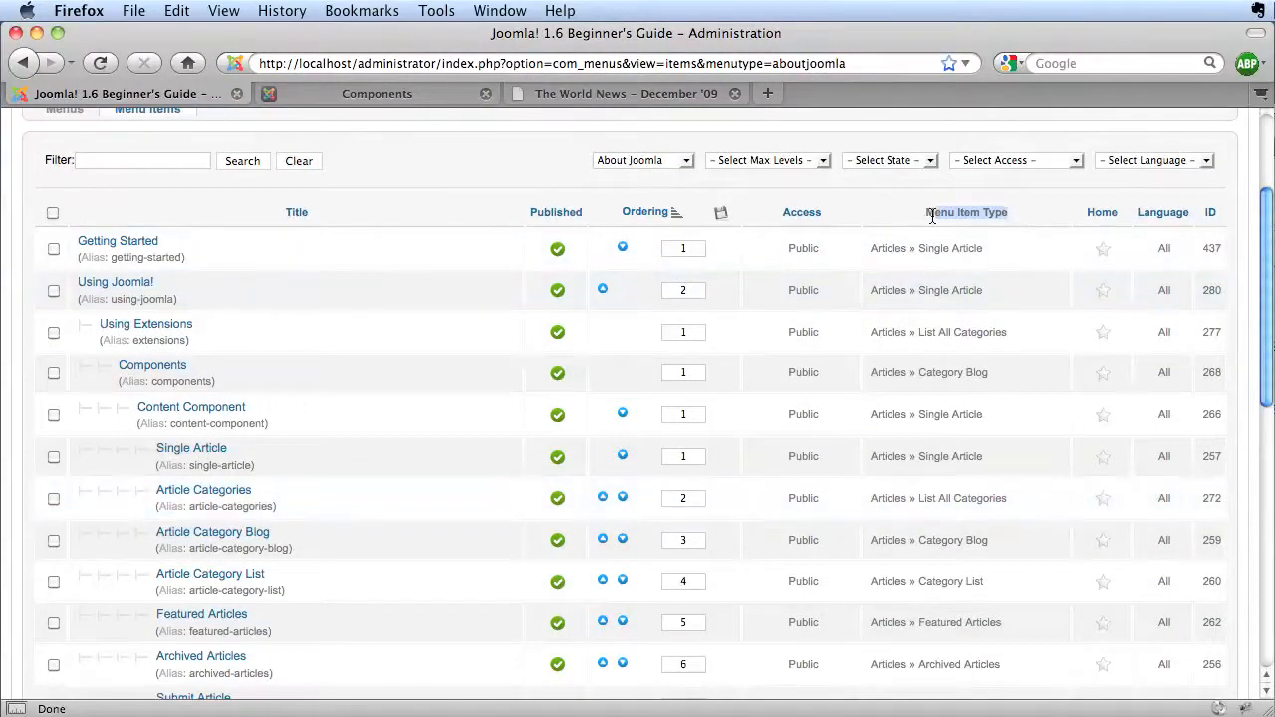
{"action": "mouse_move", "coordinate": [874, 439]}
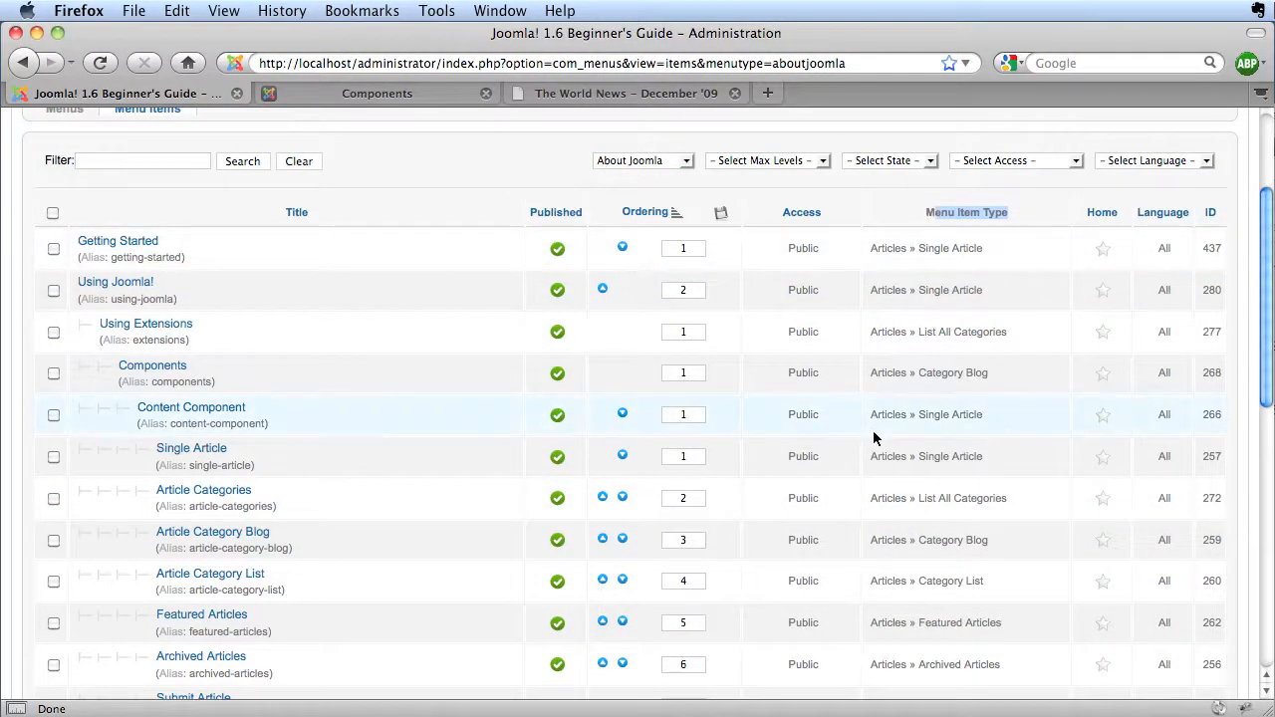
{"action": "mouse_move", "coordinate": [917, 498]}
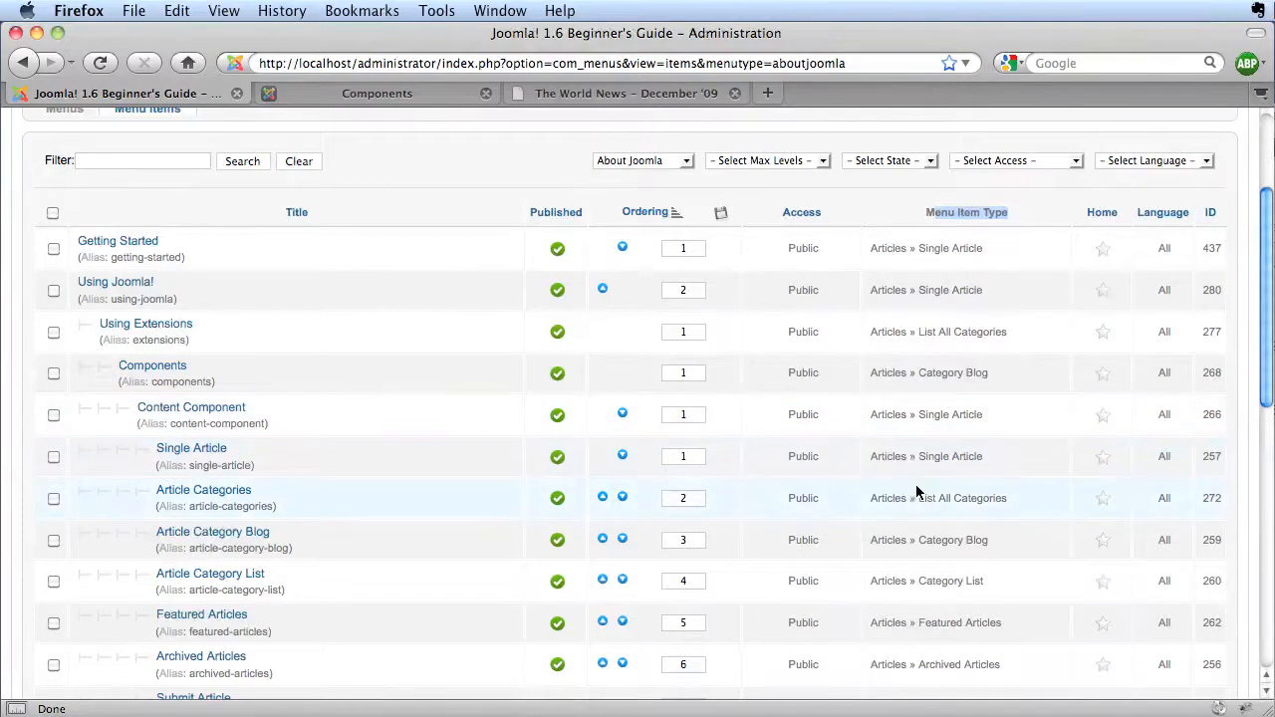
{"action": "mouse_move", "coordinate": [815, 413]}
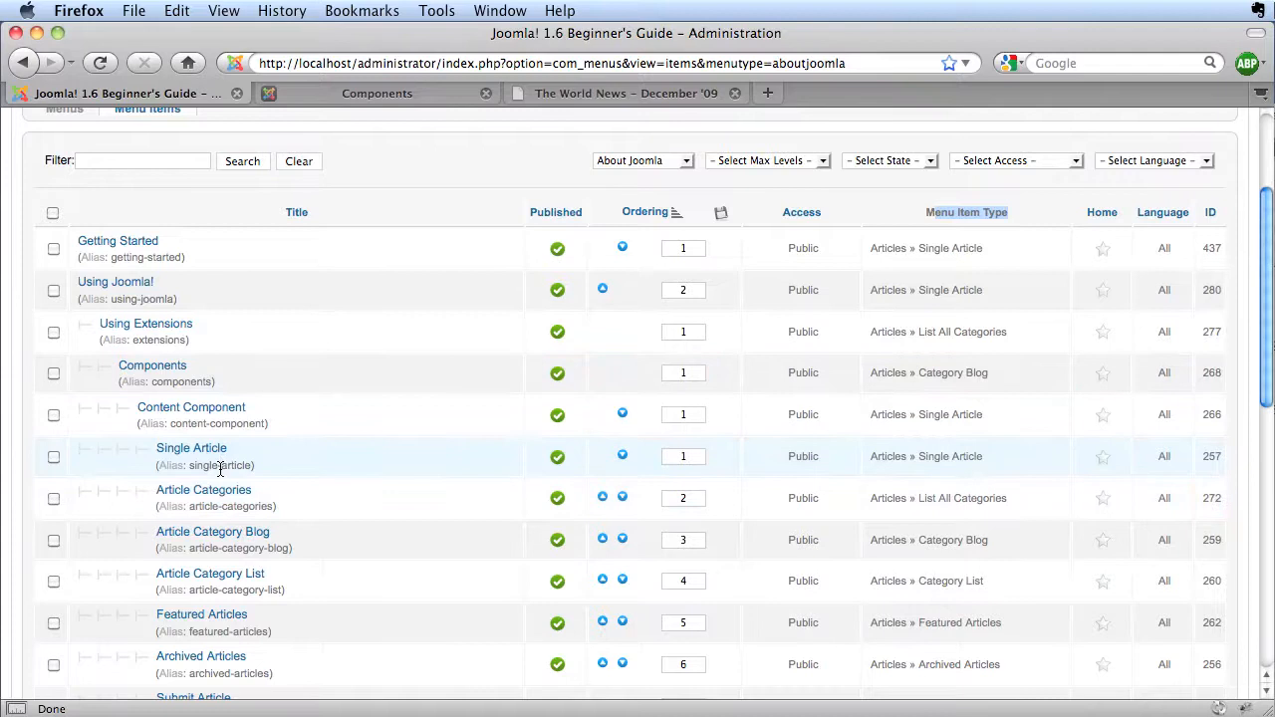
{"action": "mouse_move", "coordinate": [151, 367]}
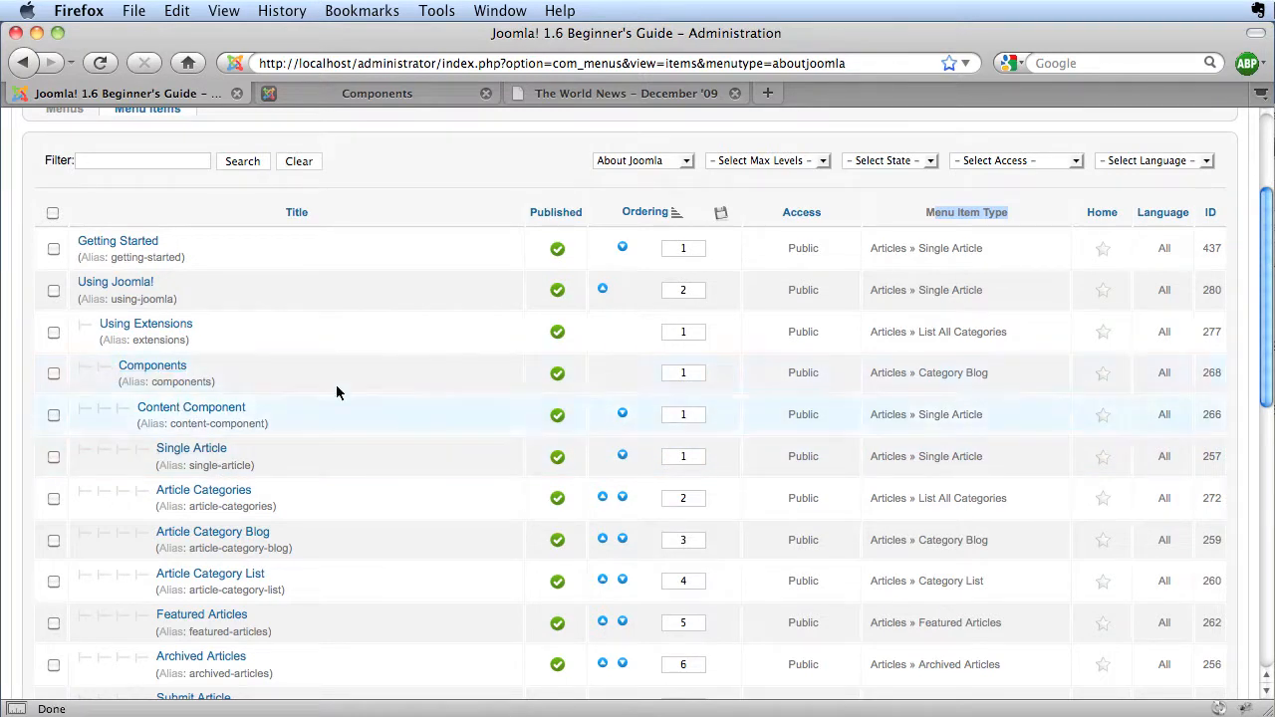
{"action": "mouse_move", "coordinate": [892, 372]}
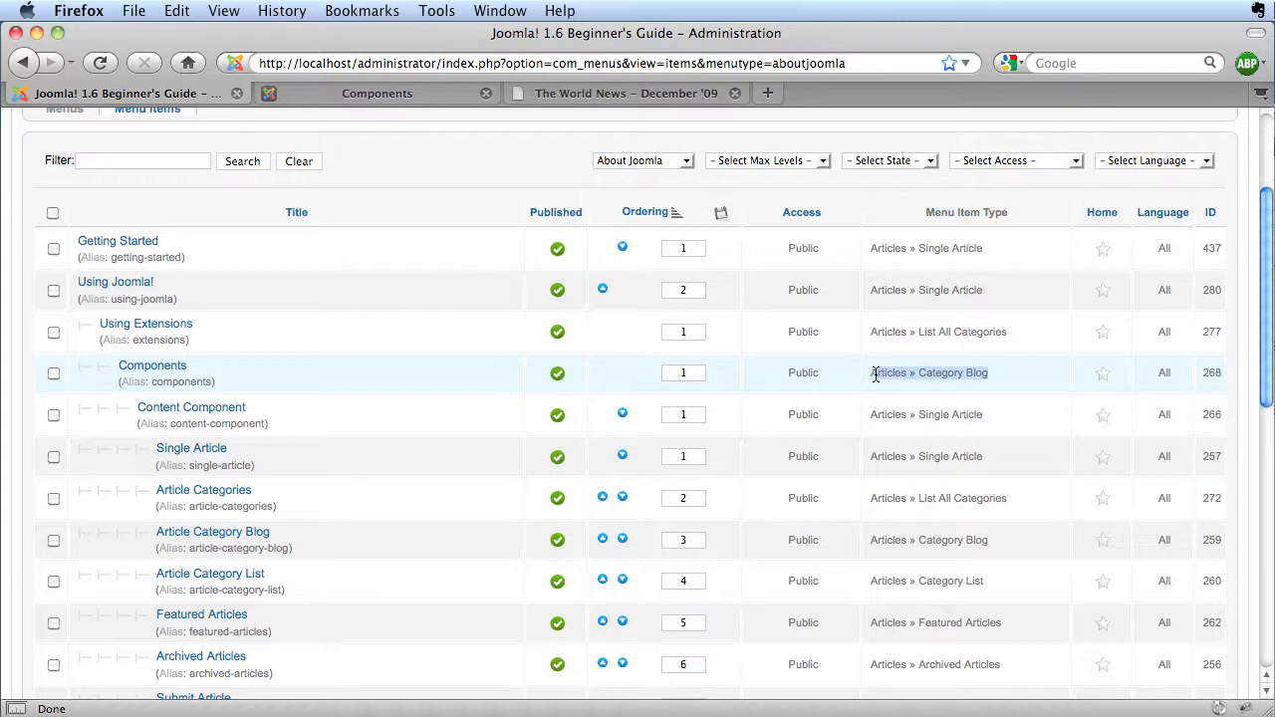
{"action": "left_click", "coordinate": [152, 366]}
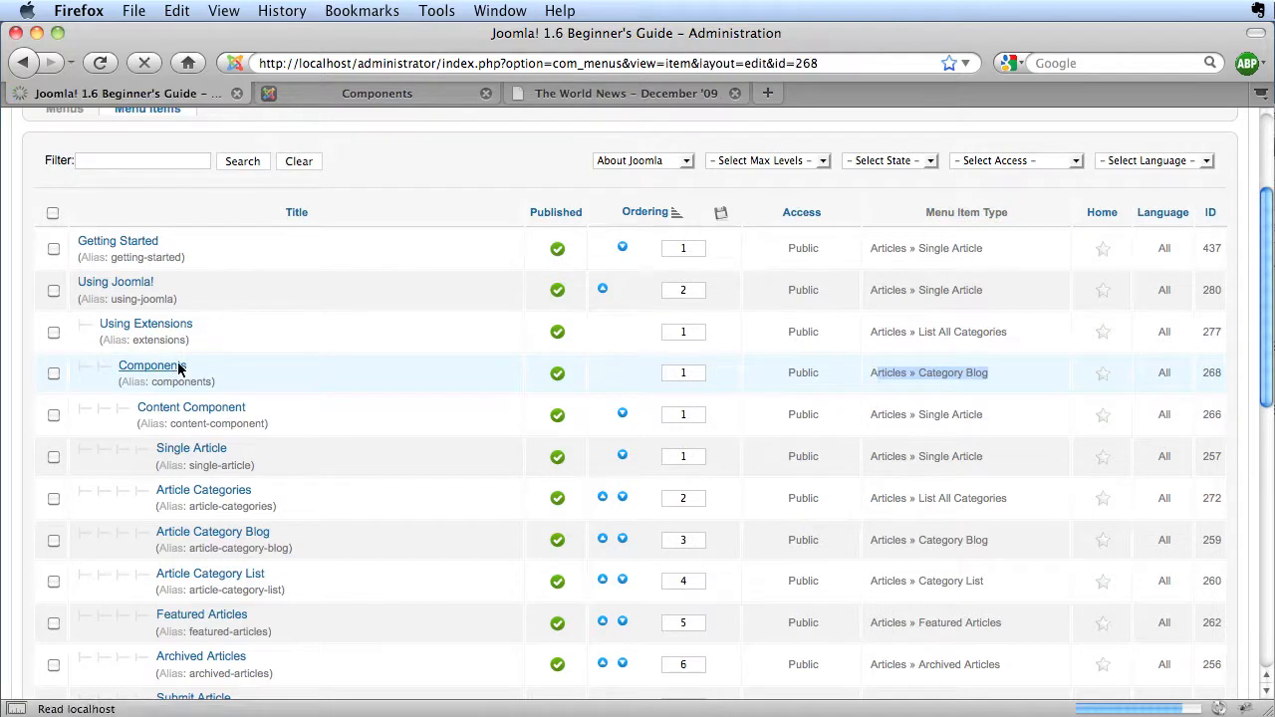
Browse the Components item's Select a Menu Item Type choices, then close it unchanged
{"action": "left_click", "coordinate": [151, 367]}
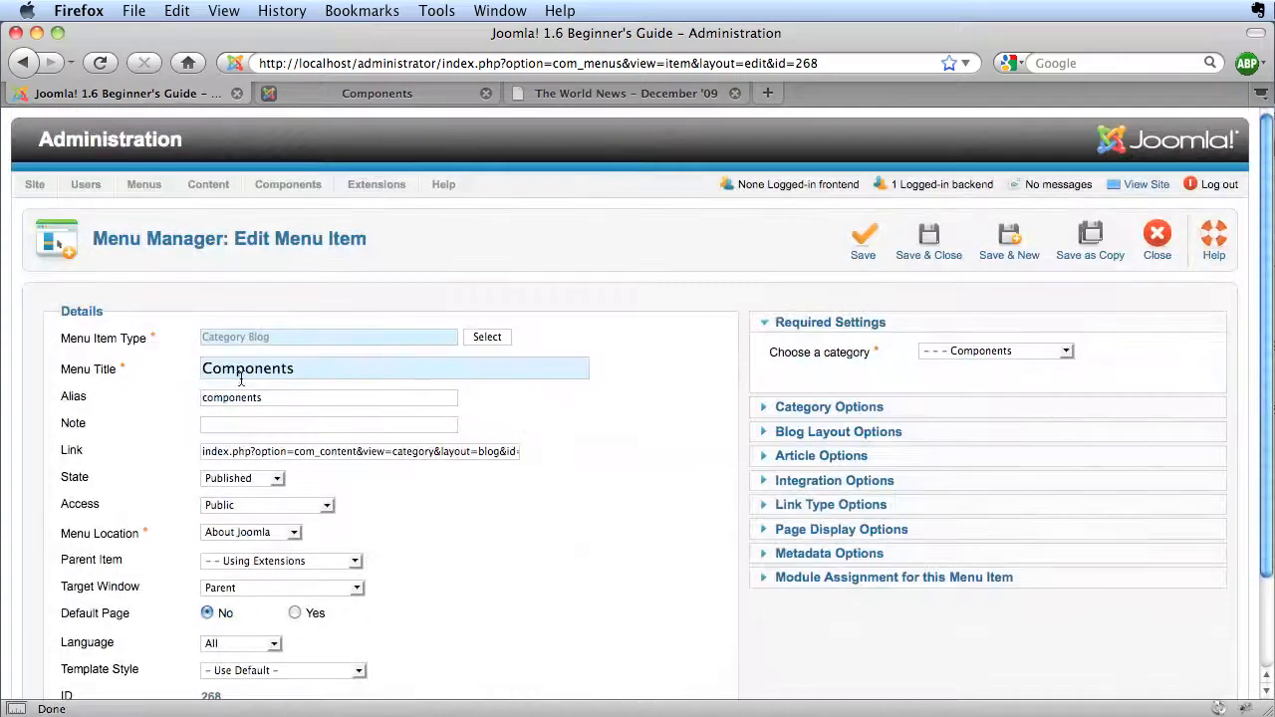
{"action": "mouse_move", "coordinate": [104, 339]}
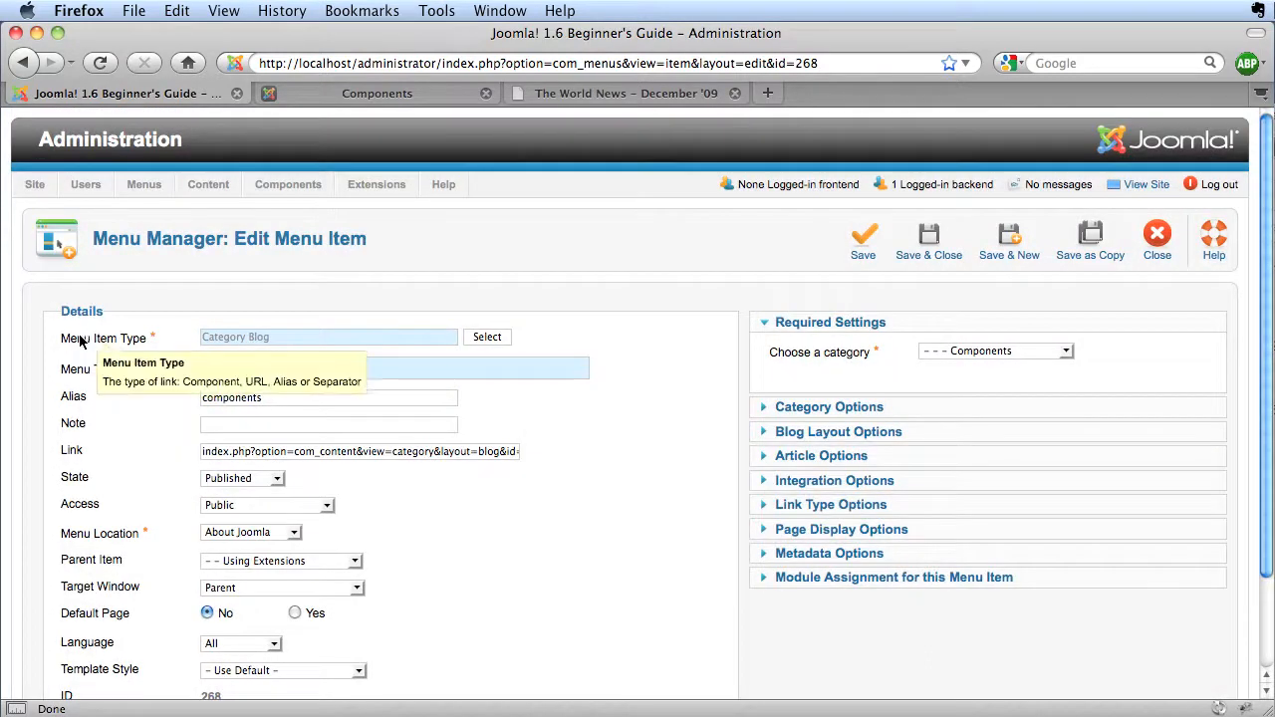
{"action": "left_click", "coordinate": [486, 336]}
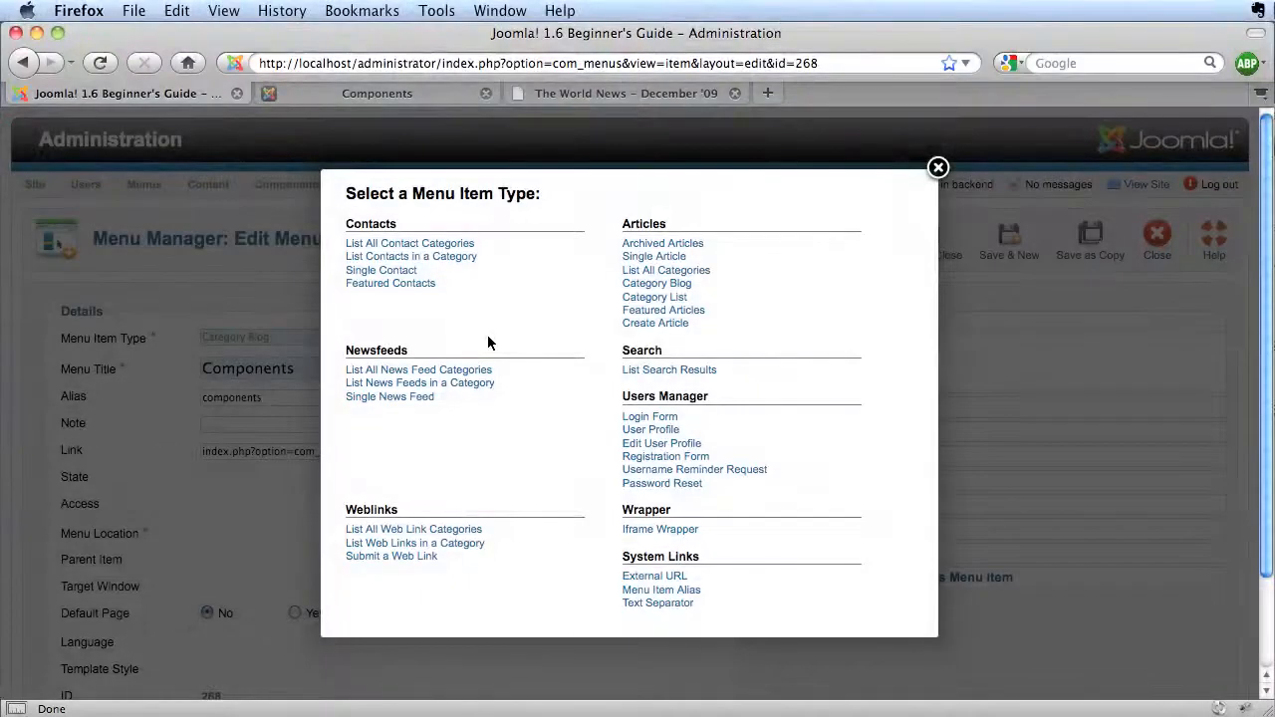
{"action": "mouse_move", "coordinate": [1028, 486]}
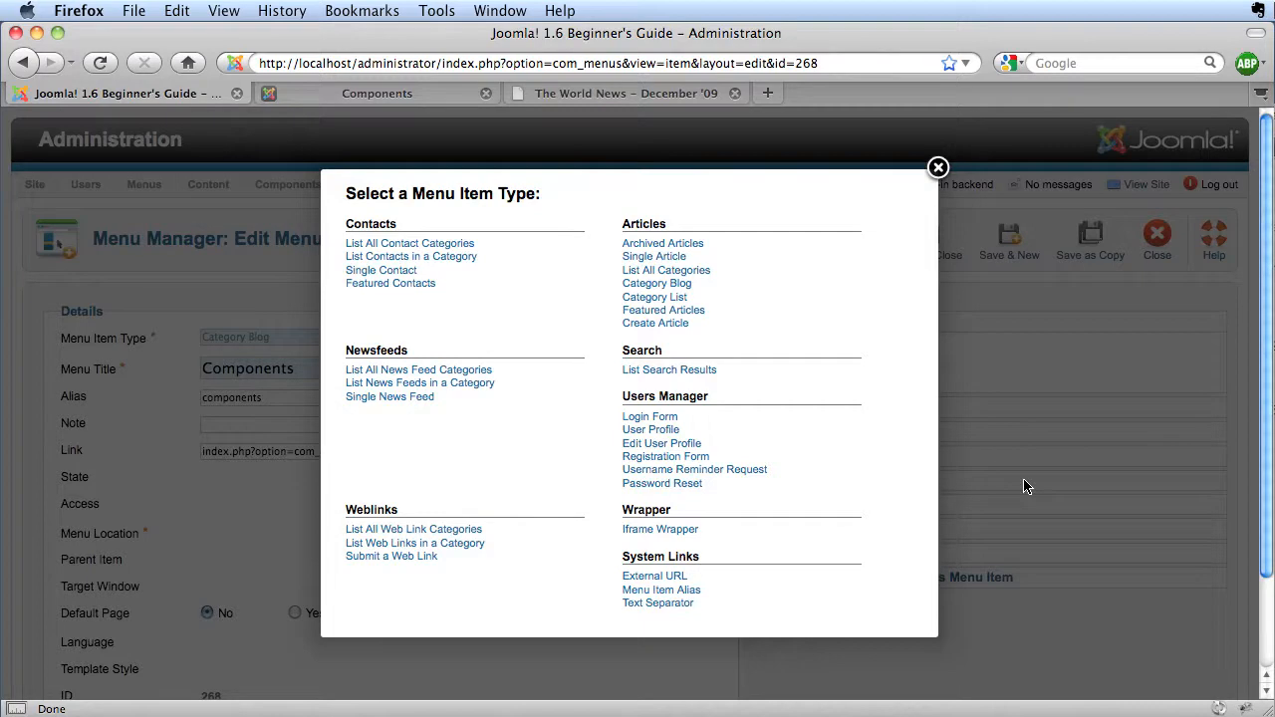
{"action": "mouse_move", "coordinate": [655, 323]}
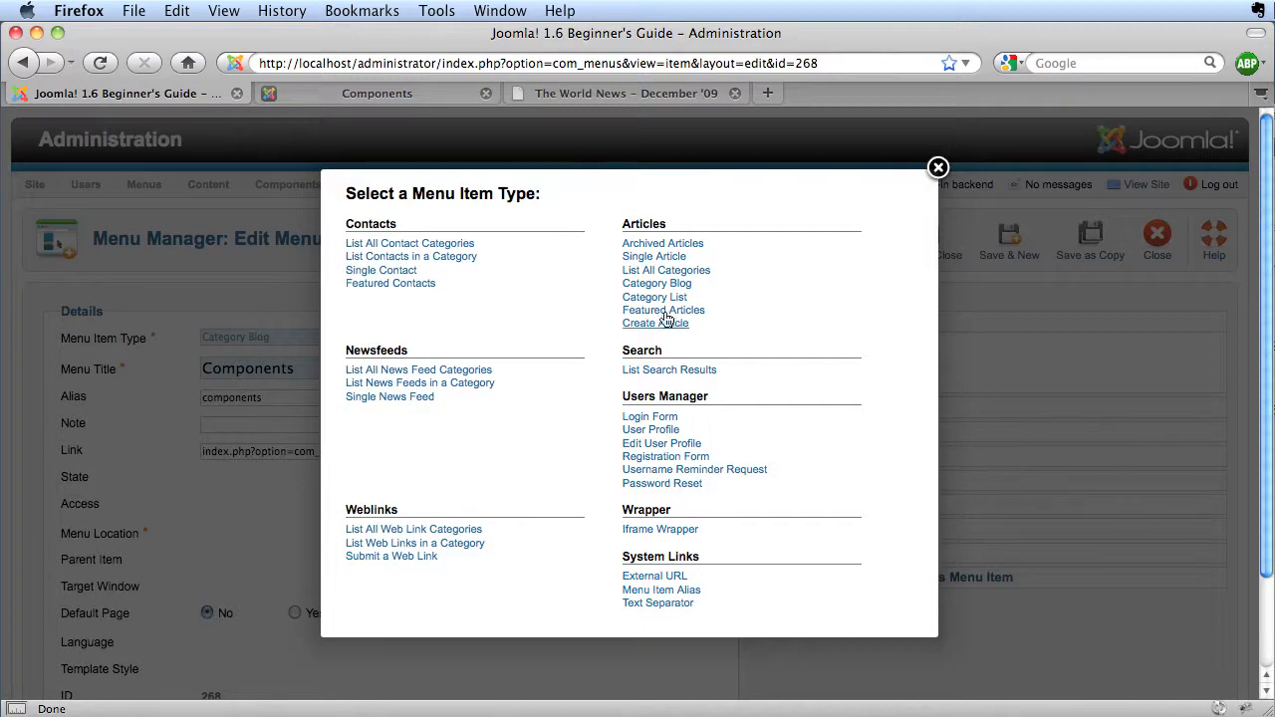
{"action": "mouse_move", "coordinate": [663, 311]}
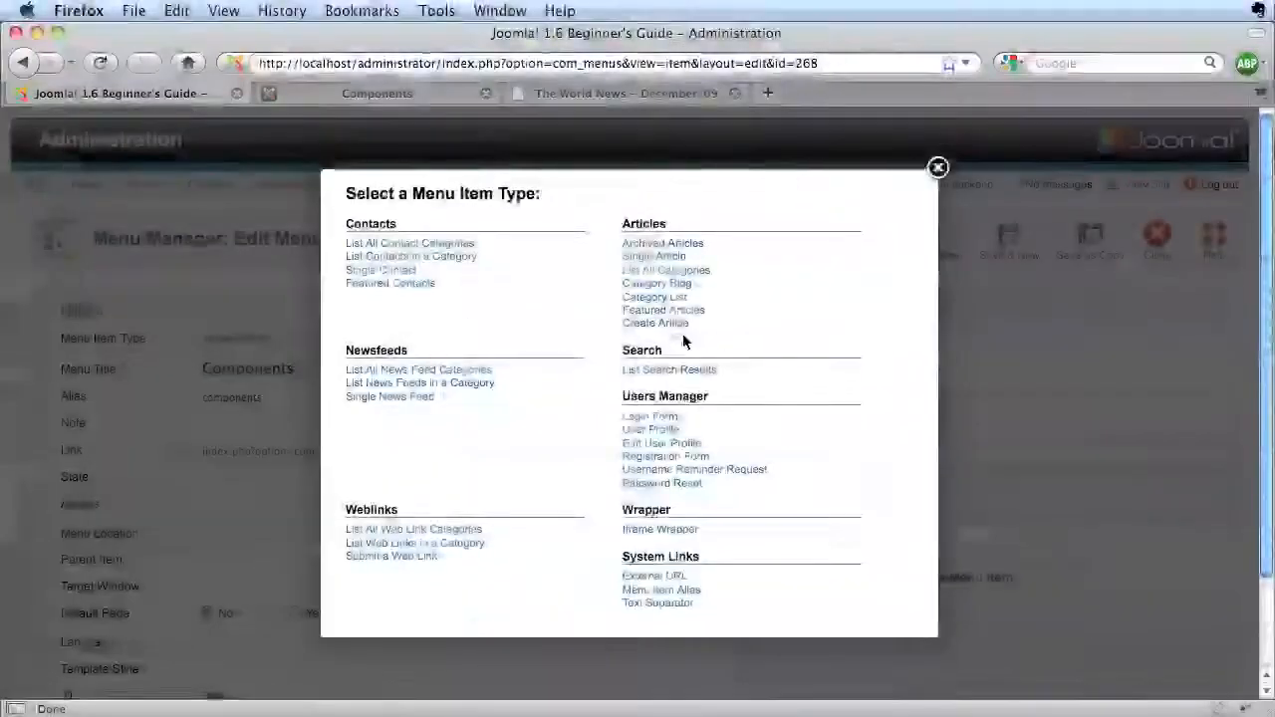
{"action": "left_click", "coordinate": [936, 167]}
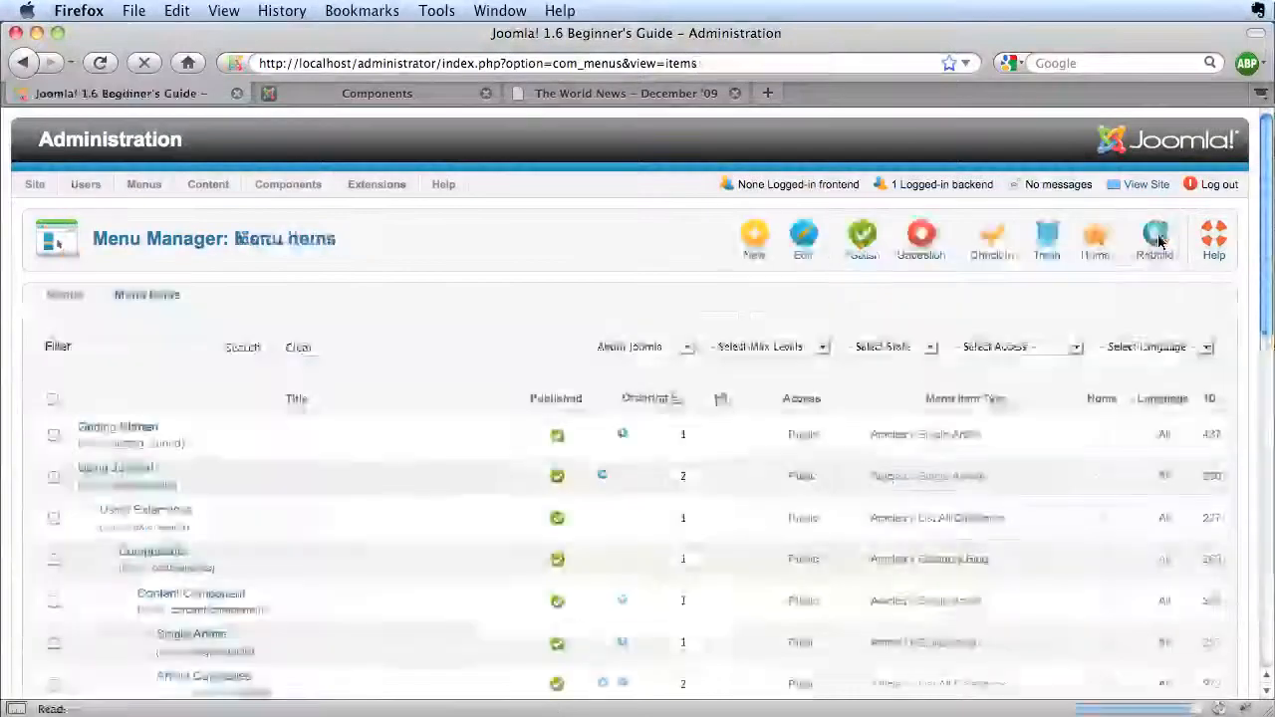
Scroll the About Joomla menu items list to review each item's type
{"action": "scroll", "scroll_direction": "down", "scroll_amount": 3}
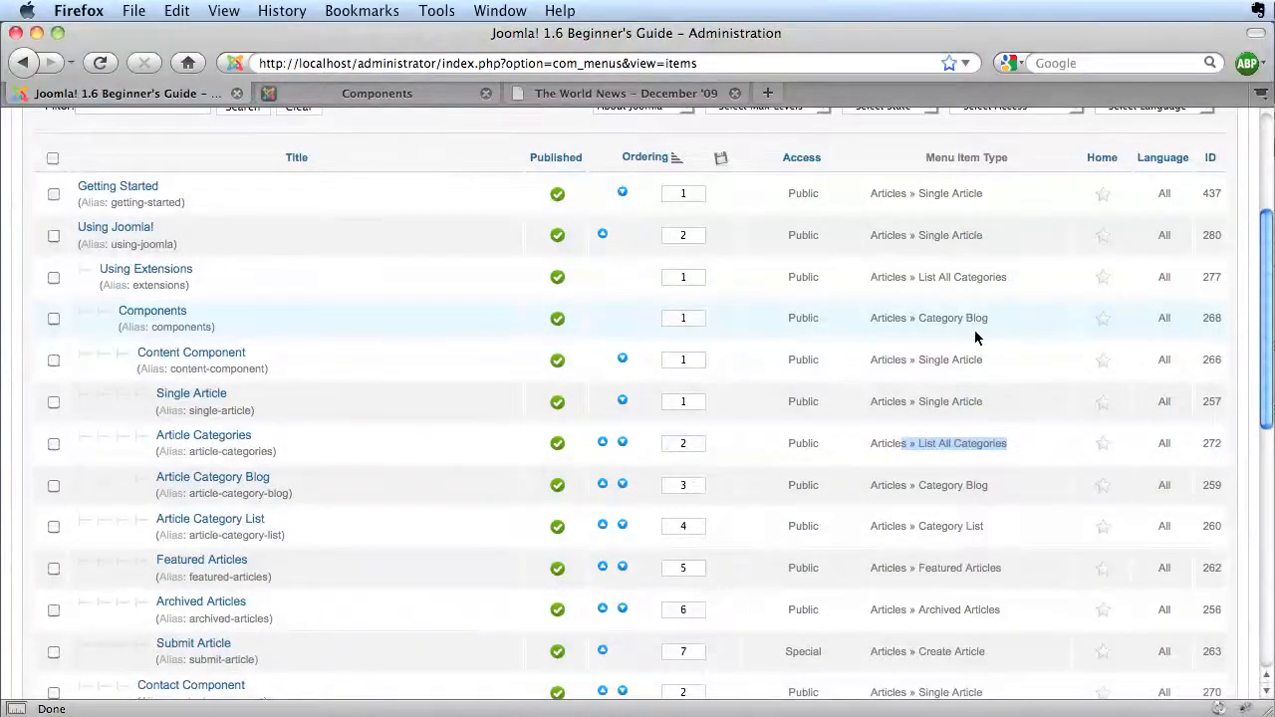
{"action": "mouse_move", "coordinate": [928, 318]}
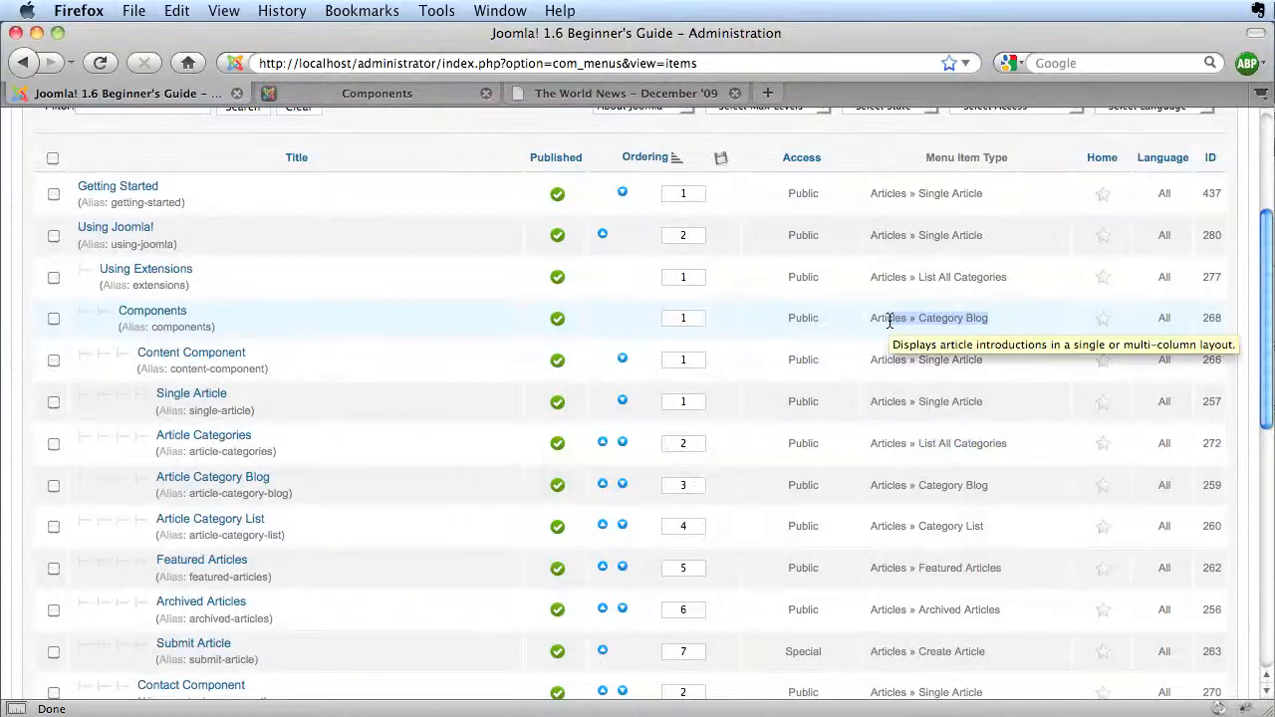
{"action": "mouse_move", "coordinate": [377, 102]}
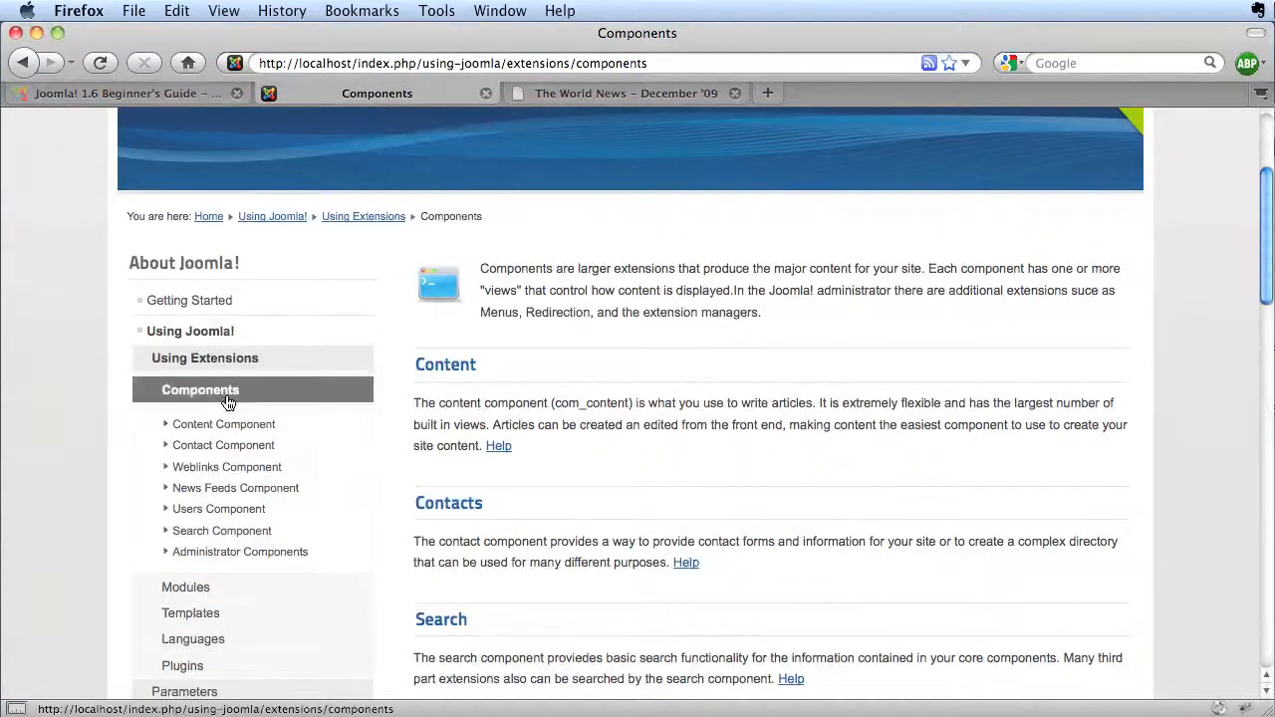
{"action": "scroll", "scroll_direction": "up", "scroll_amount": 3}
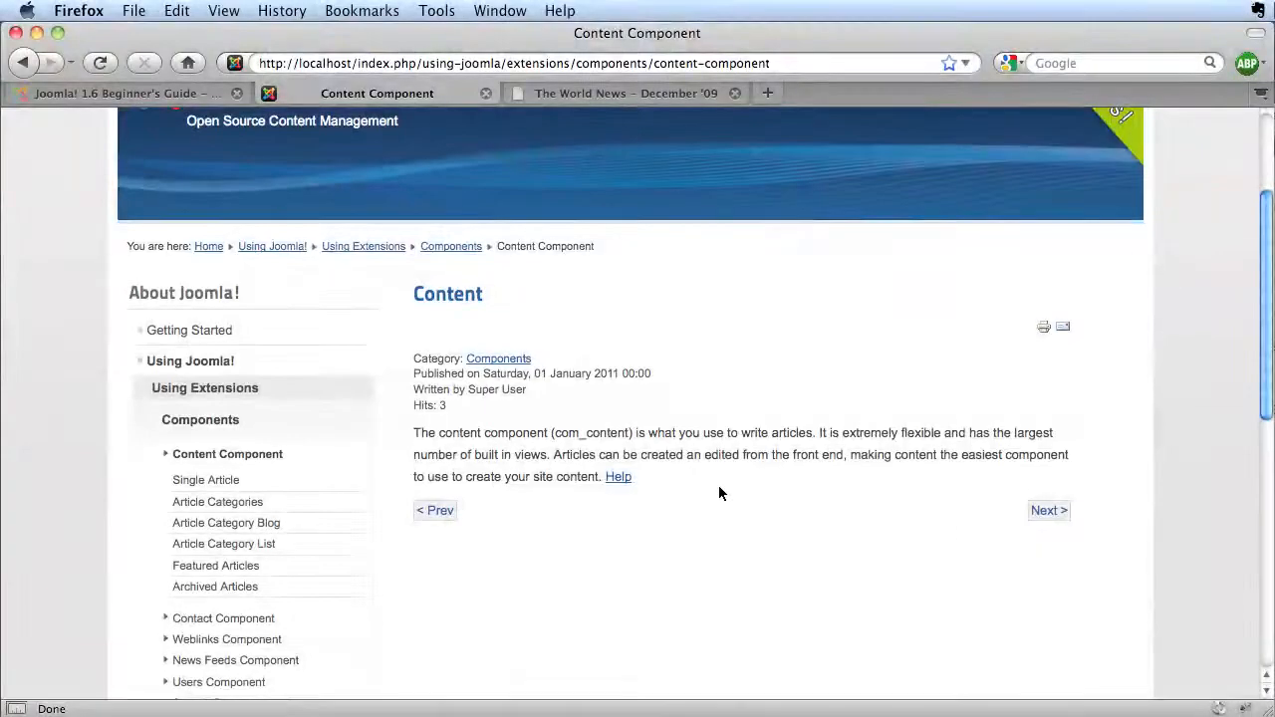
{"action": "mouse_move", "coordinate": [455, 372]}
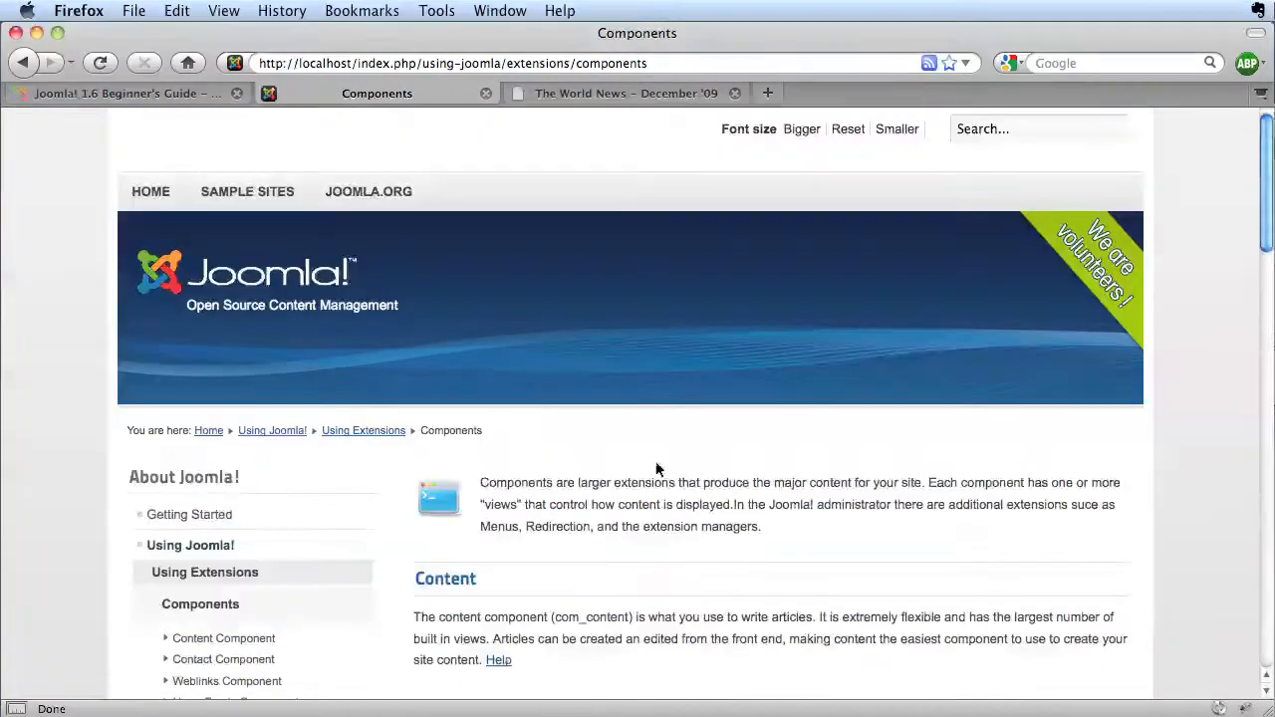
{"action": "scroll", "scroll_direction": "down", "scroll_amount": 3}
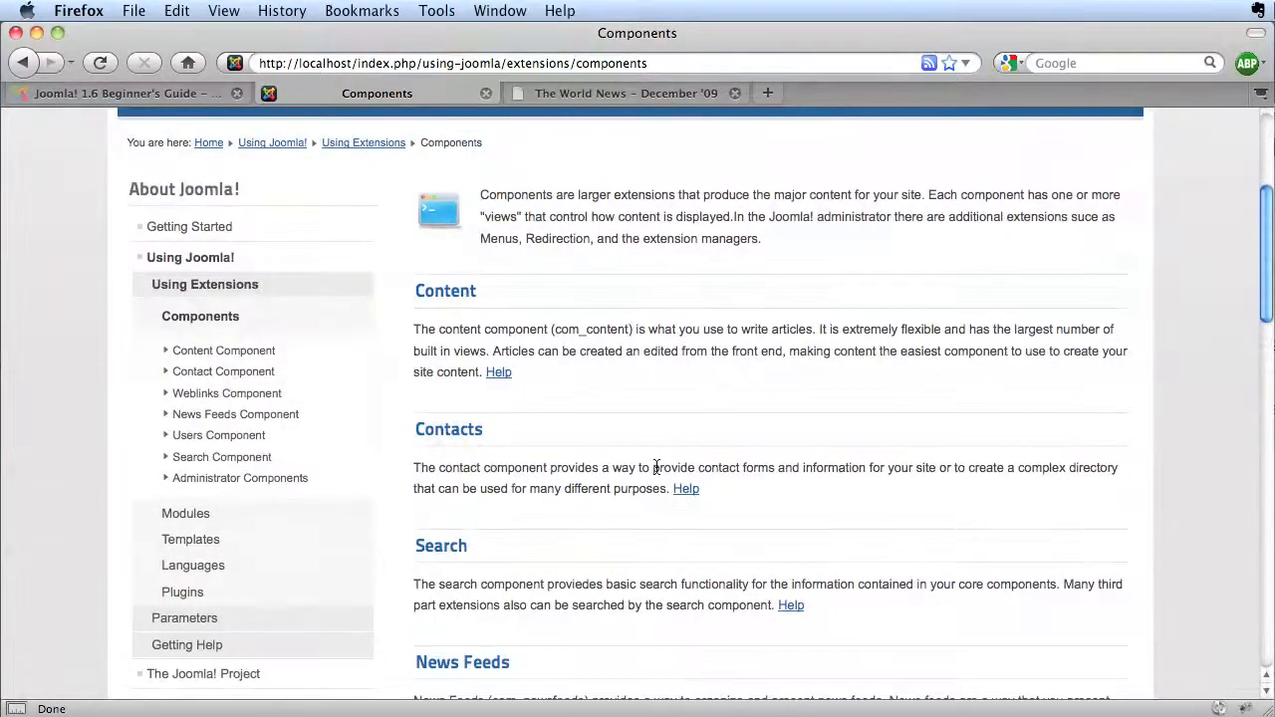
{"action": "mouse_move", "coordinate": [546, 379]}
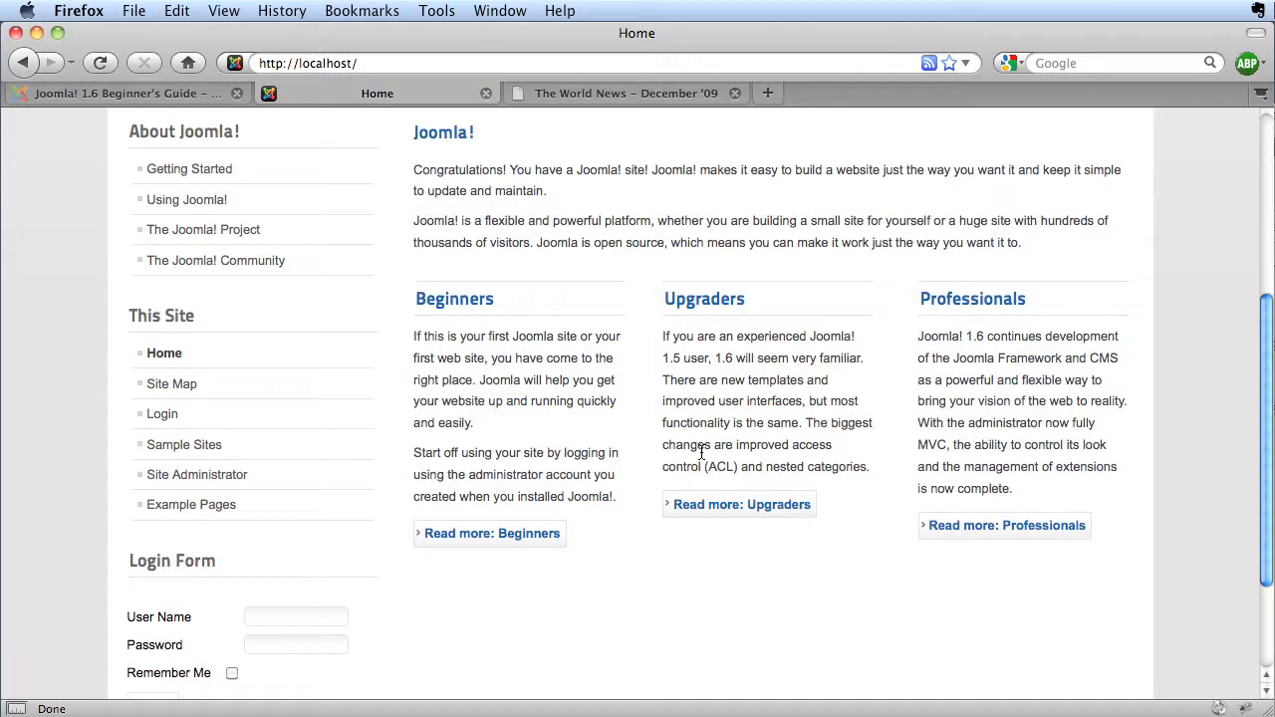
{"action": "mouse_move", "coordinate": [494, 357]}
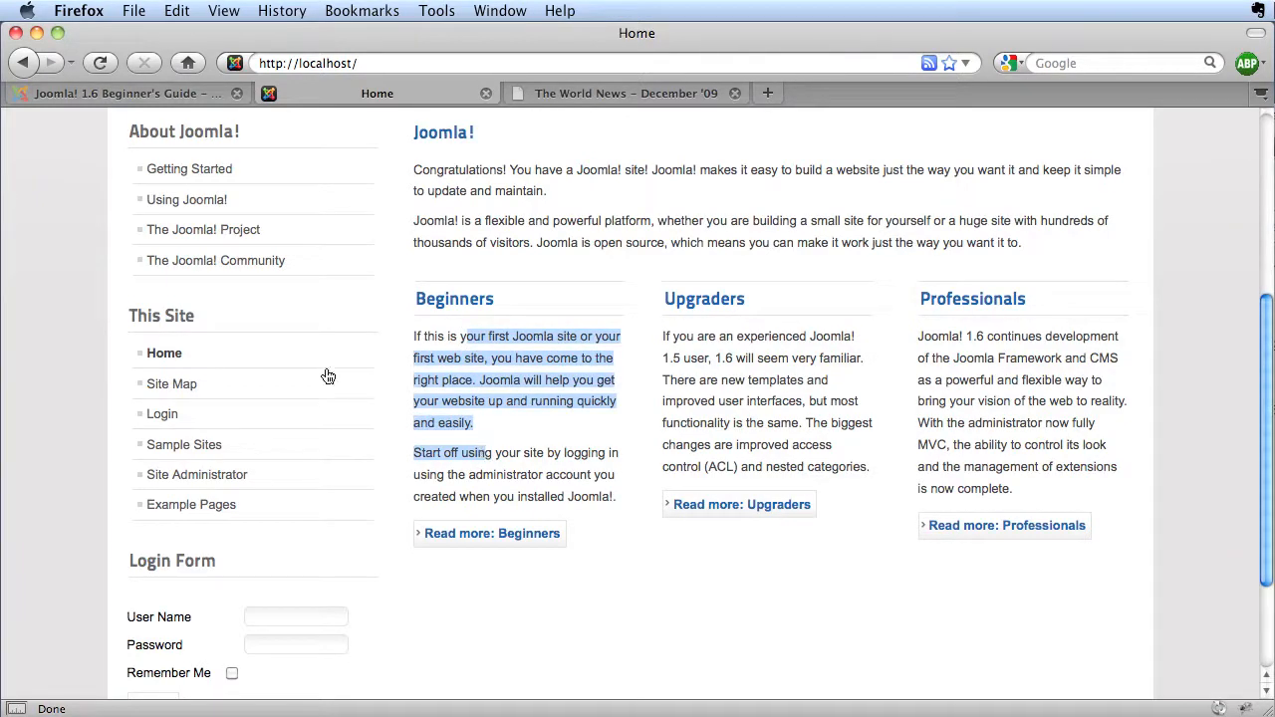
Go back to the Using Extensions page and reopen the public Components page
{"action": "left_click", "coordinate": [24, 62]}
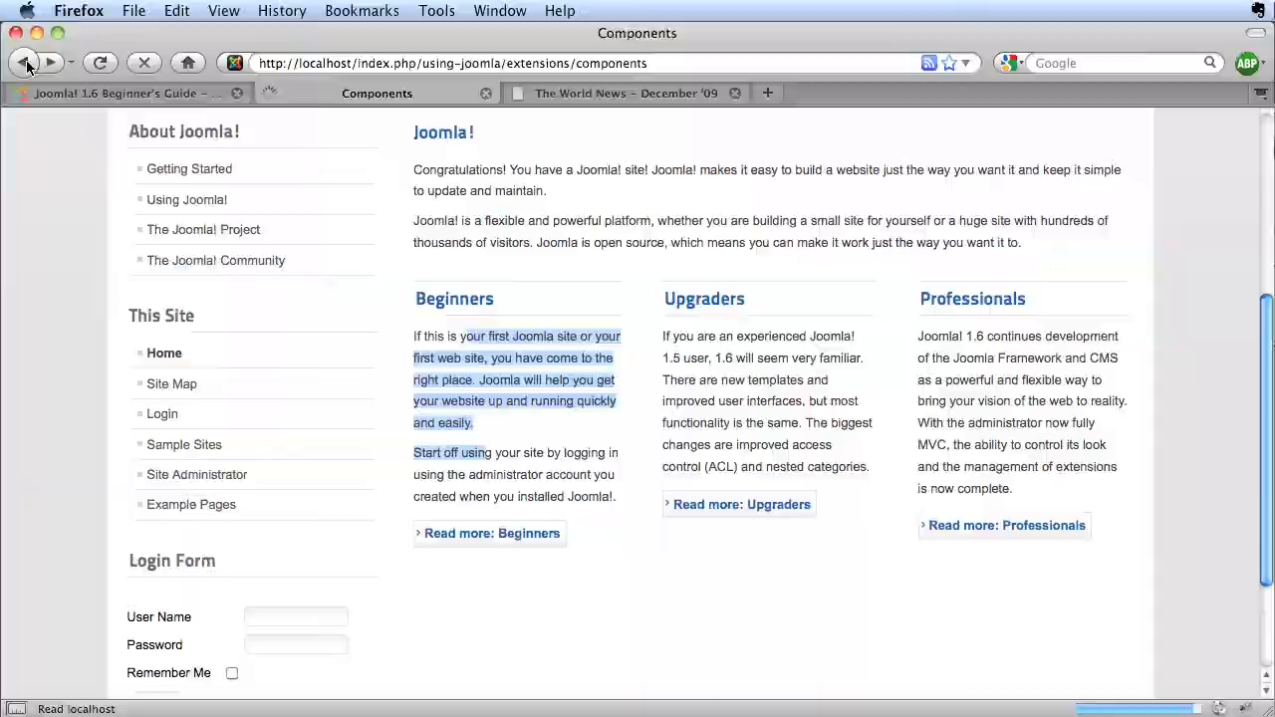
{"action": "left_click", "coordinate": [24, 62]}
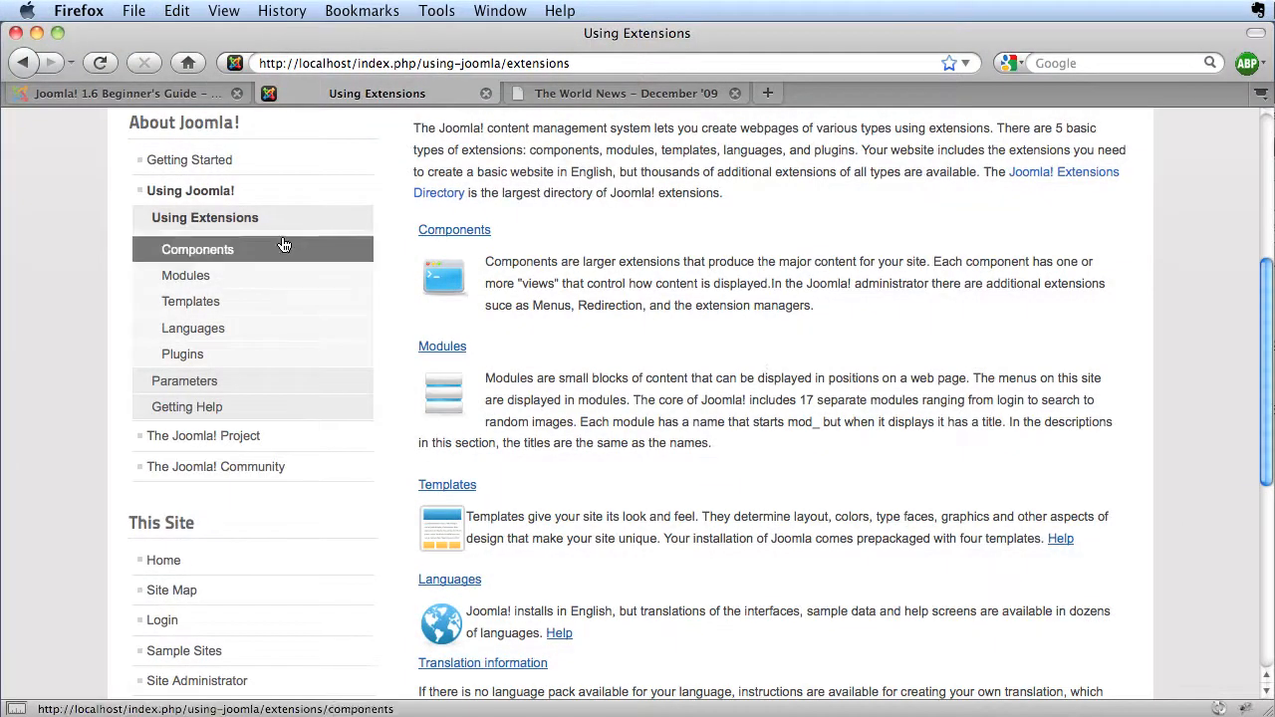
{"action": "left_click", "coordinate": [197, 249]}
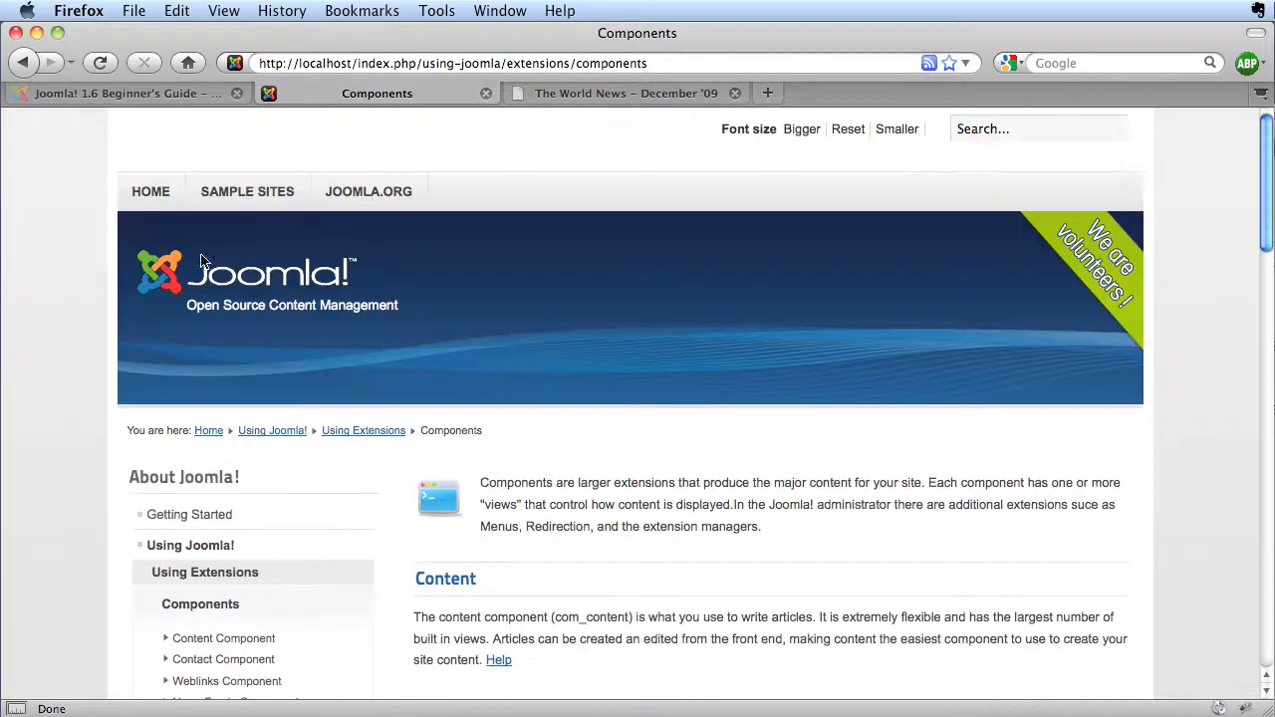
Return from Components to the Using Extensions page via its menu link
{"action": "scroll", "scroll_direction": "down", "scroll_amount": 3}
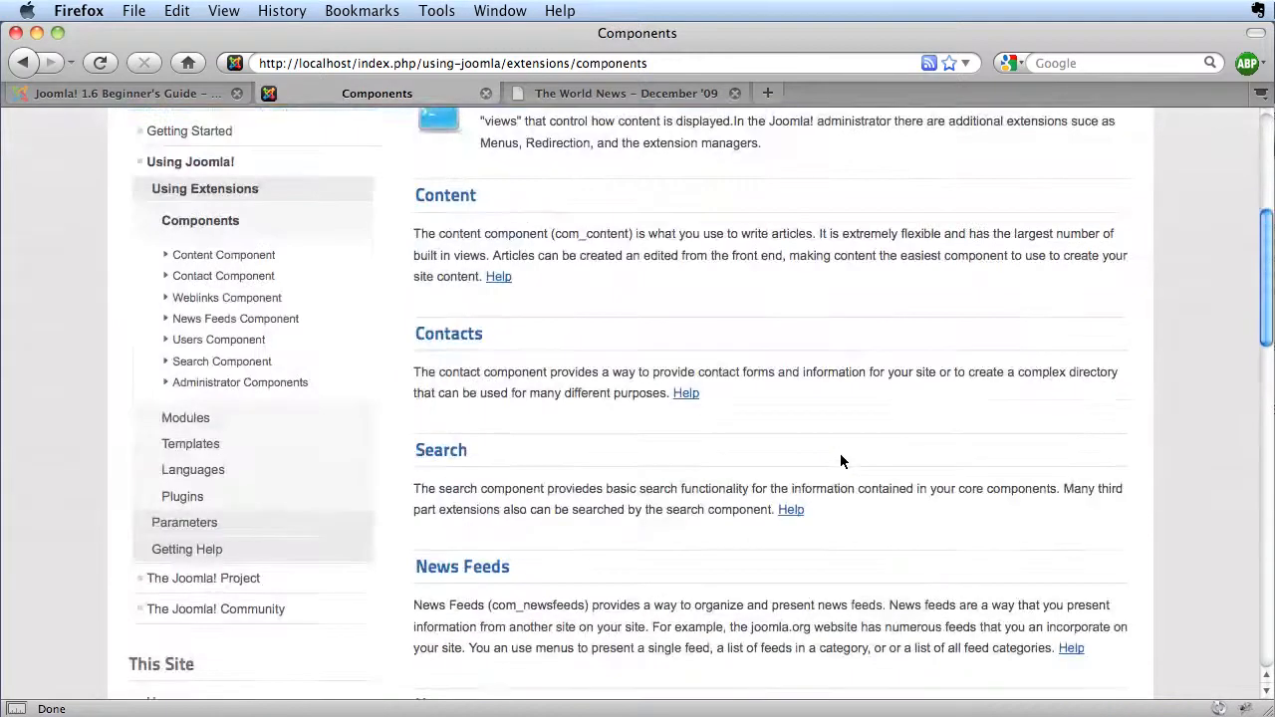
{"action": "mouse_move", "coordinate": [203, 188]}
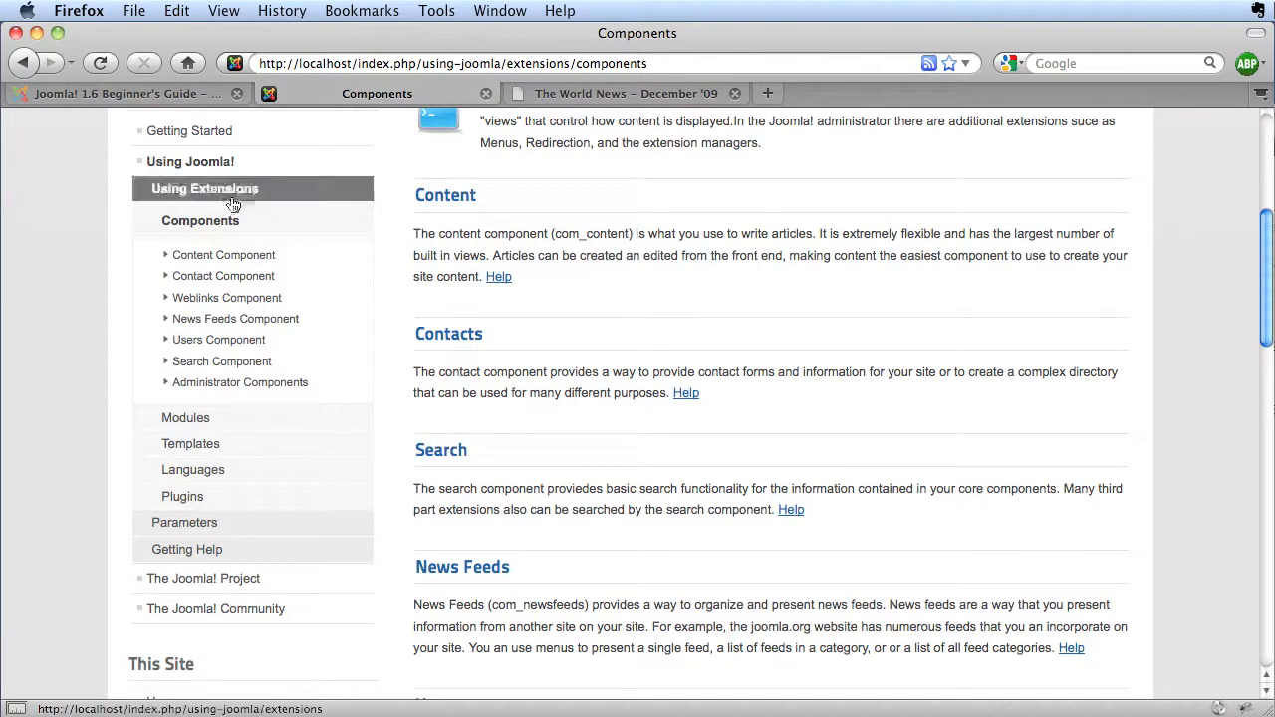
{"action": "left_click", "coordinate": [204, 187]}
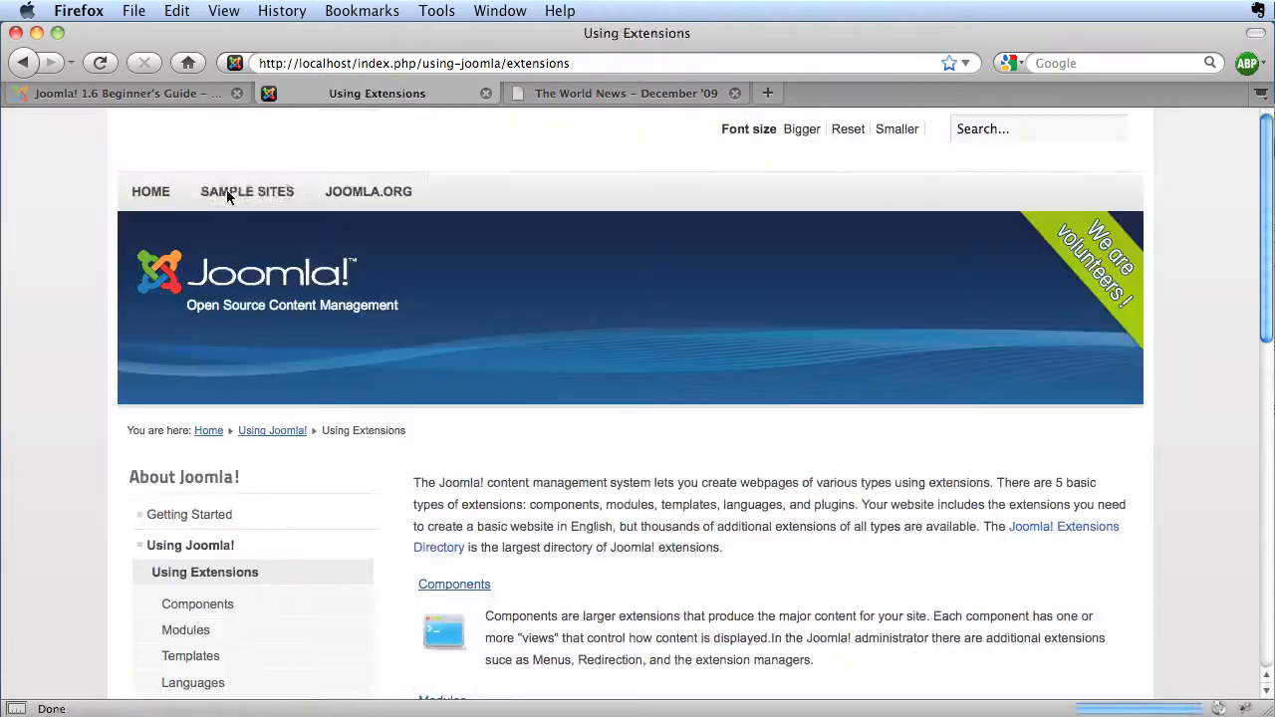
{"action": "scroll", "scroll_direction": "down", "scroll_amount": 3}
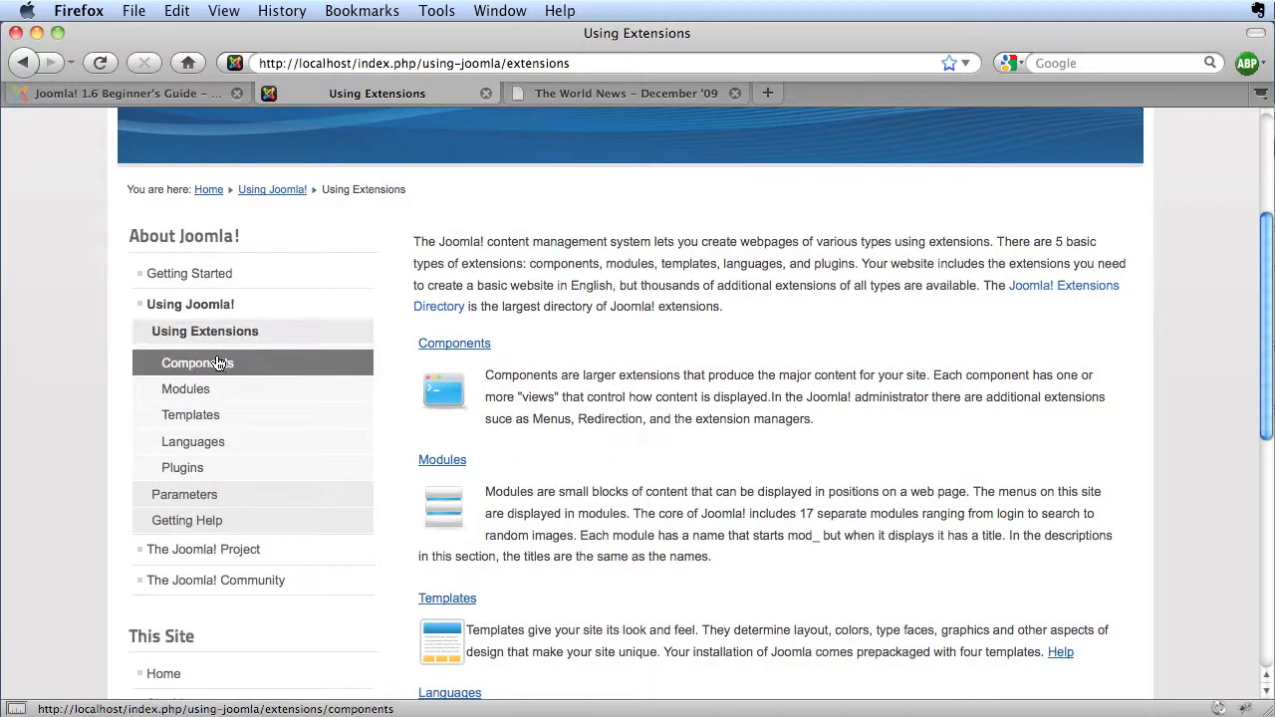
{"action": "mouse_move", "coordinate": [1012, 488]}
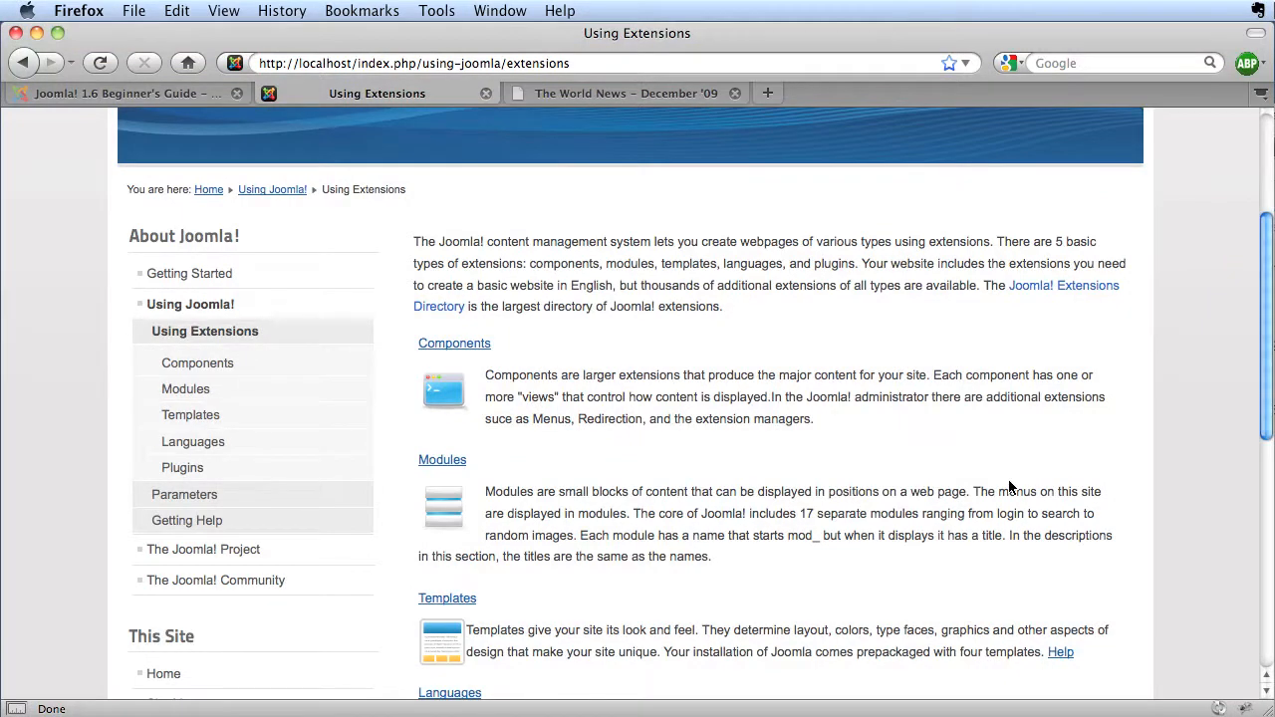
{"action": "mouse_move", "coordinate": [787, 418]}
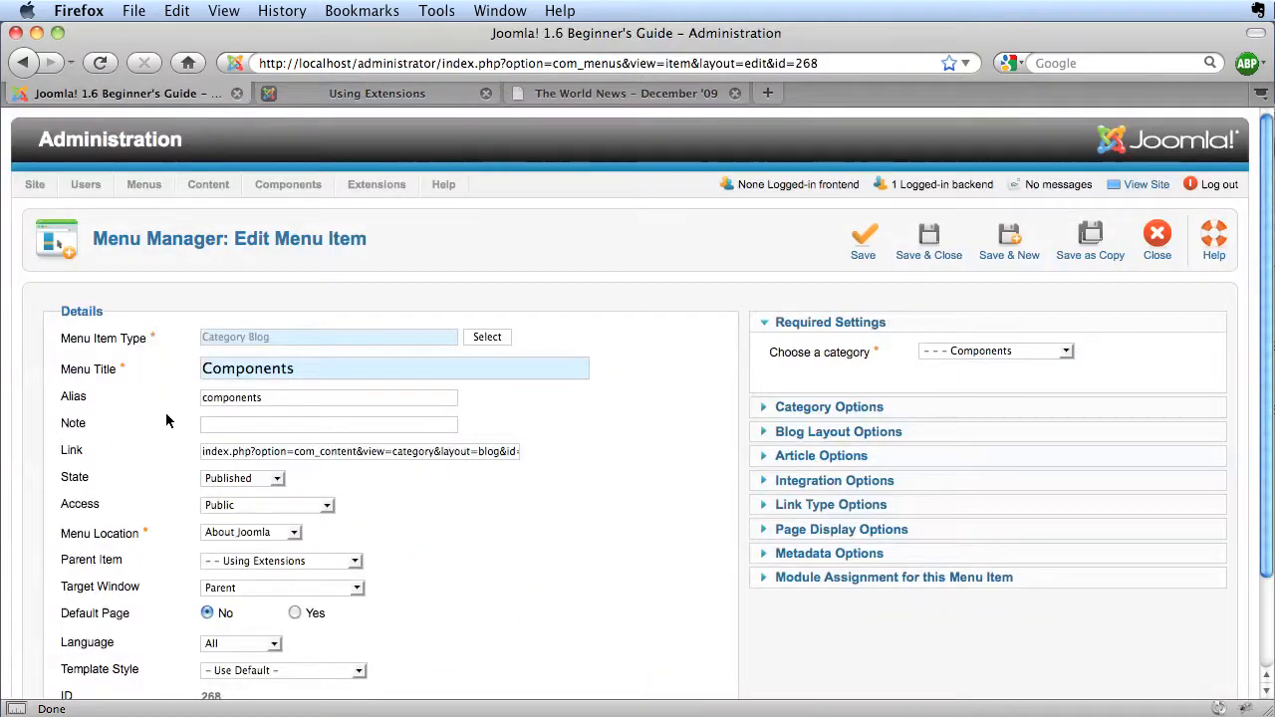
{"action": "mouse_move", "coordinate": [749, 470]}
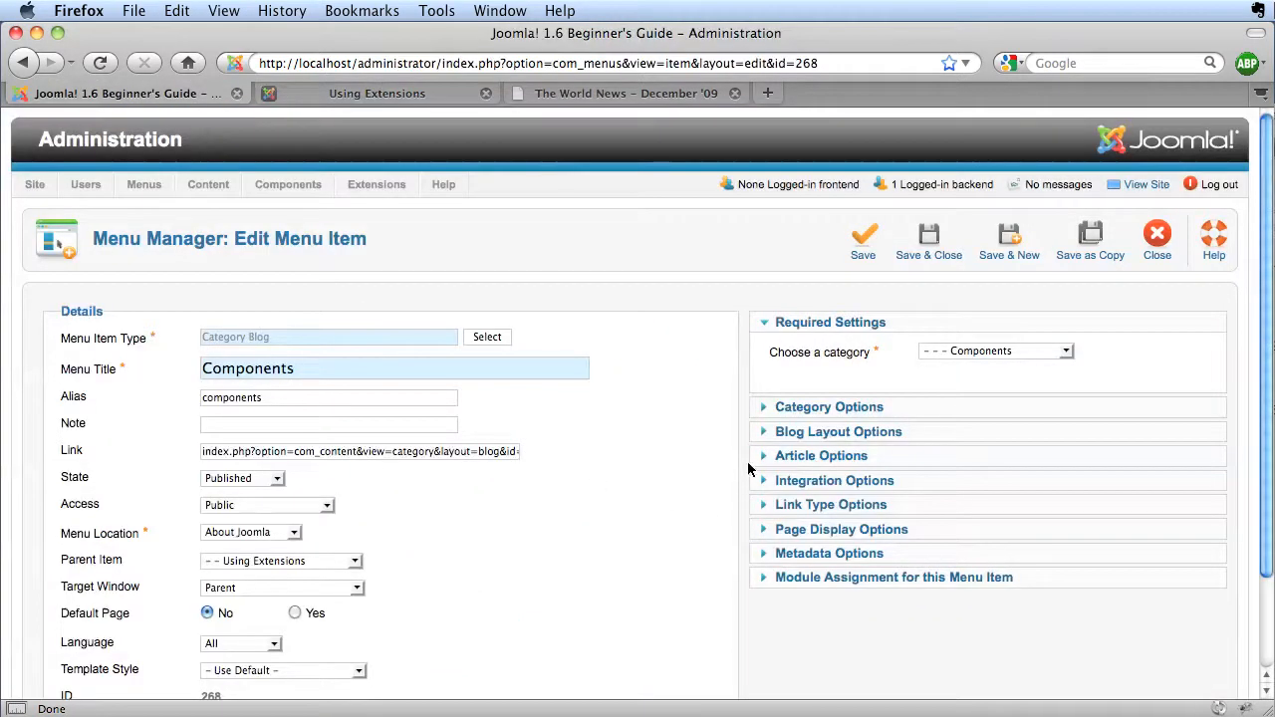
Review the Category, Blog Layout and Article Options sections unchanged, then collapse them
{"action": "left_click", "coordinate": [829, 407]}
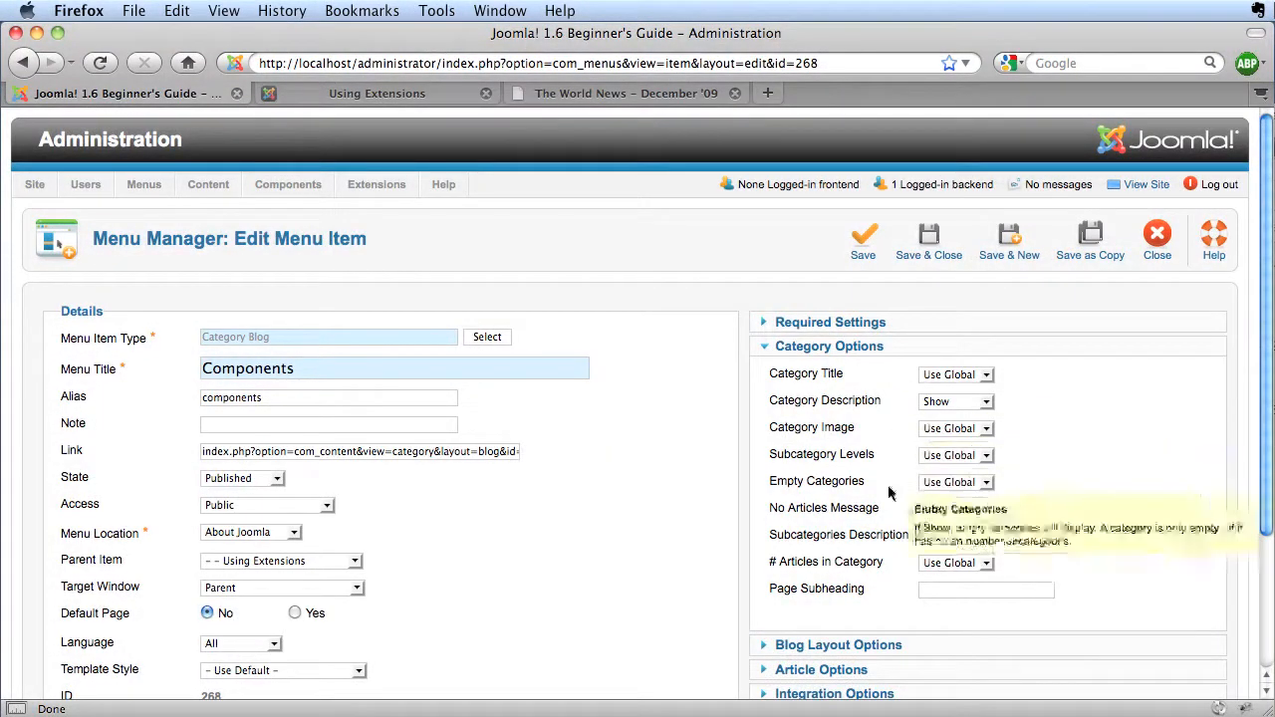
{"action": "scroll", "scroll_direction": "down", "scroll_amount": 3}
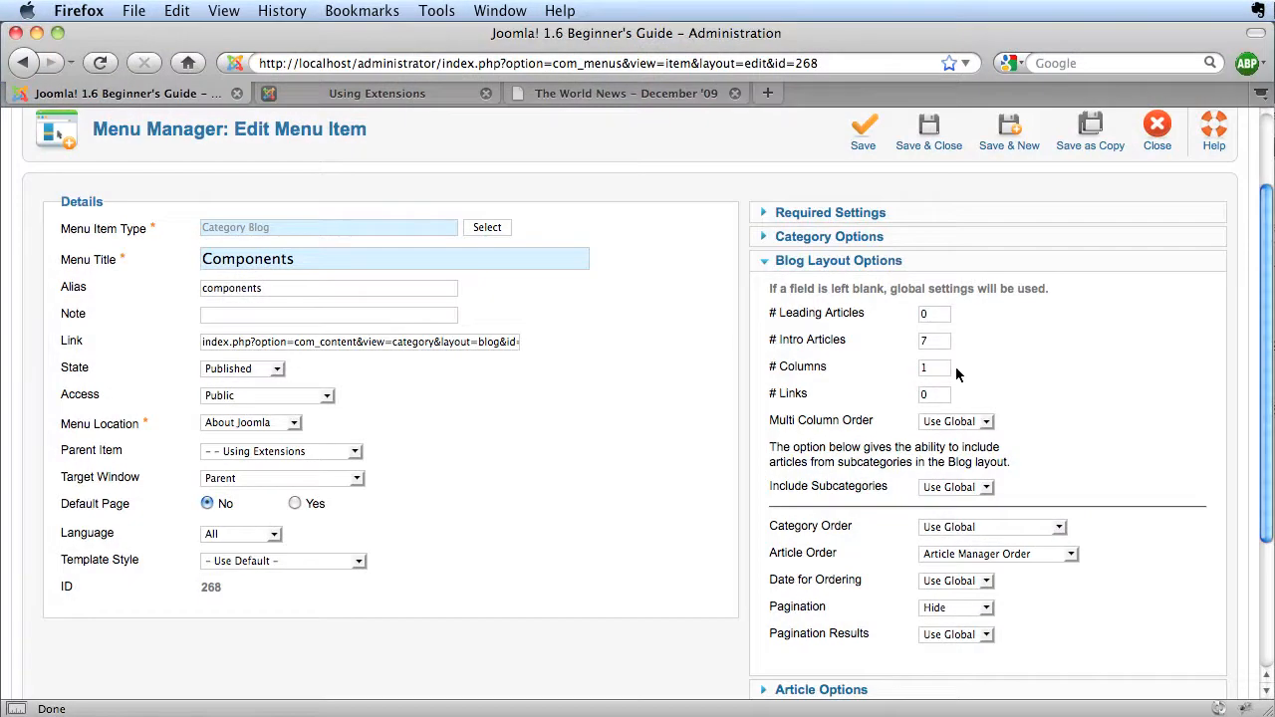
{"action": "scroll", "scroll_direction": "down", "scroll_amount": 3}
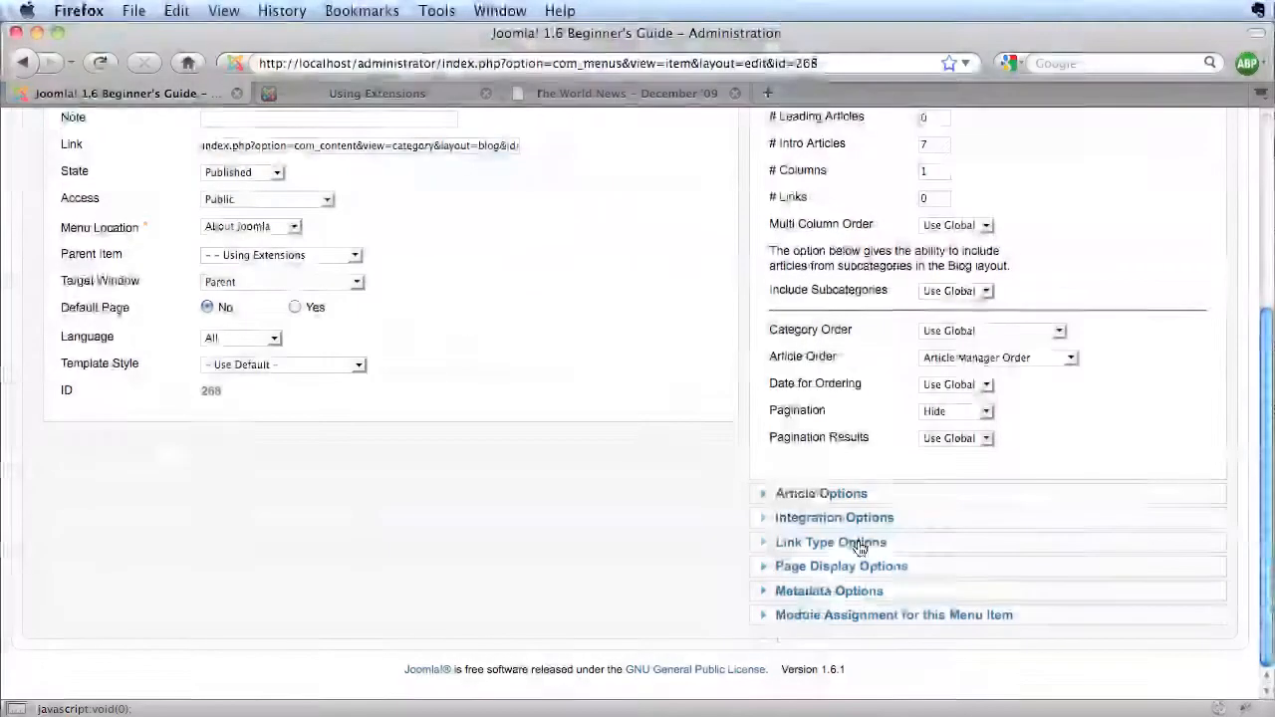
{"action": "left_click", "coordinate": [820, 494]}
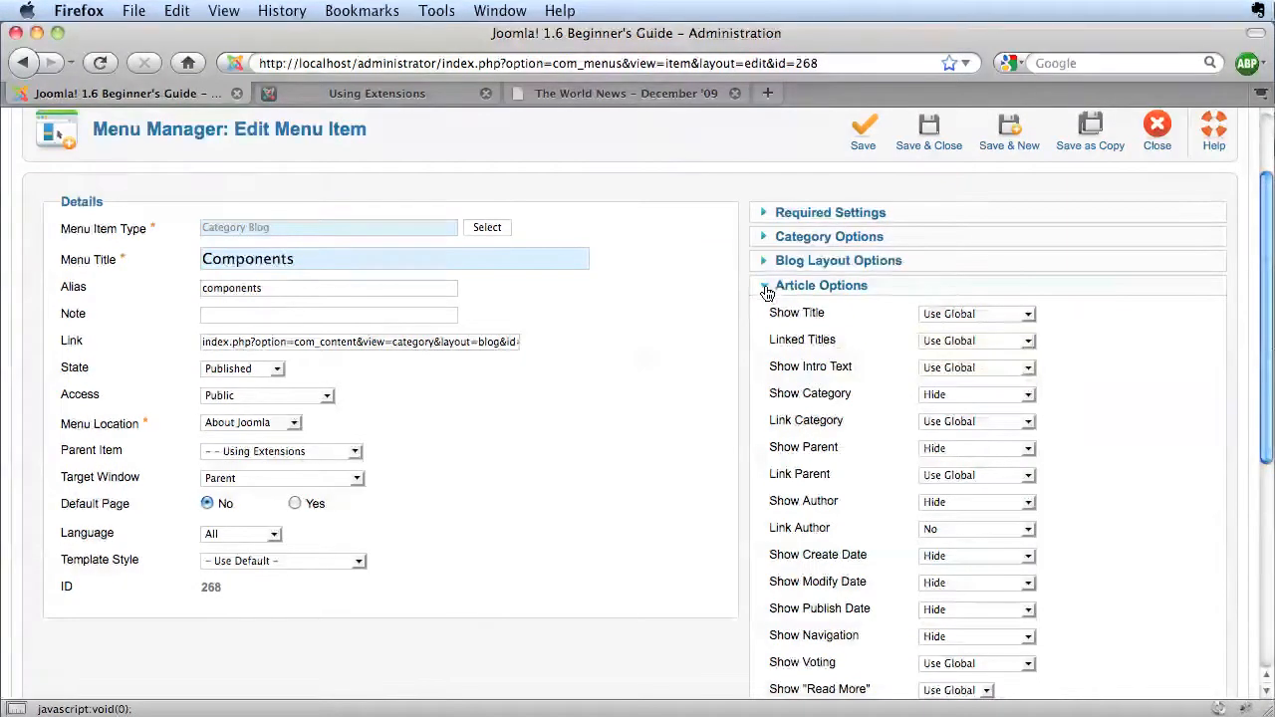
{"action": "left_click", "coordinate": [821, 285]}
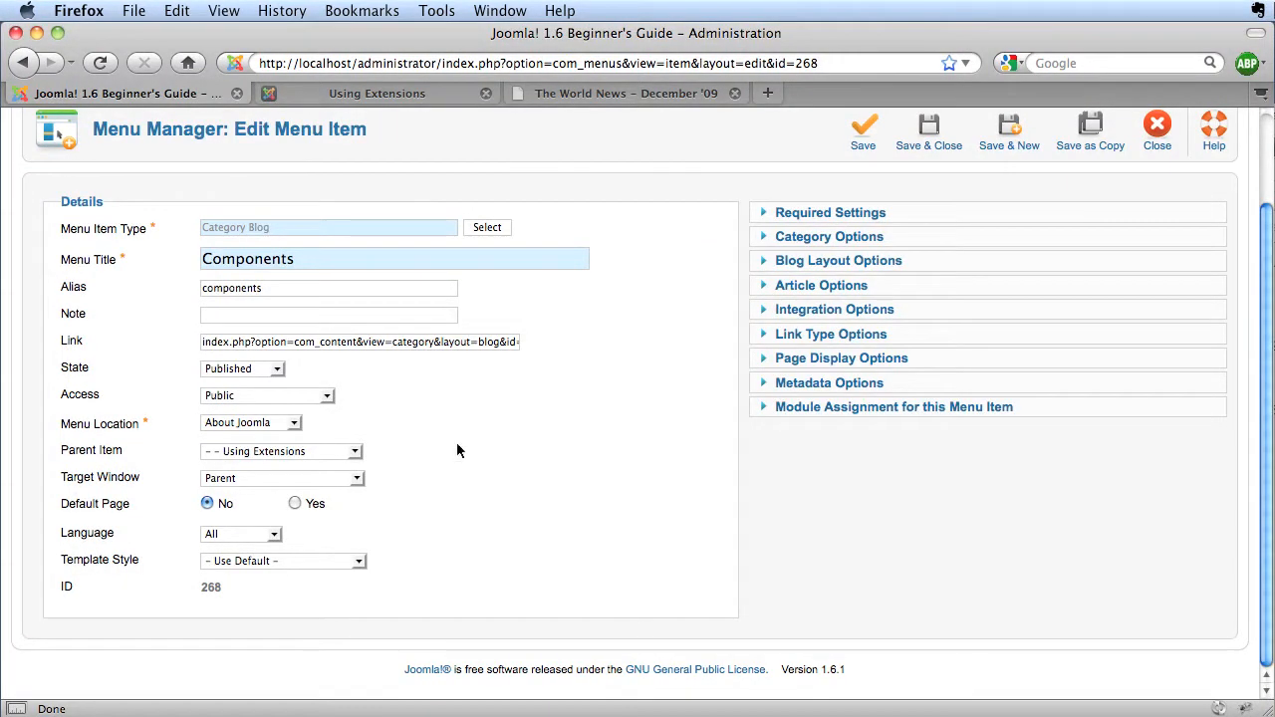
{"action": "mouse_move", "coordinate": [586, 335]}
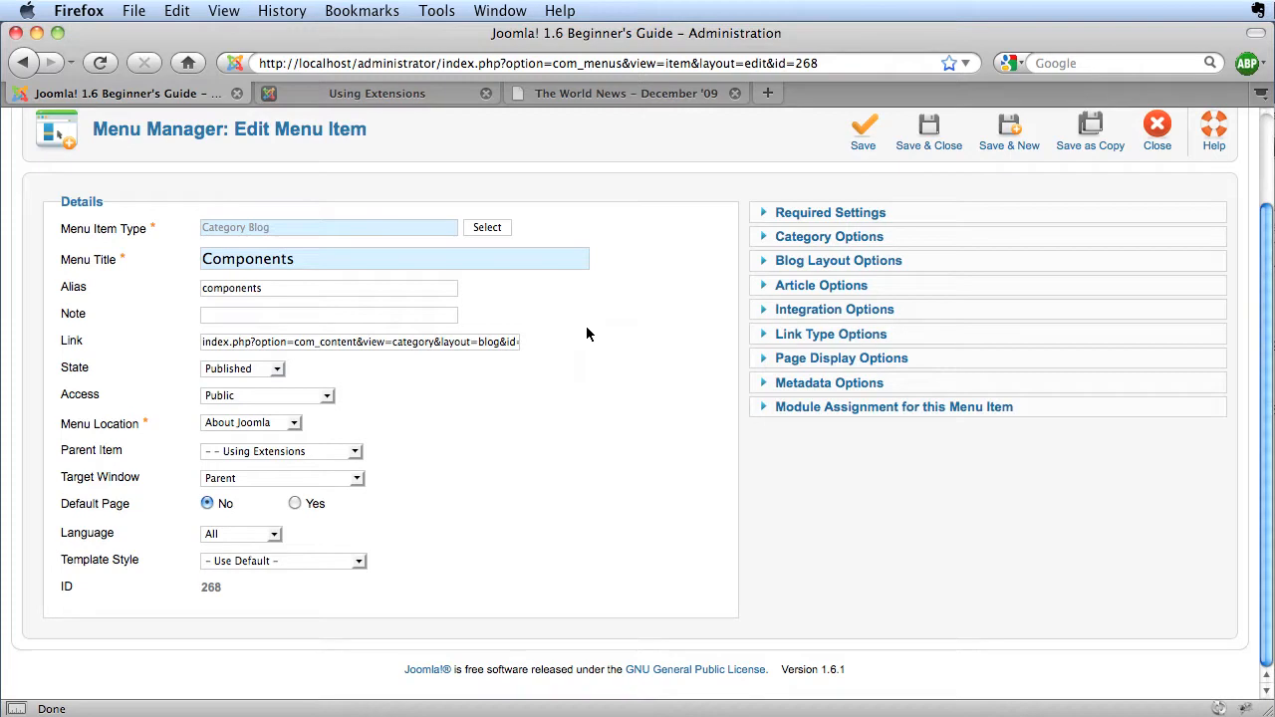
{"action": "mouse_move", "coordinate": [934, 426]}
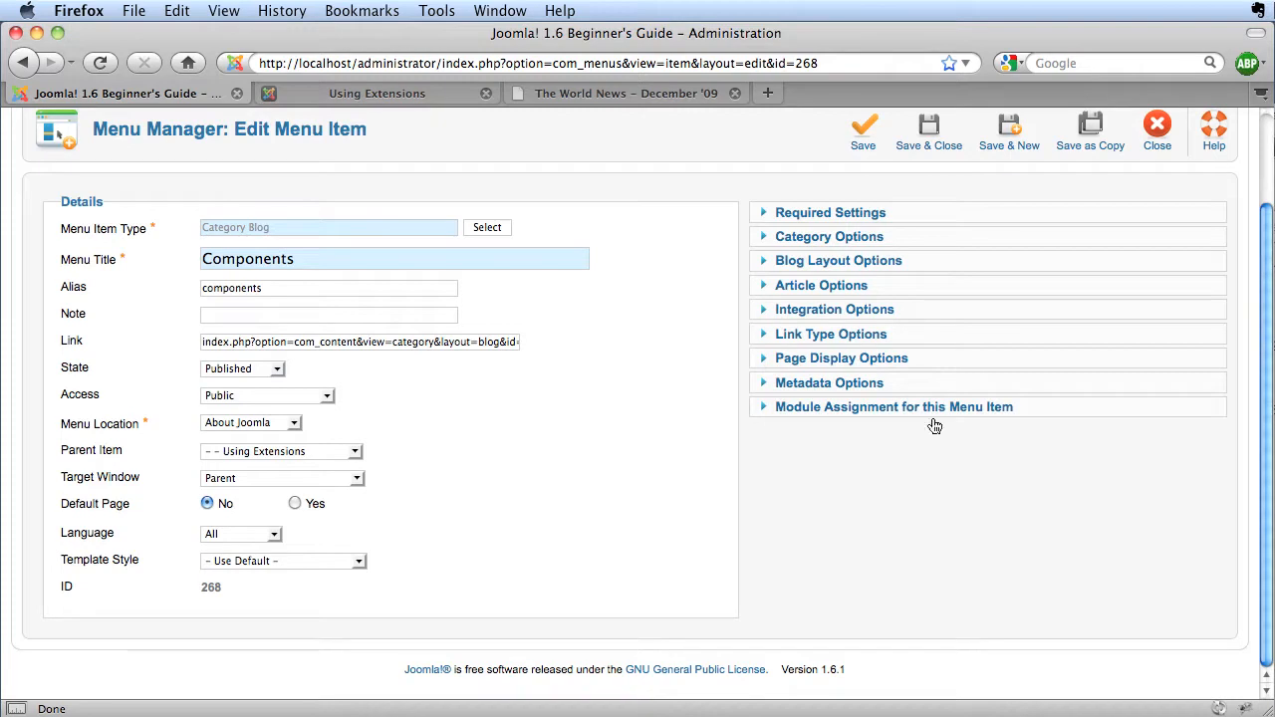
Close the Components menu item editor without saving
{"action": "left_click", "coordinate": [1155, 124]}
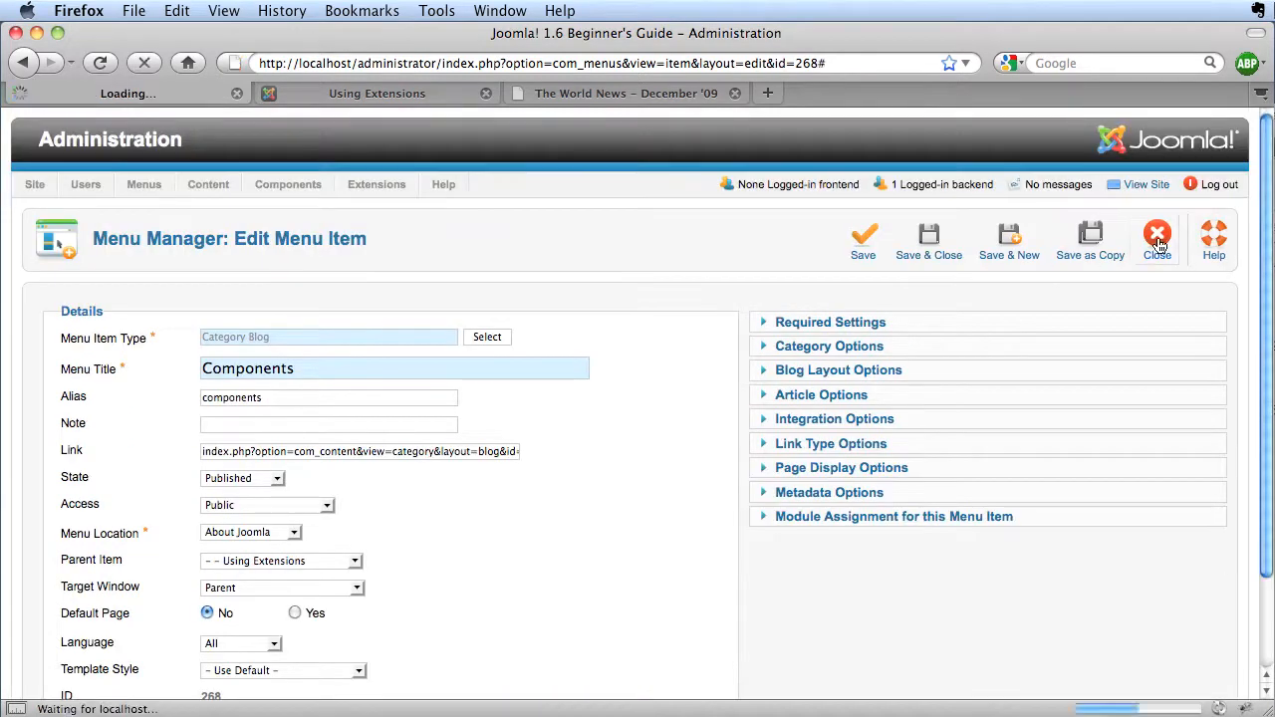
Switch to the frontend Using Extensions page and reach the Content Component page
{"action": "left_click", "coordinate": [1156, 235]}
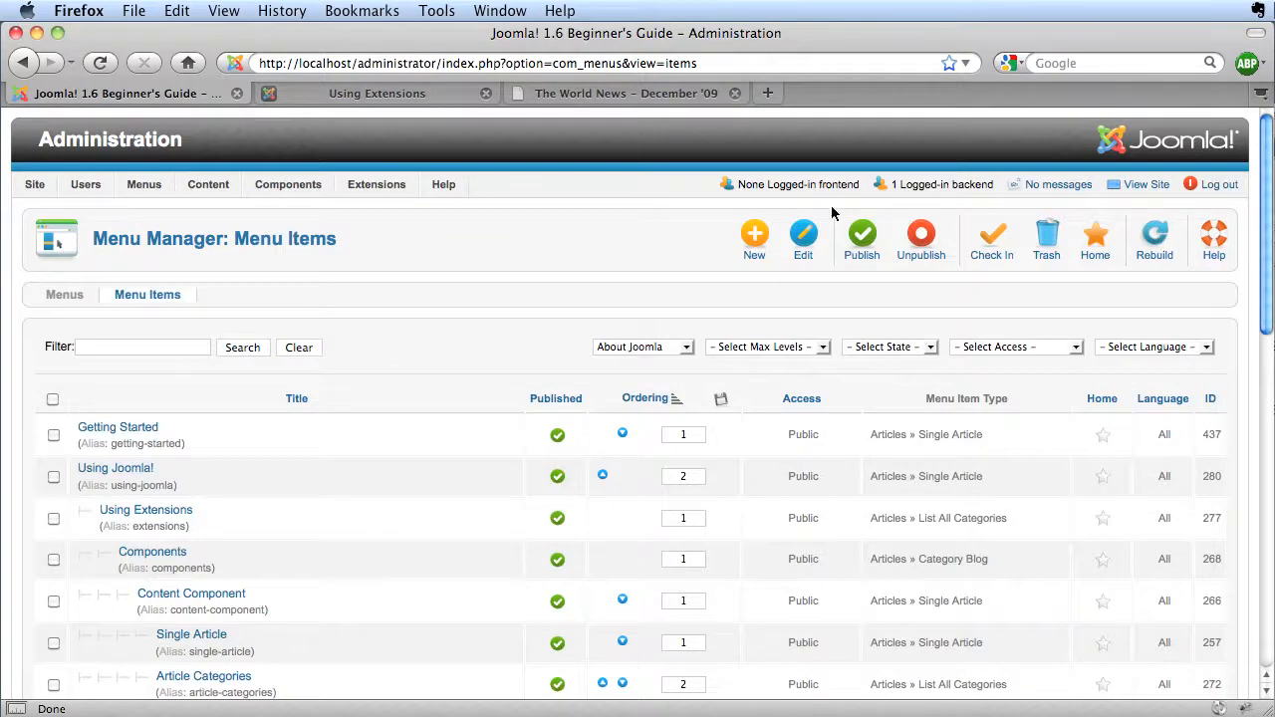
{"action": "left_click", "coordinate": [376, 94]}
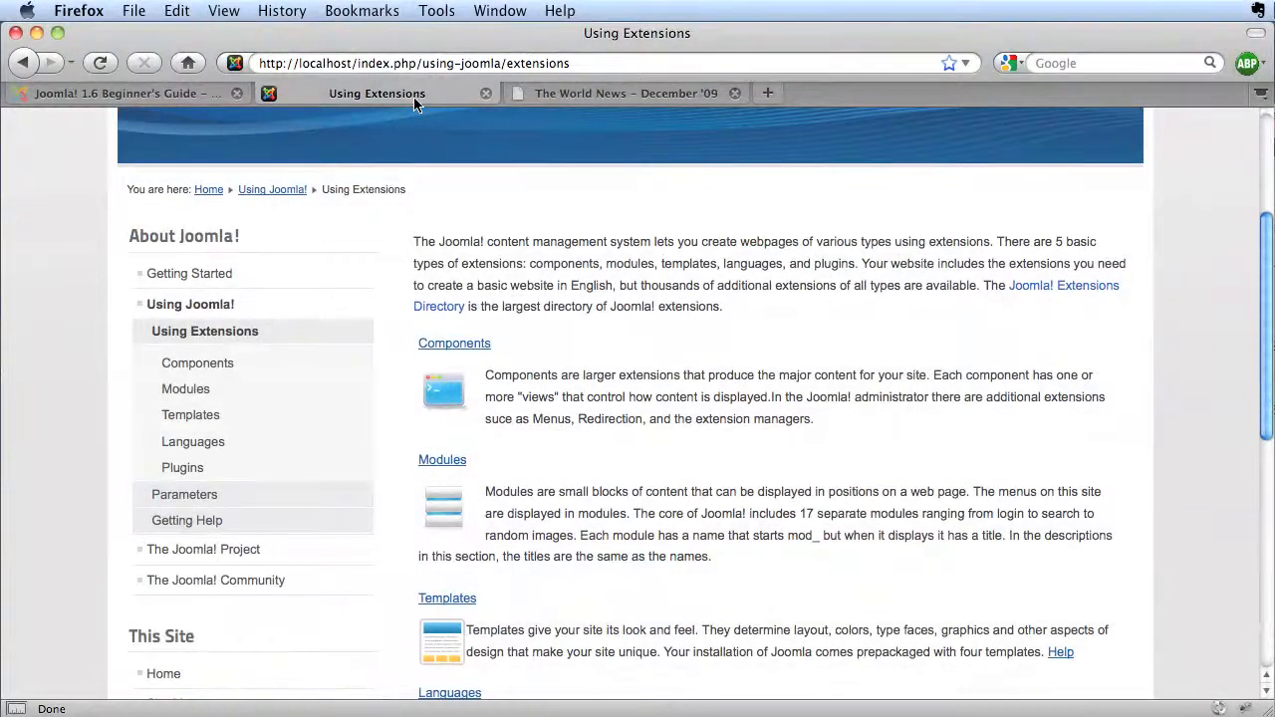
{"action": "left_click", "coordinate": [197, 362]}
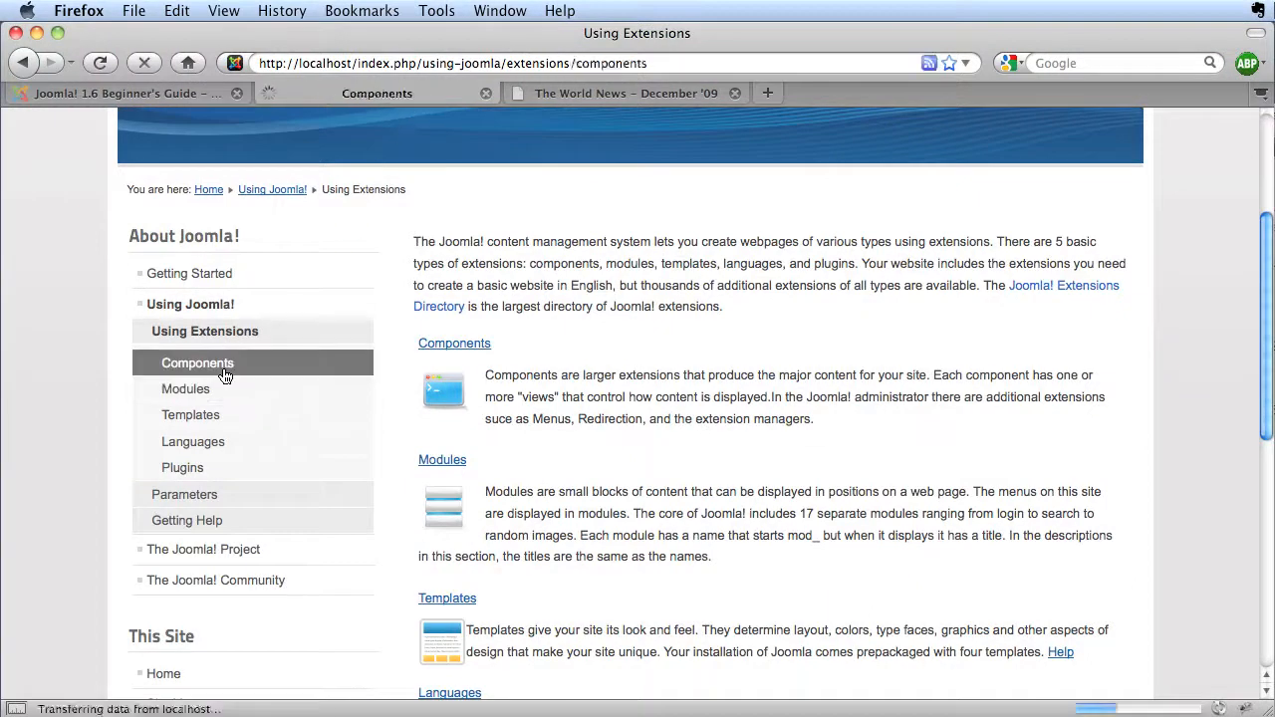
{"action": "left_click", "coordinate": [197, 363]}
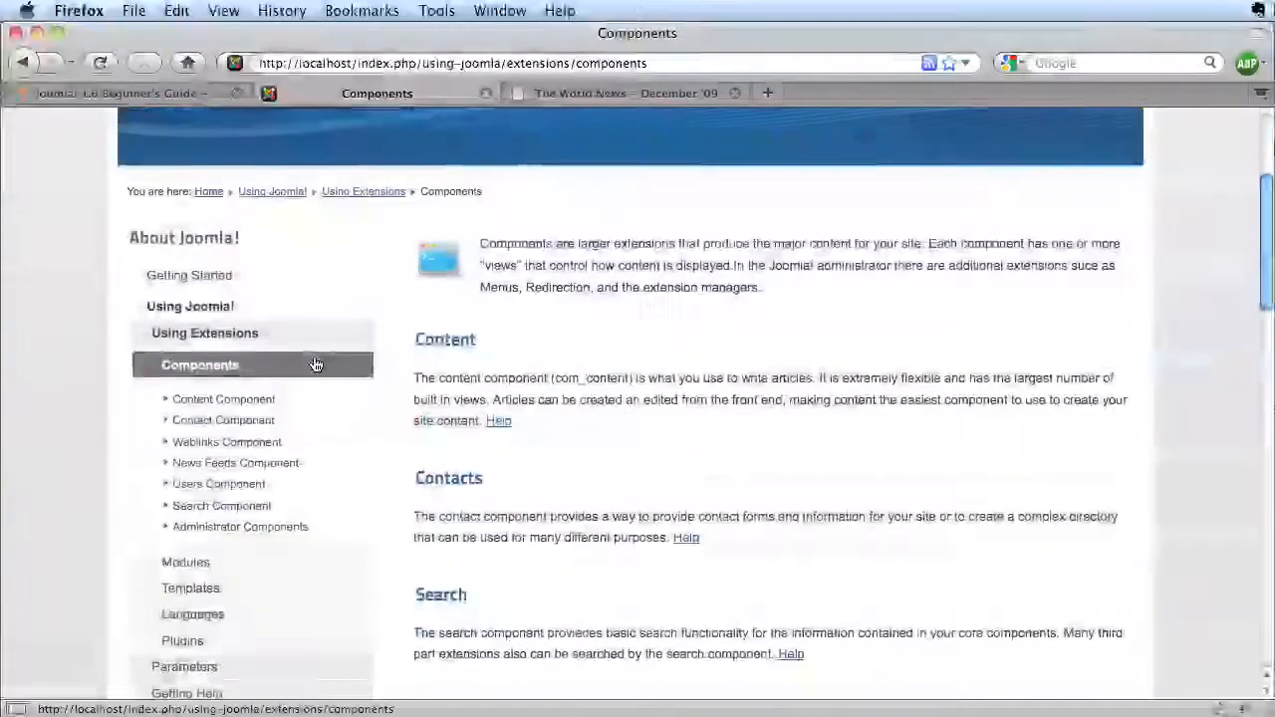
Head to the Article Category List layout from the side menu
{"action": "left_click", "coordinate": [223, 398]}
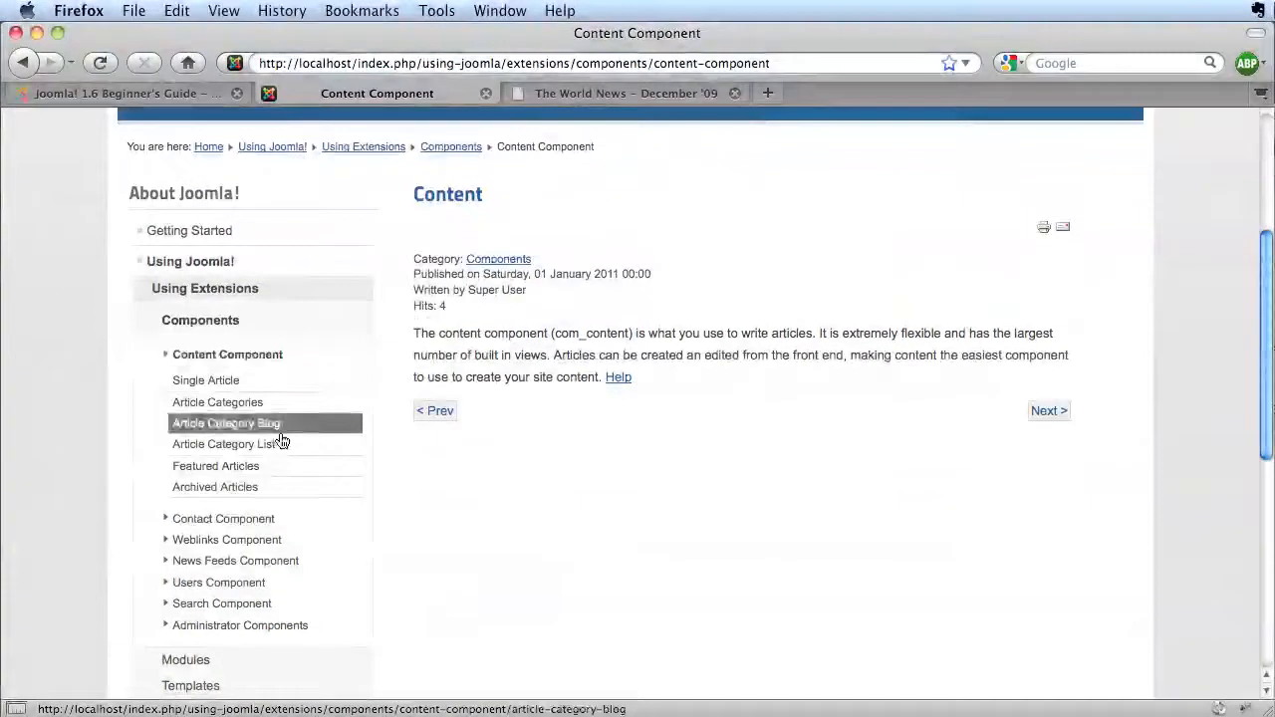
{"action": "left_click", "coordinate": [223, 444]}
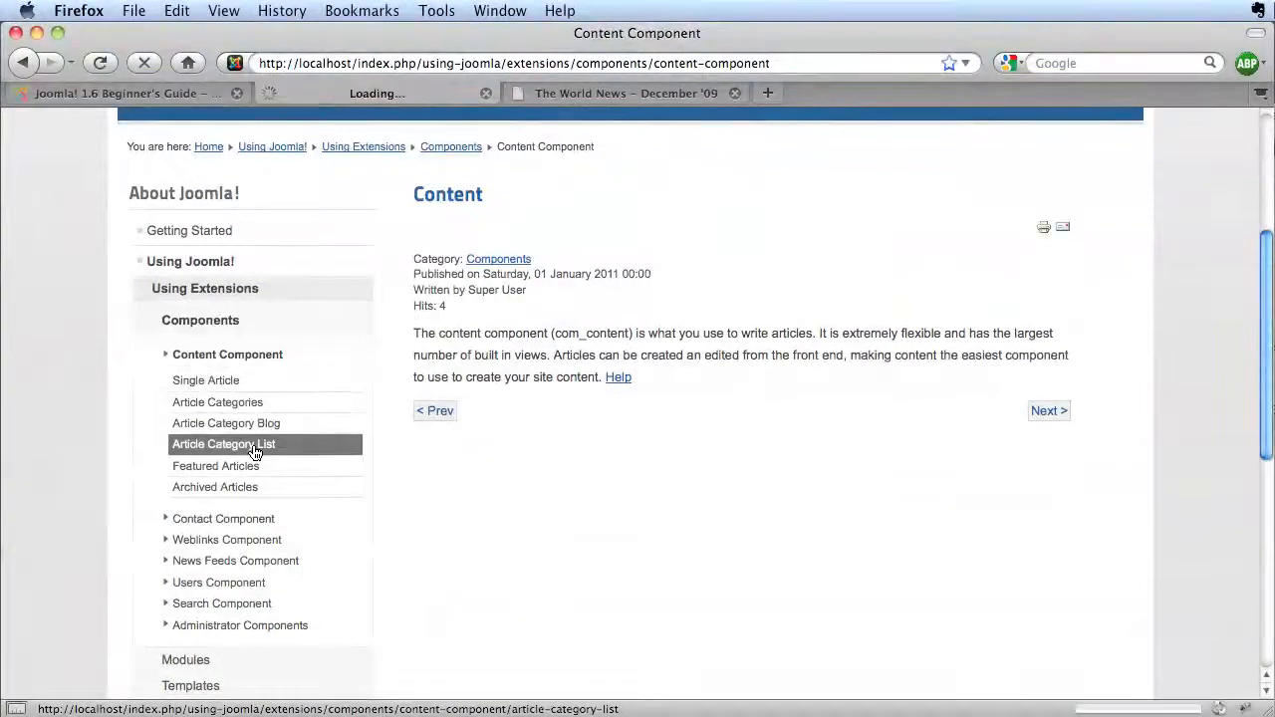
View the Article Category List, compare with the Category Blog layout, and return to the list
{"action": "left_click", "coordinate": [223, 444]}
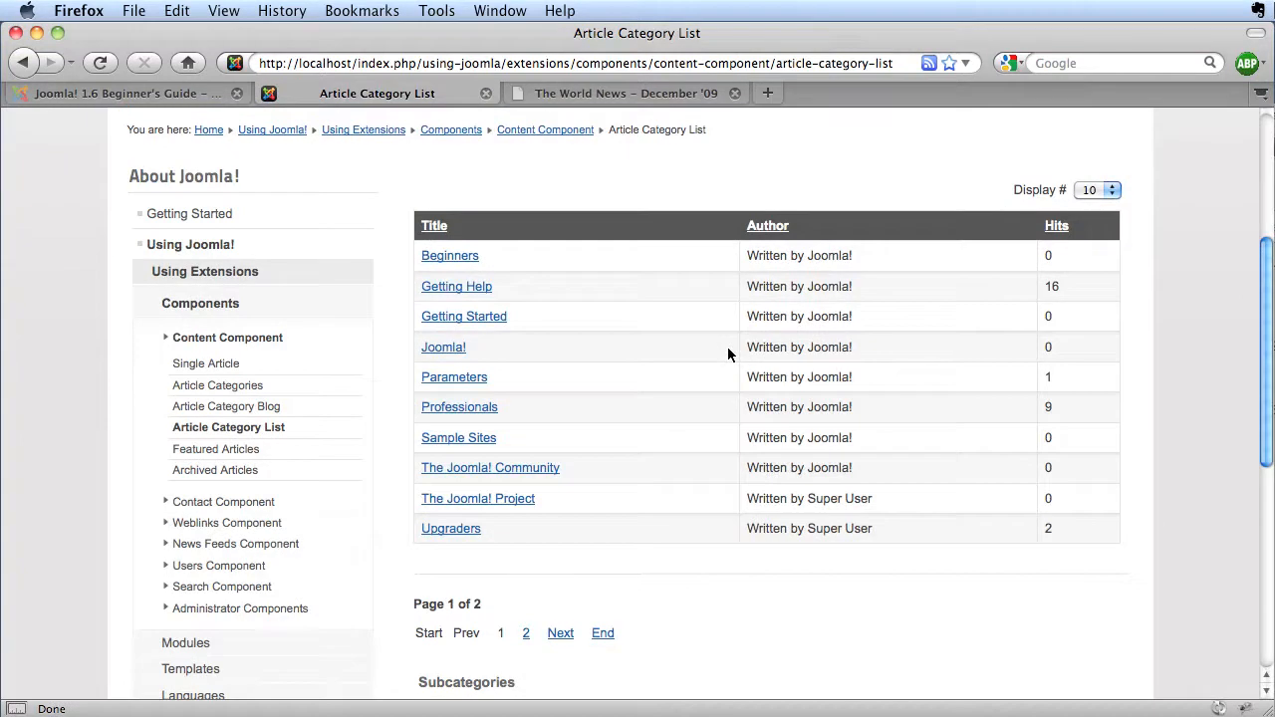
{"action": "mouse_move", "coordinate": [741, 388]}
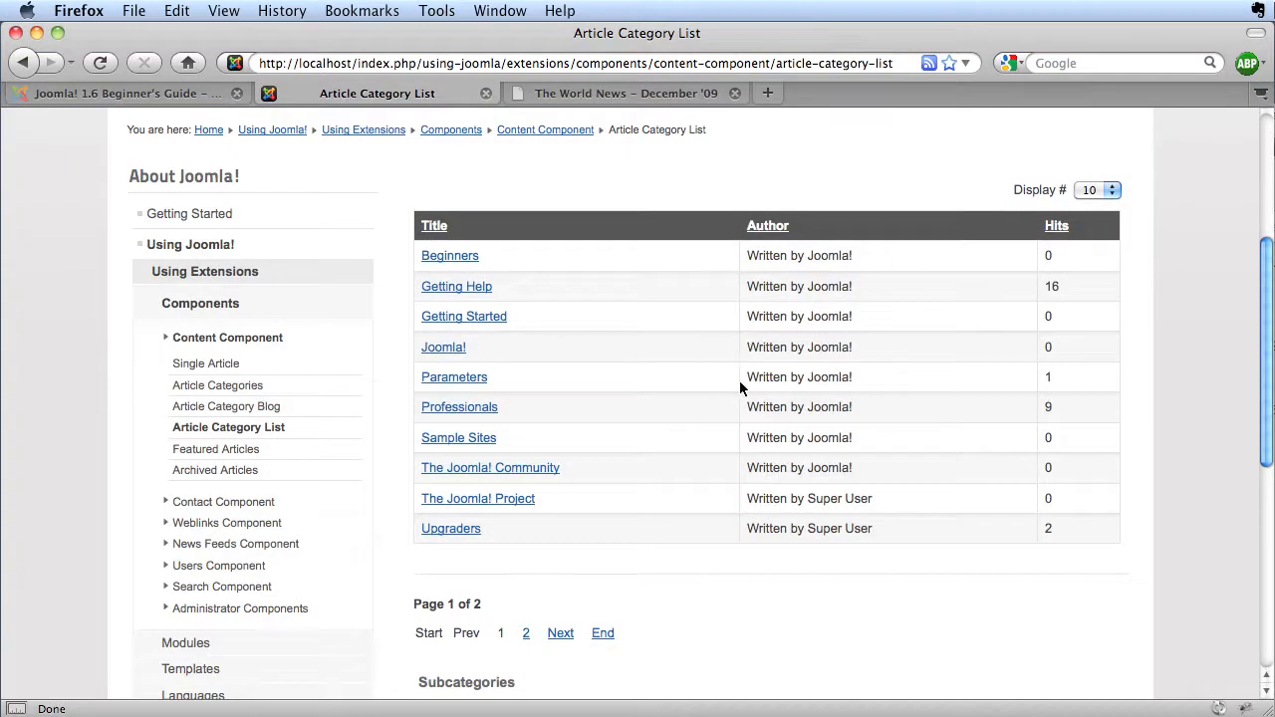
{"action": "mouse_move", "coordinate": [763, 399]}
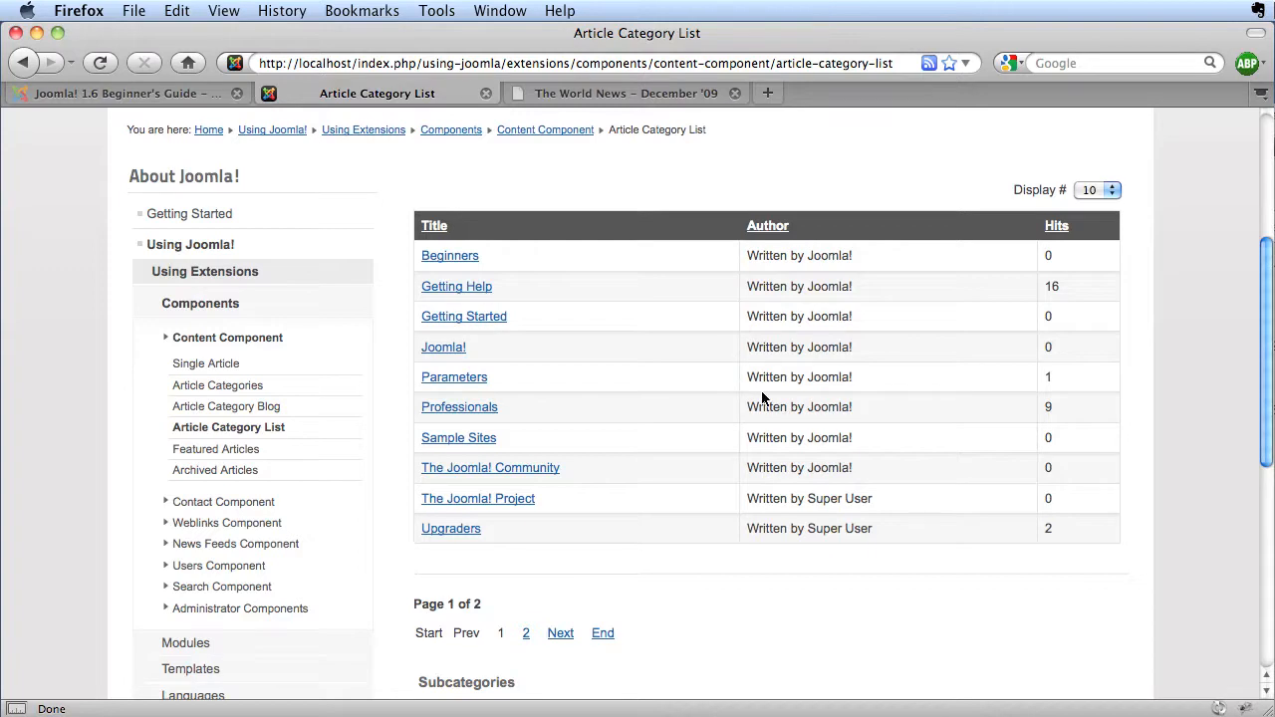
{"action": "mouse_move", "coordinate": [721, 406]}
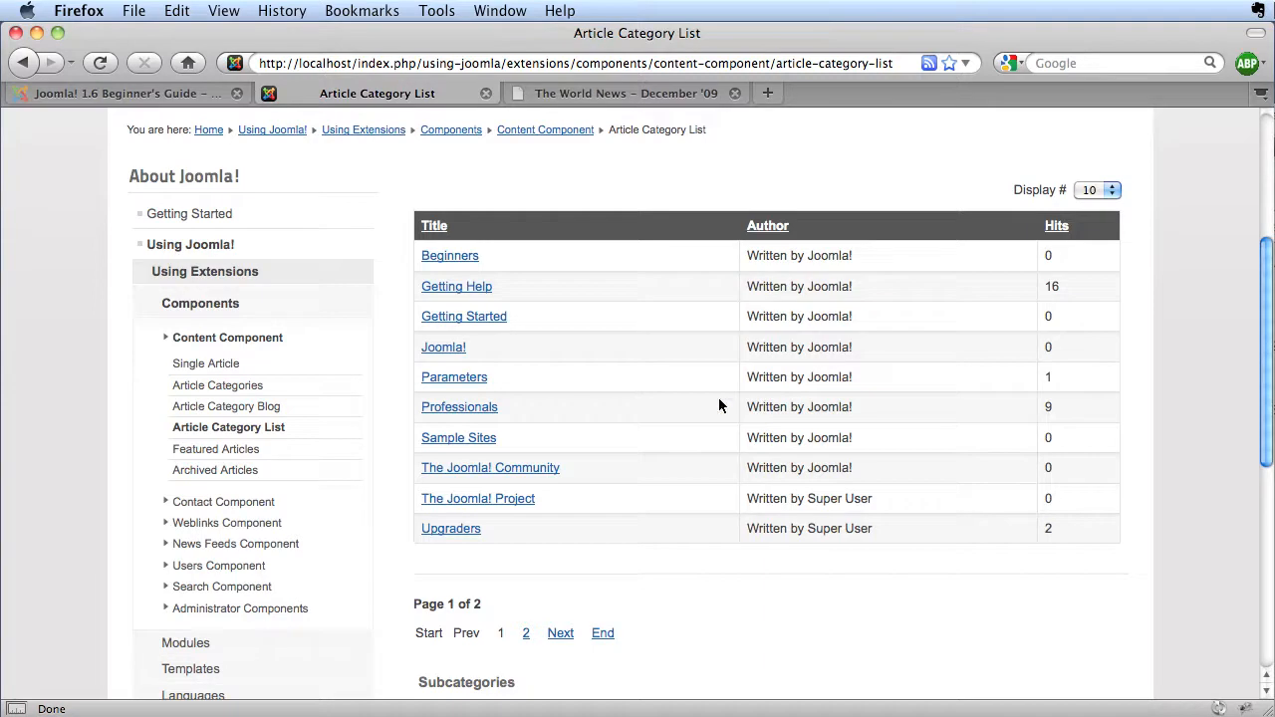
{"action": "mouse_move", "coordinate": [227, 407]}
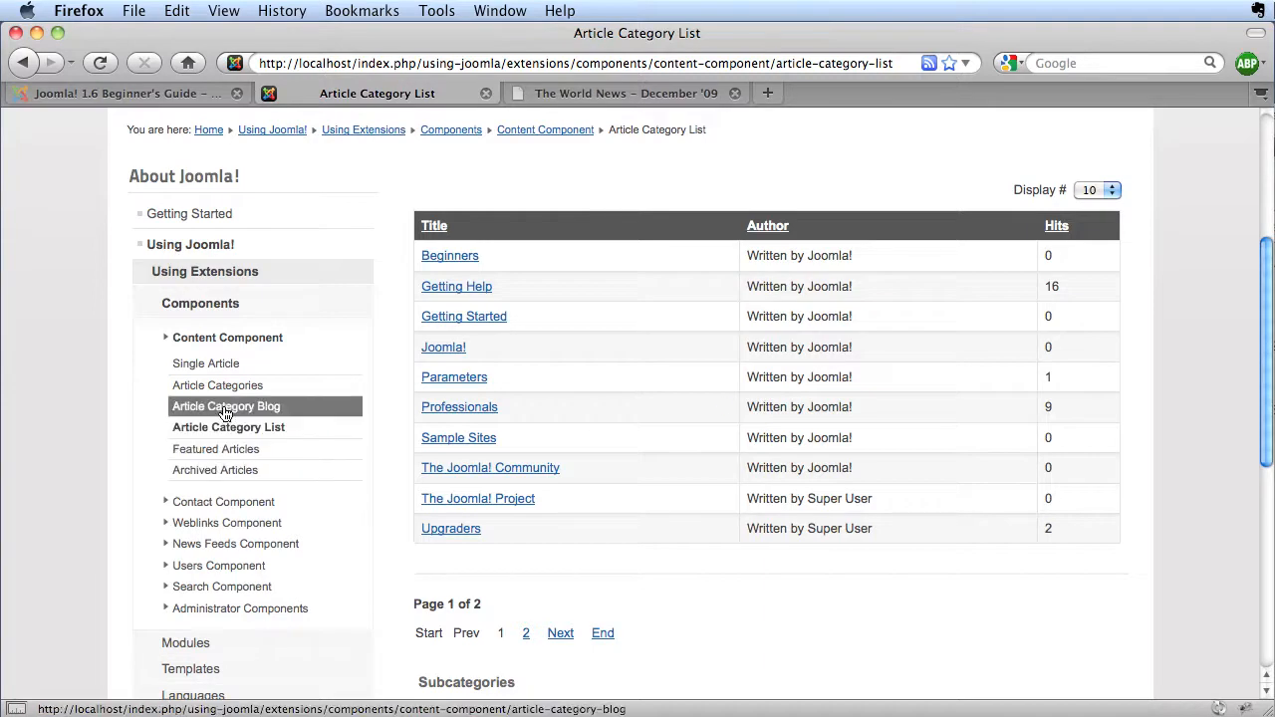
{"action": "mouse_move", "coordinate": [227, 419]}
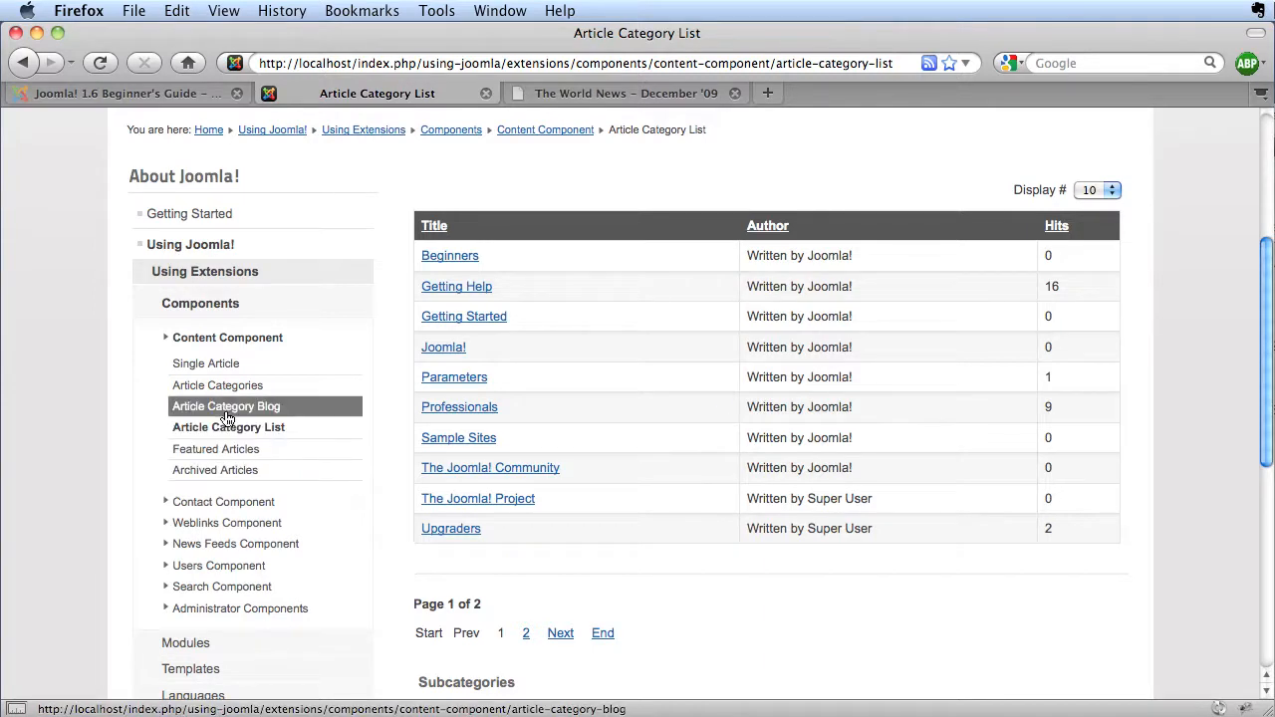
{"action": "left_click", "coordinate": [227, 406]}
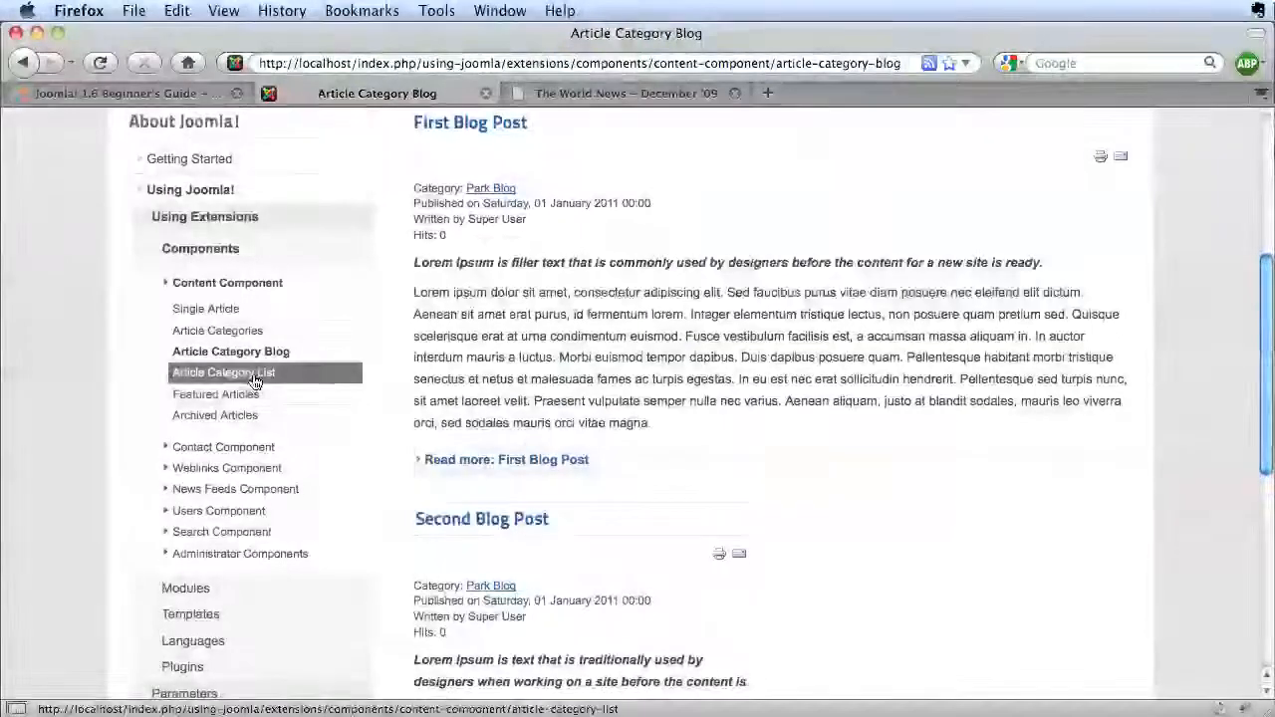
{"action": "left_click", "coordinate": [223, 373]}
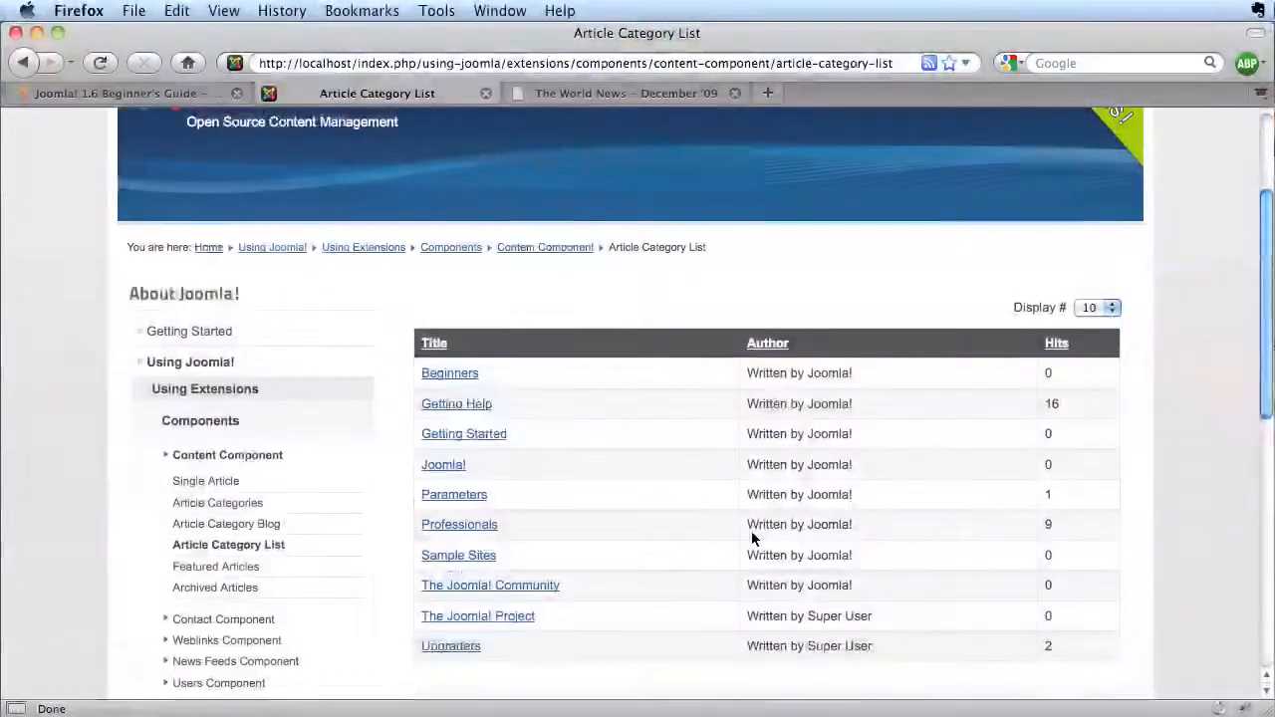
{"action": "mouse_move", "coordinate": [215, 586]}
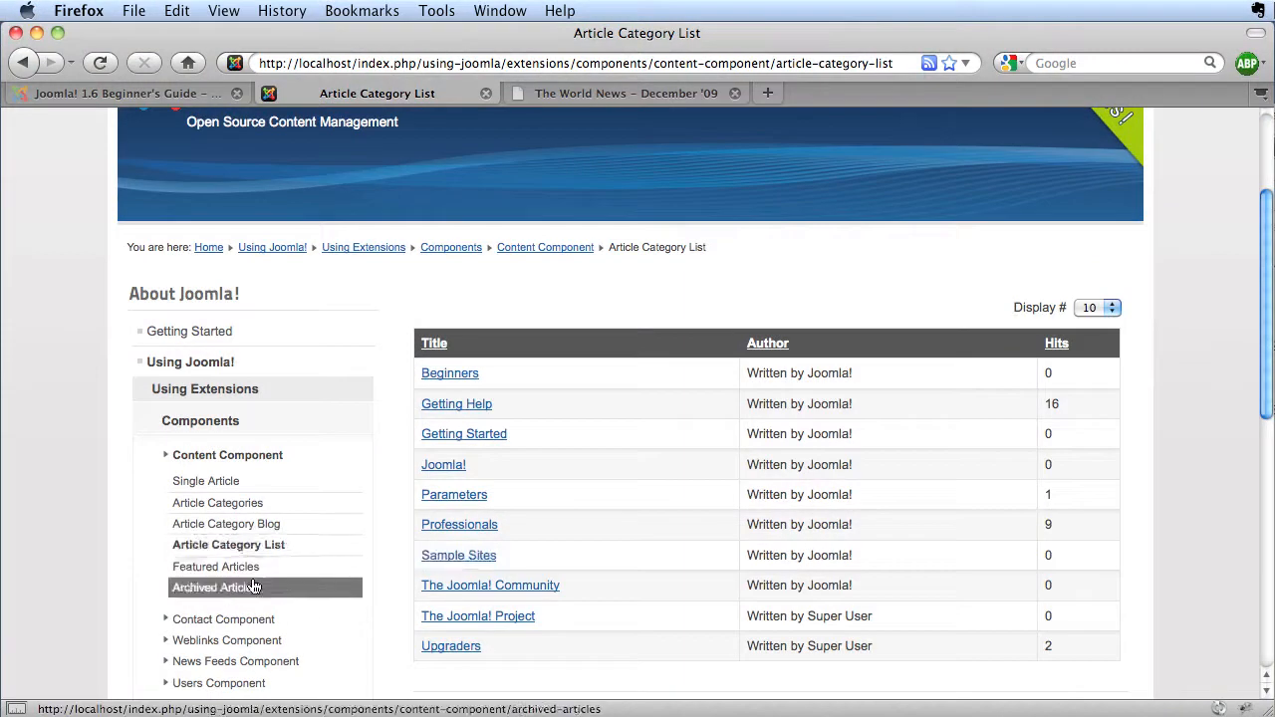
View the Featured Articles page with the Joomla!, Beginners and Upgraders articles in columns
{"action": "left_click", "coordinate": [215, 565]}
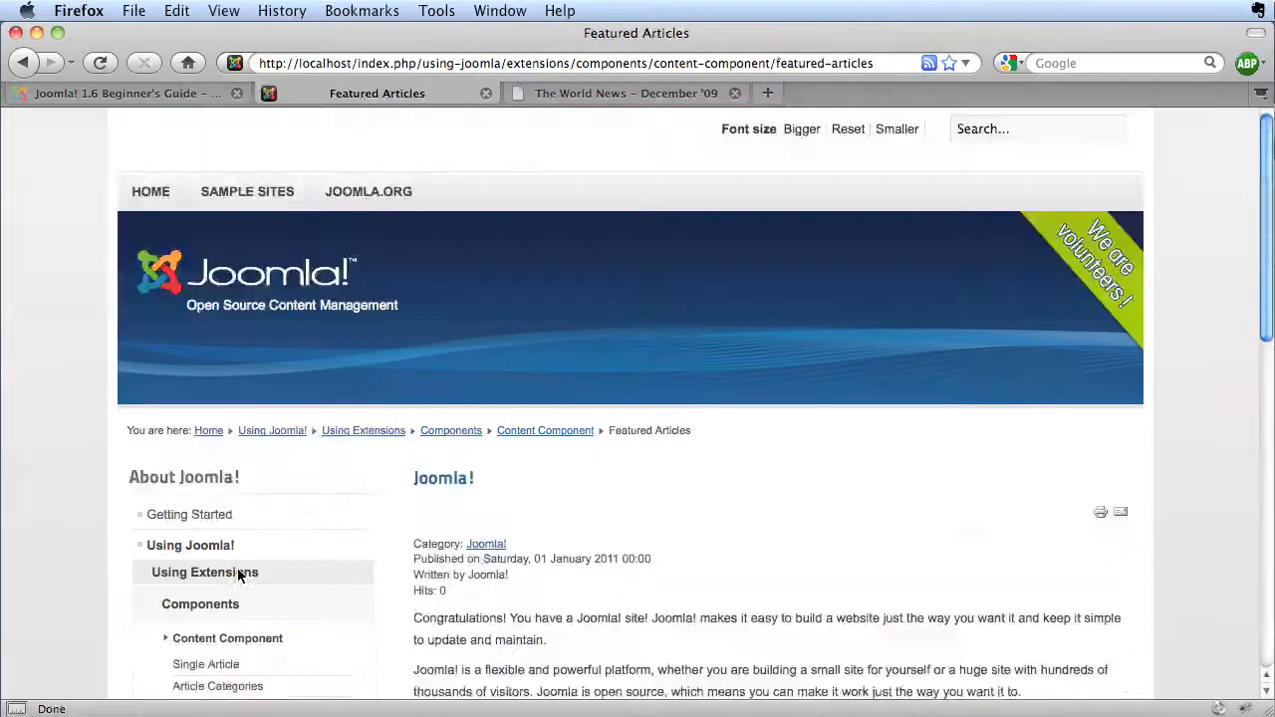
{"action": "scroll", "scroll_direction": "down", "scroll_amount": 3}
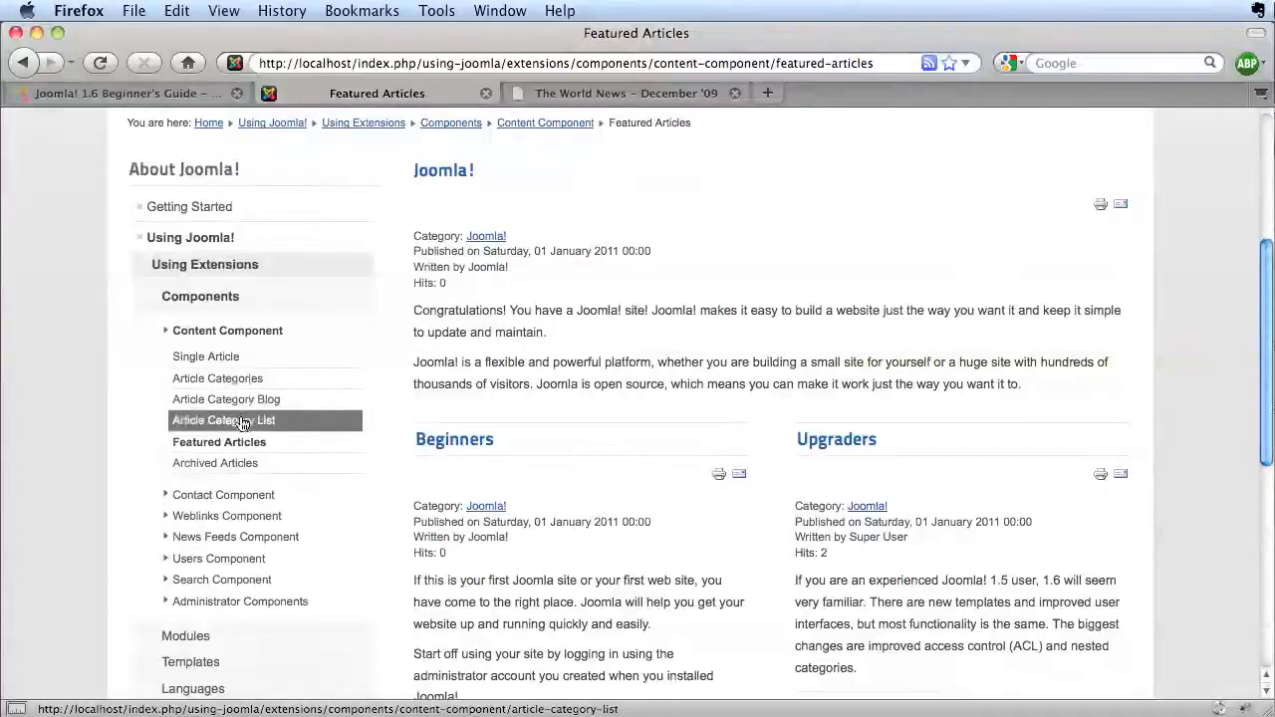
{"action": "mouse_move", "coordinate": [709, 575]}
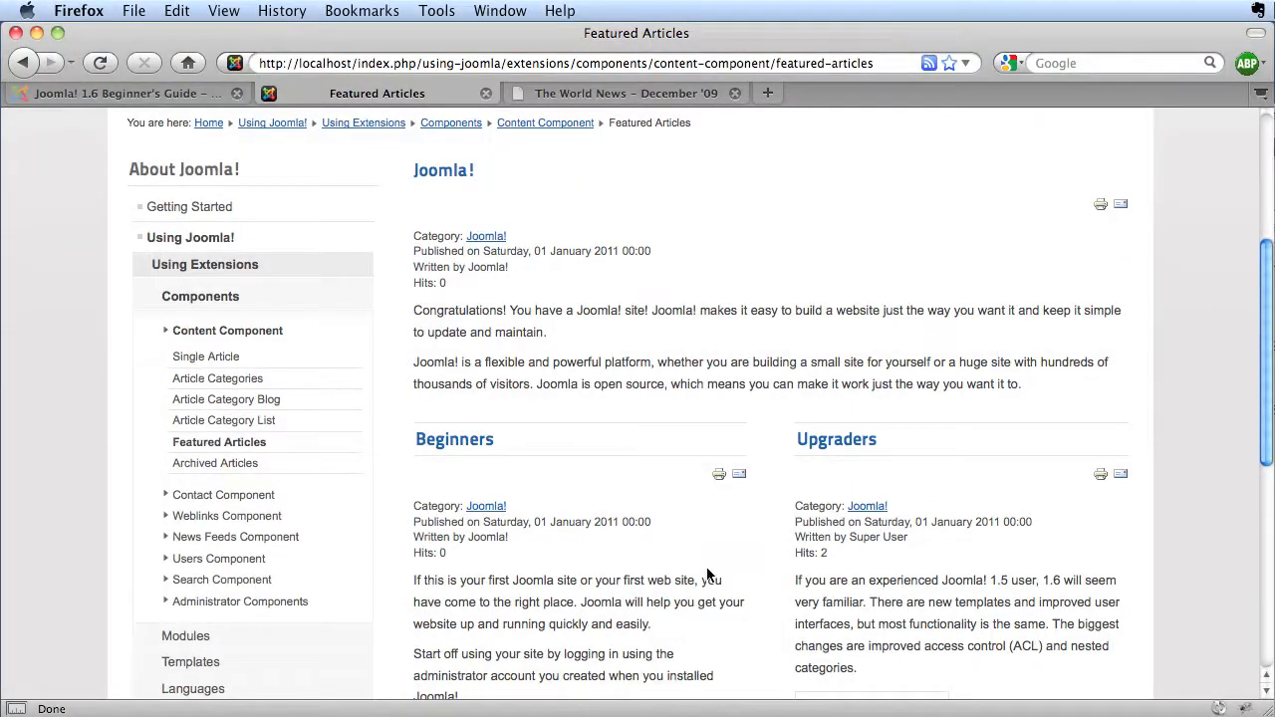
{"action": "scroll", "scroll_direction": "up", "scroll_amount": 3}
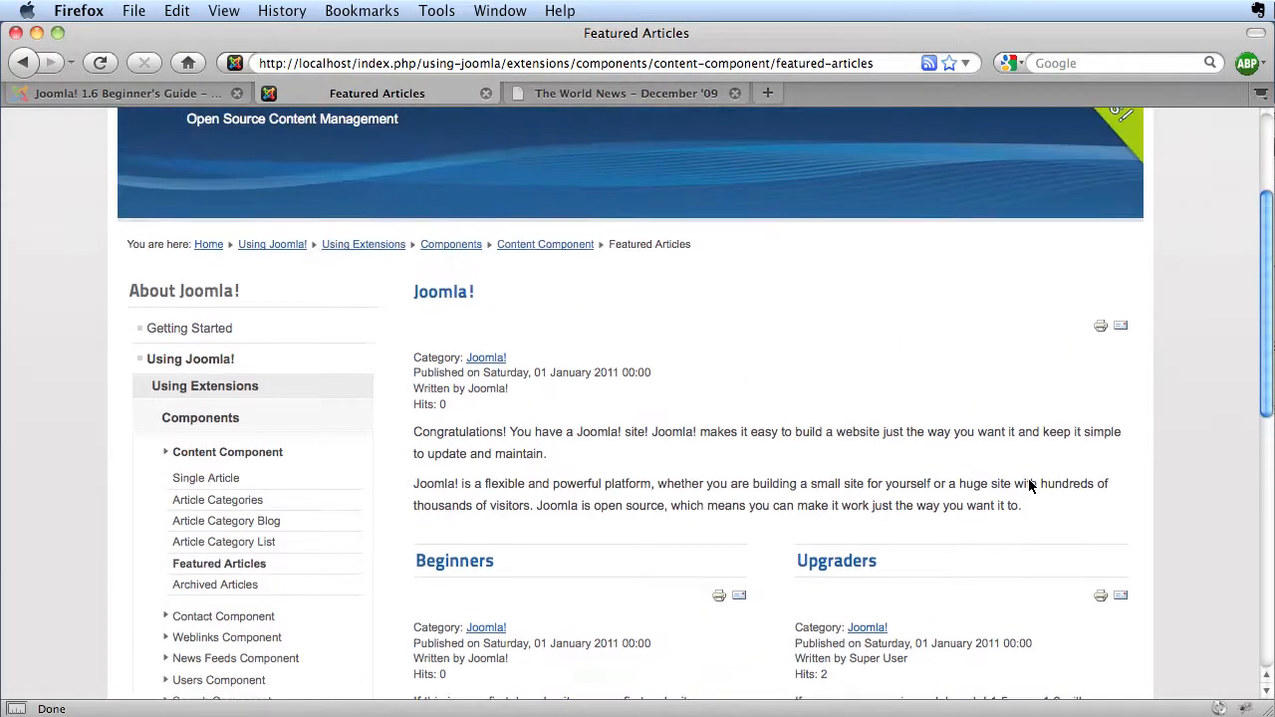